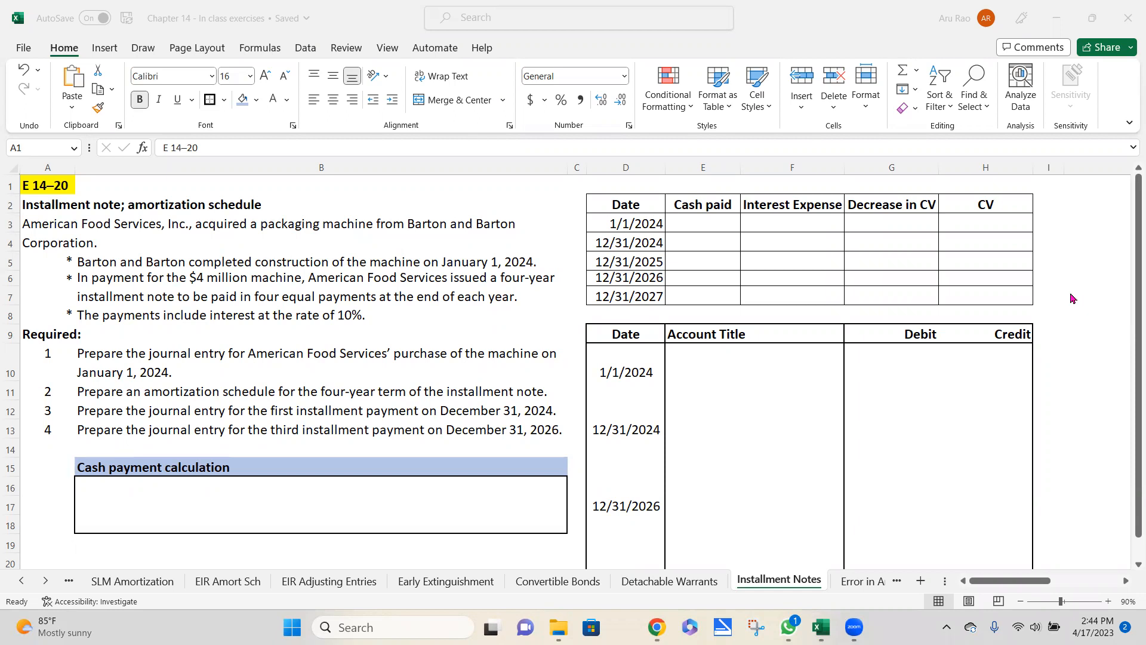
mouse_move(449, 221)
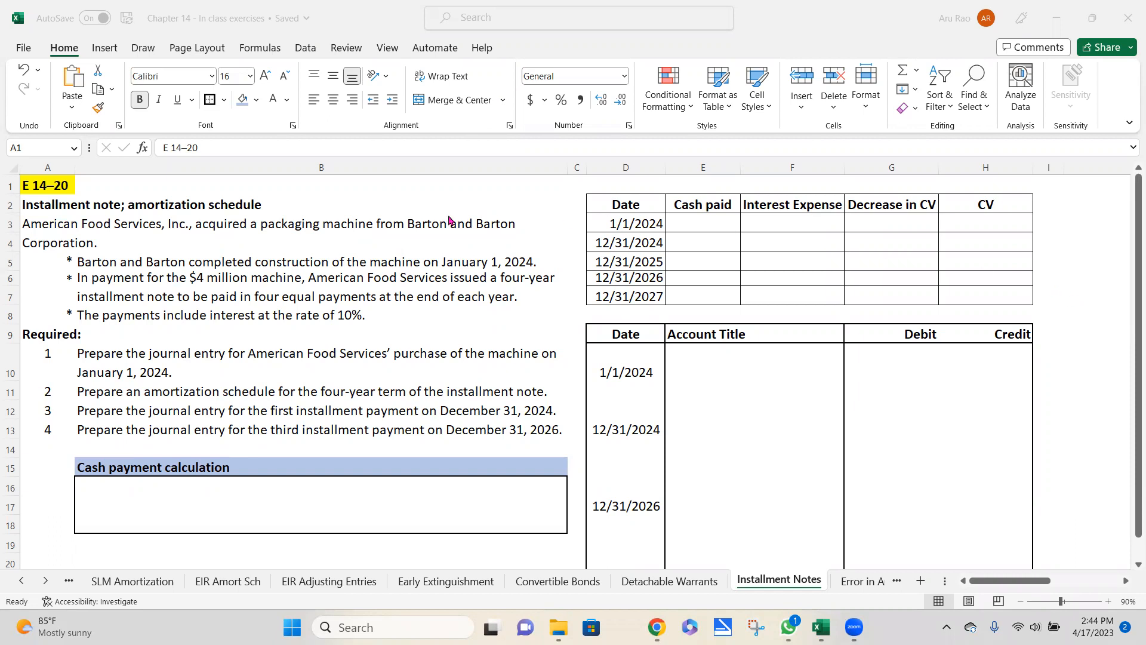
mouse_move(75, 247)
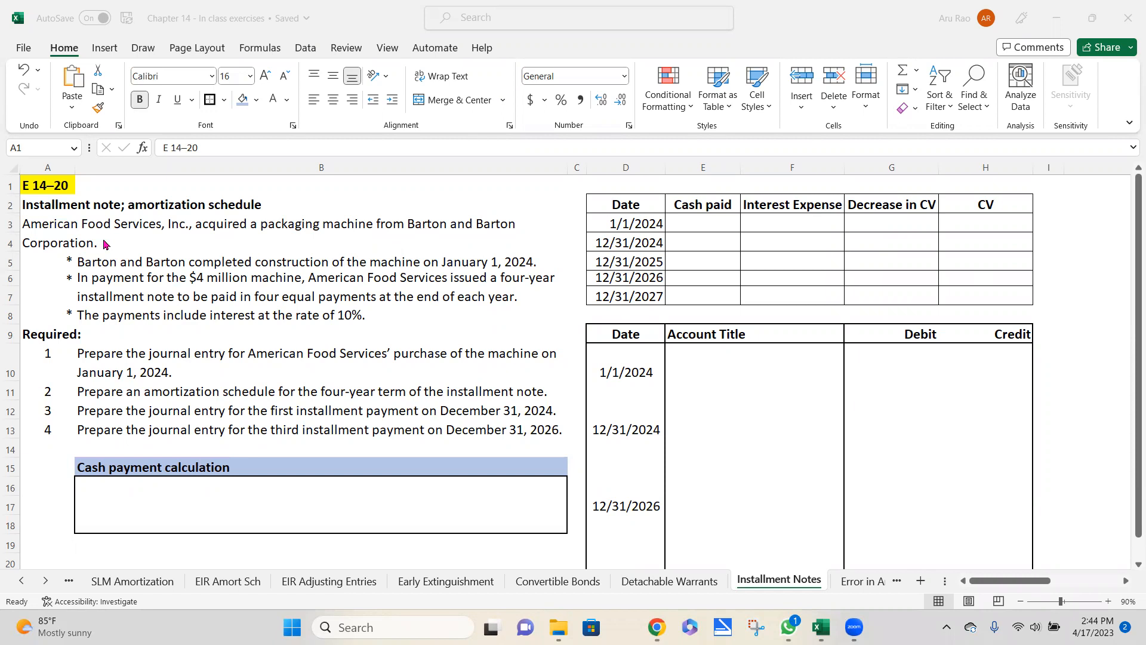
mouse_move(52, 238)
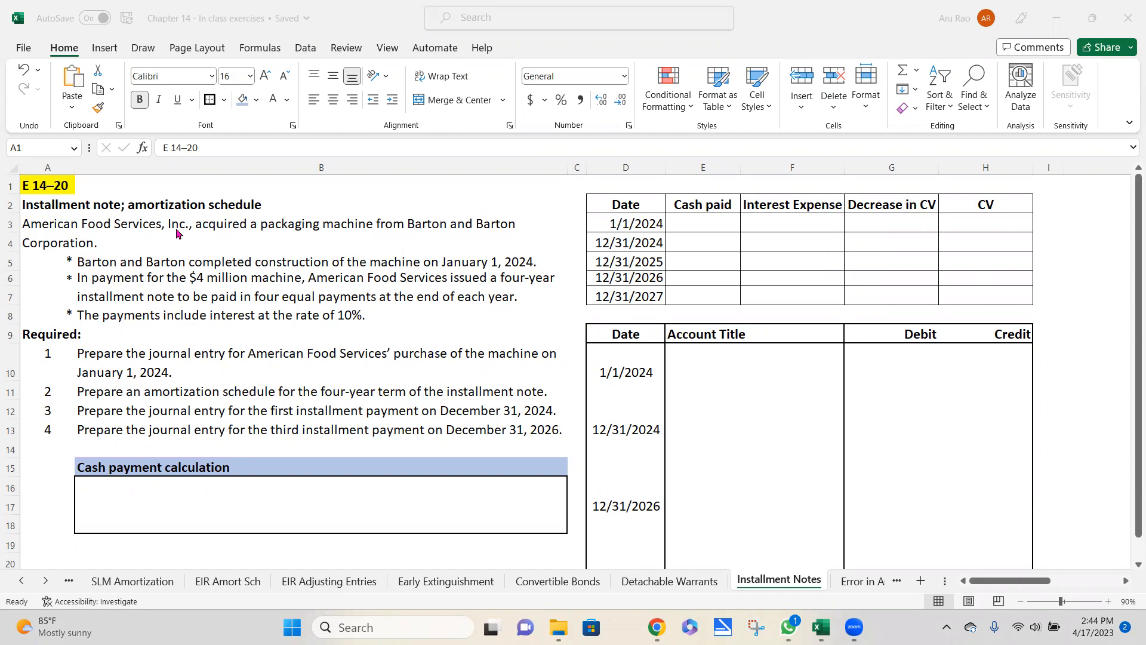
mouse_move(313, 234)
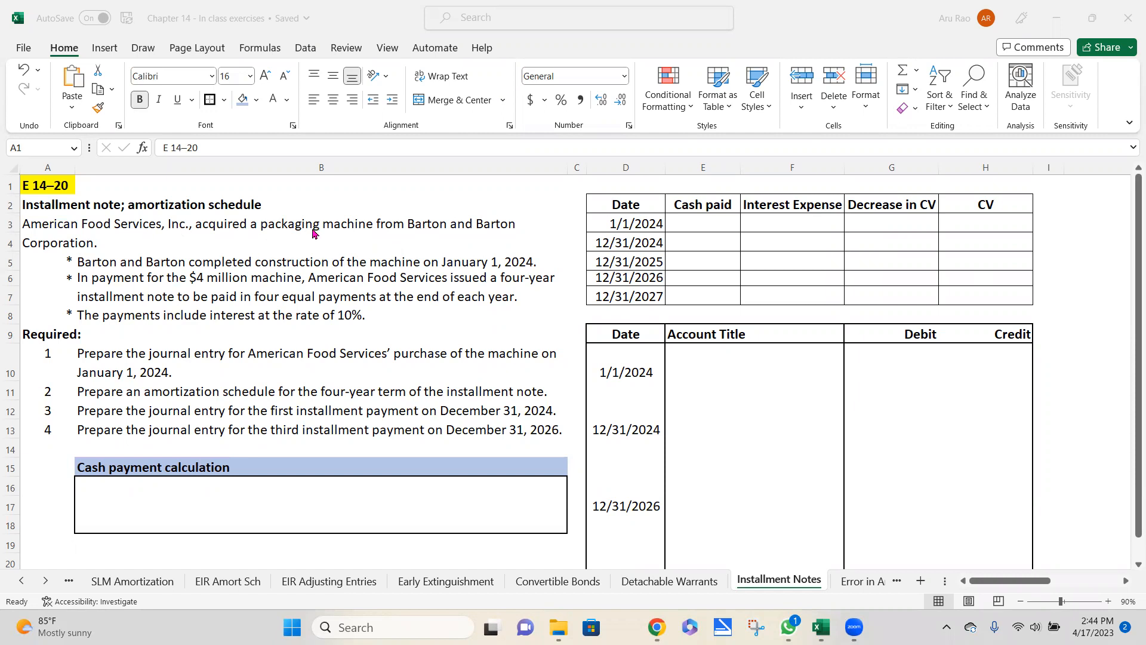
mouse_move(103, 270)
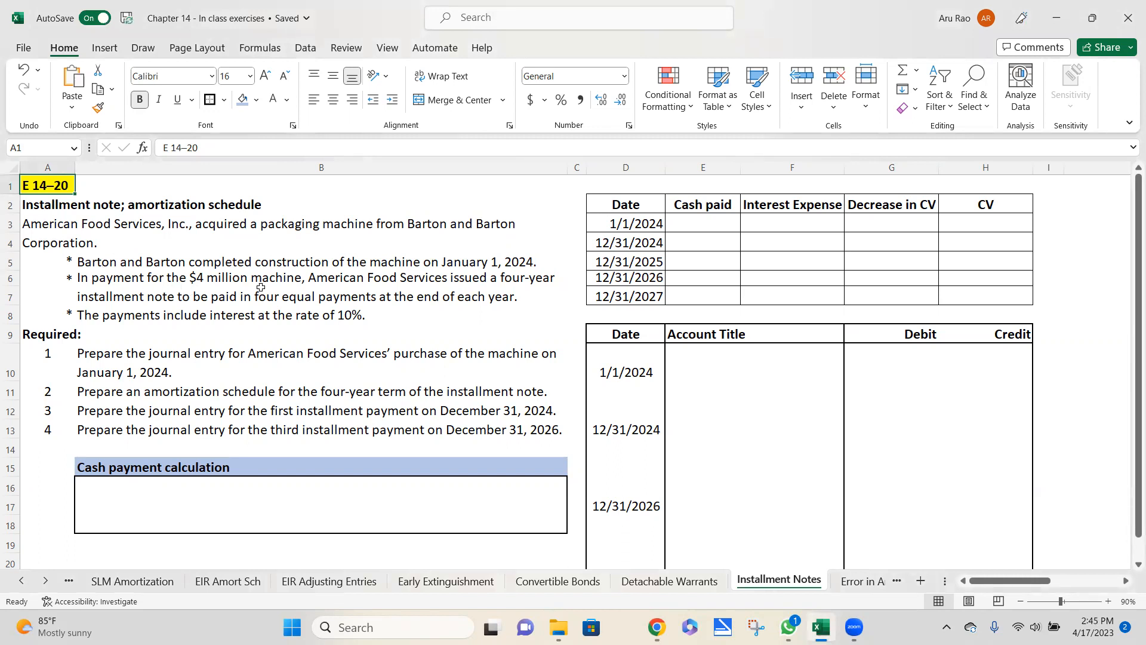
mouse_move(371, 296)
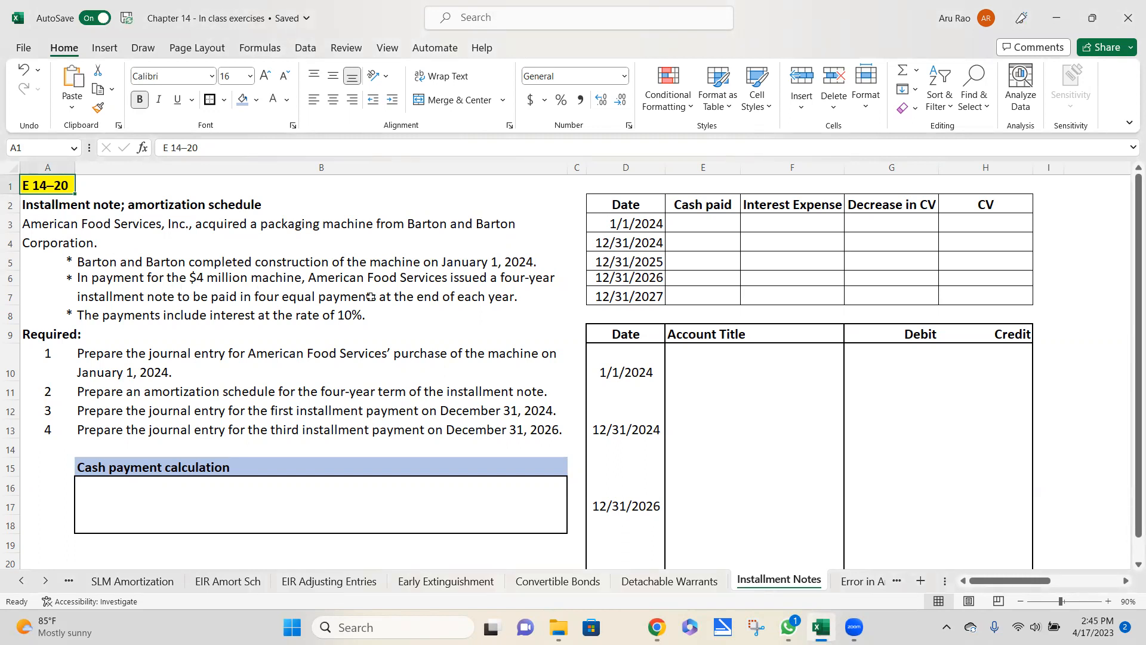
mouse_move(133, 316)
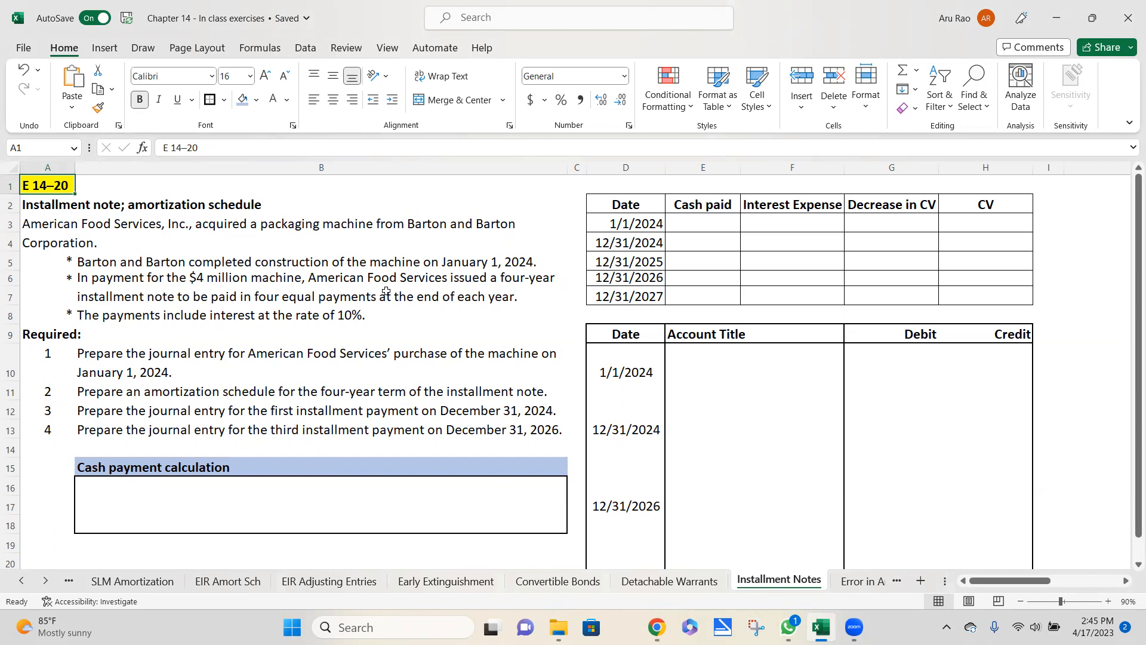
mouse_move(104, 323)
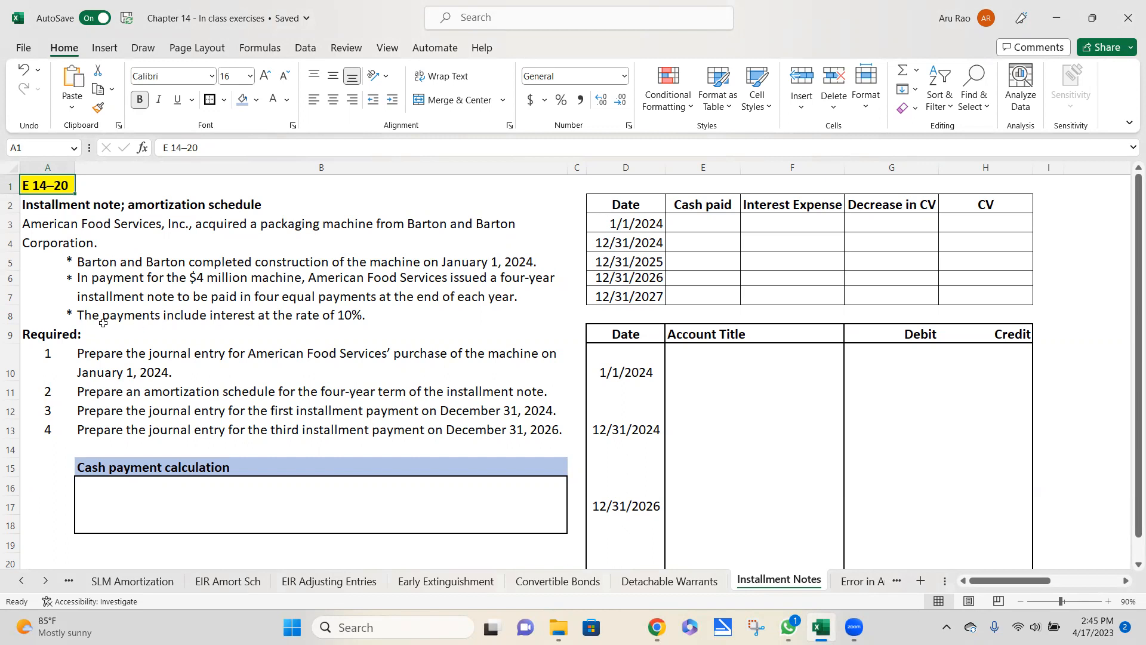
Review the machine purchase, 1/1/2024 date and 10% rate, then begin the PV calculation line
left_click(219, 315)
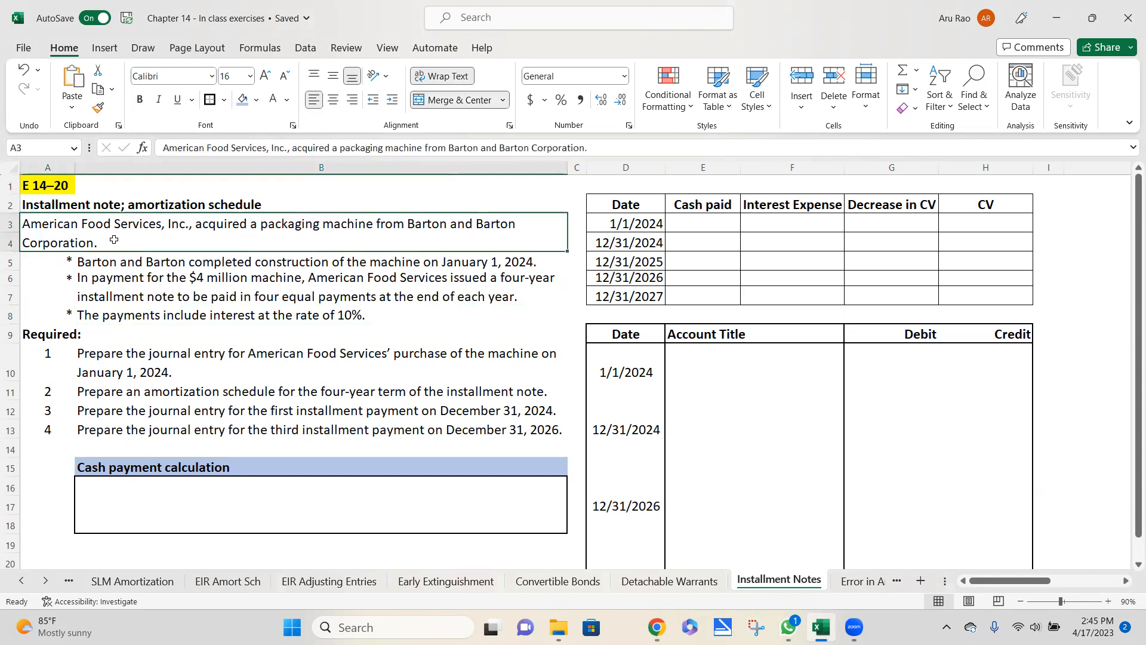
mouse_move(116, 271)
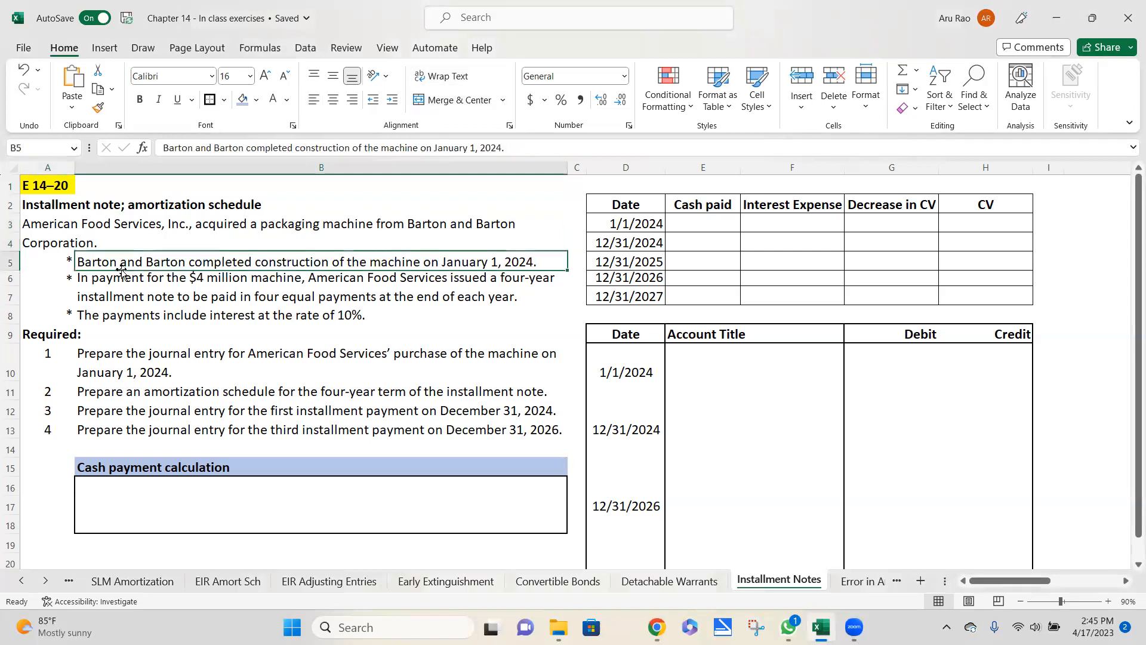
left_click(123, 287)
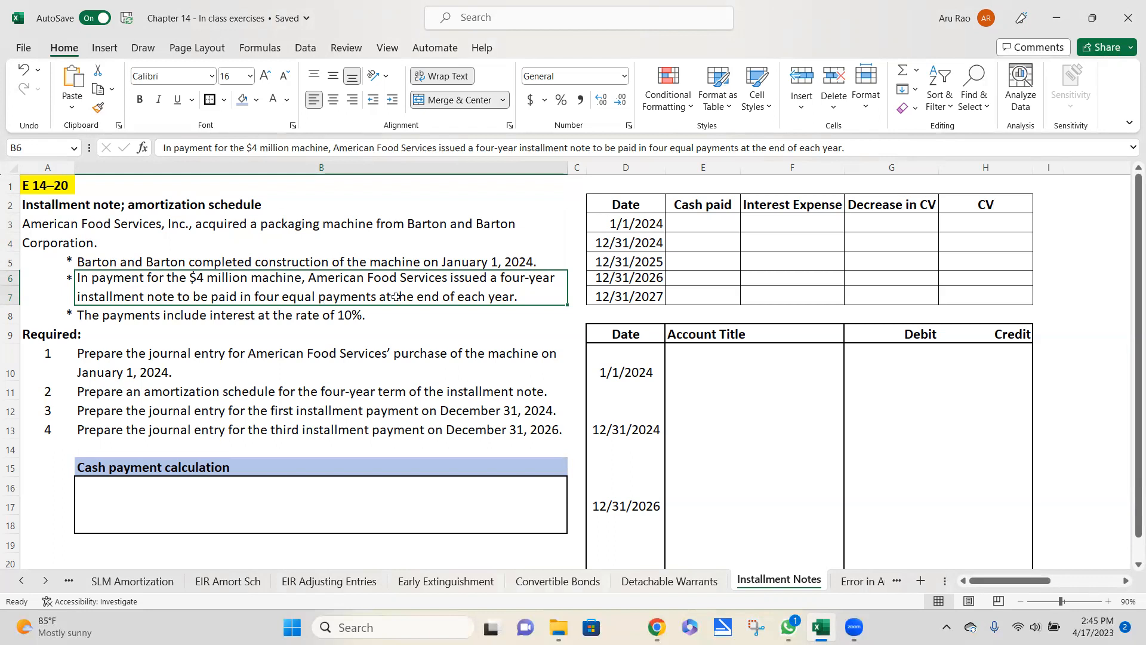
mouse_move(358, 315)
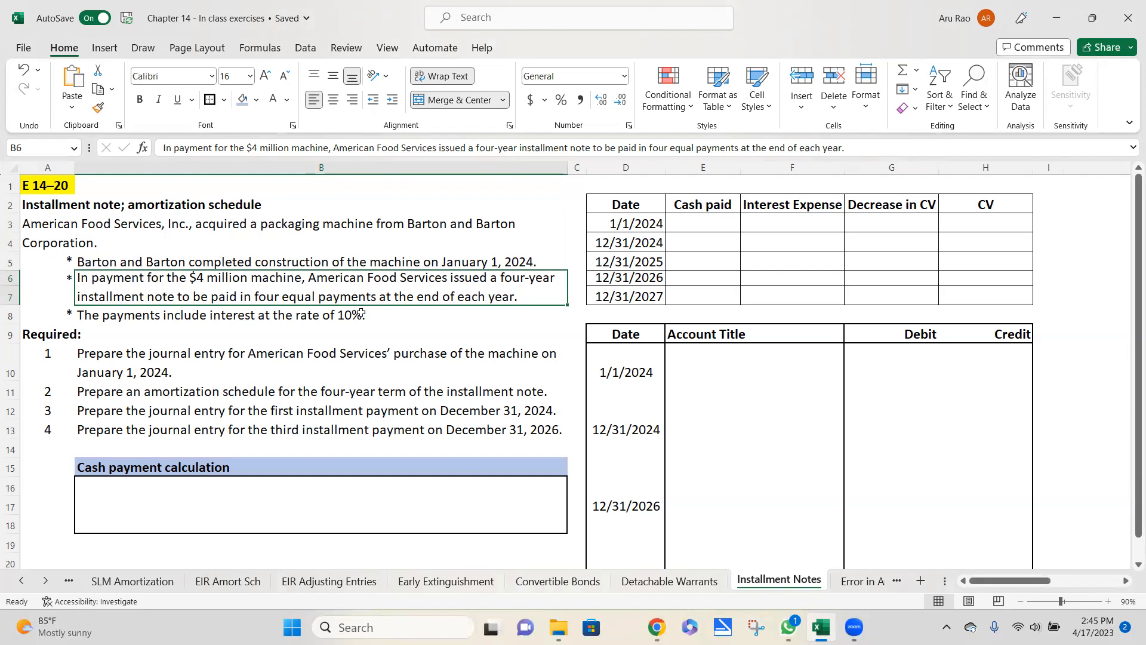
left_click(219, 315)
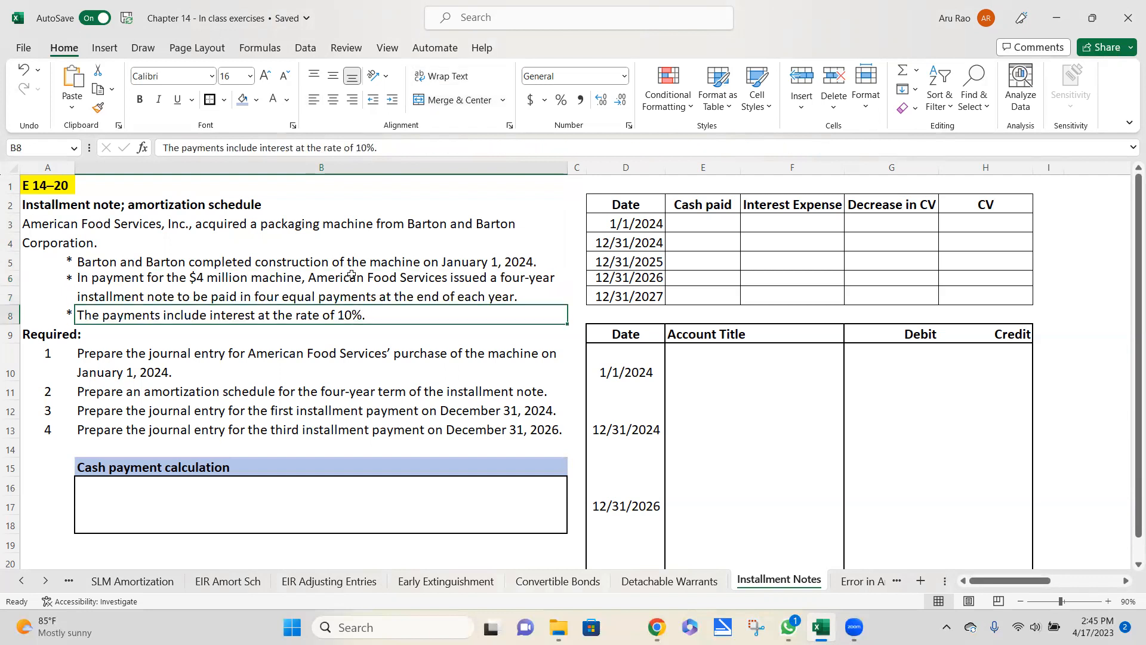
left_click(320, 286)
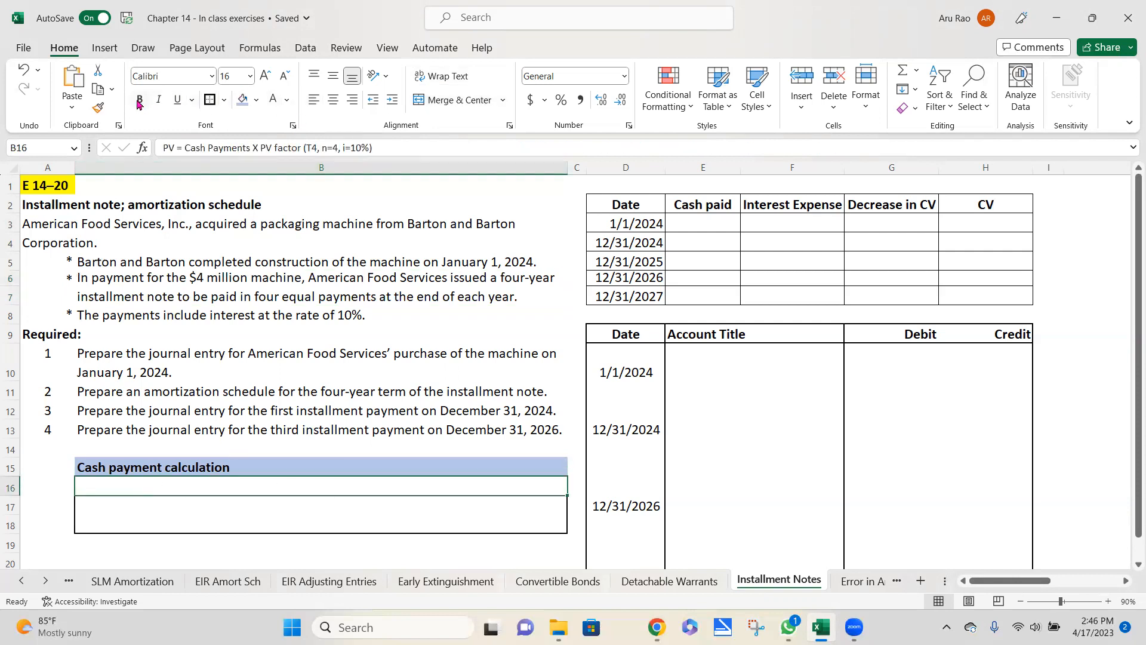
left_click(140, 99)
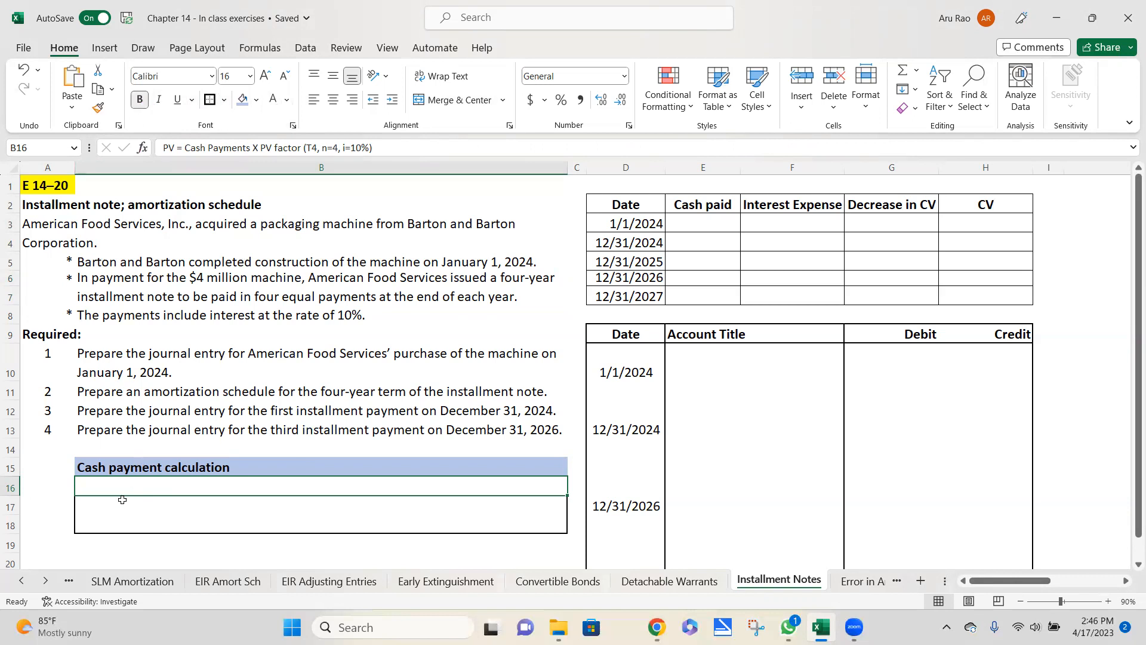
mouse_move(192, 101)
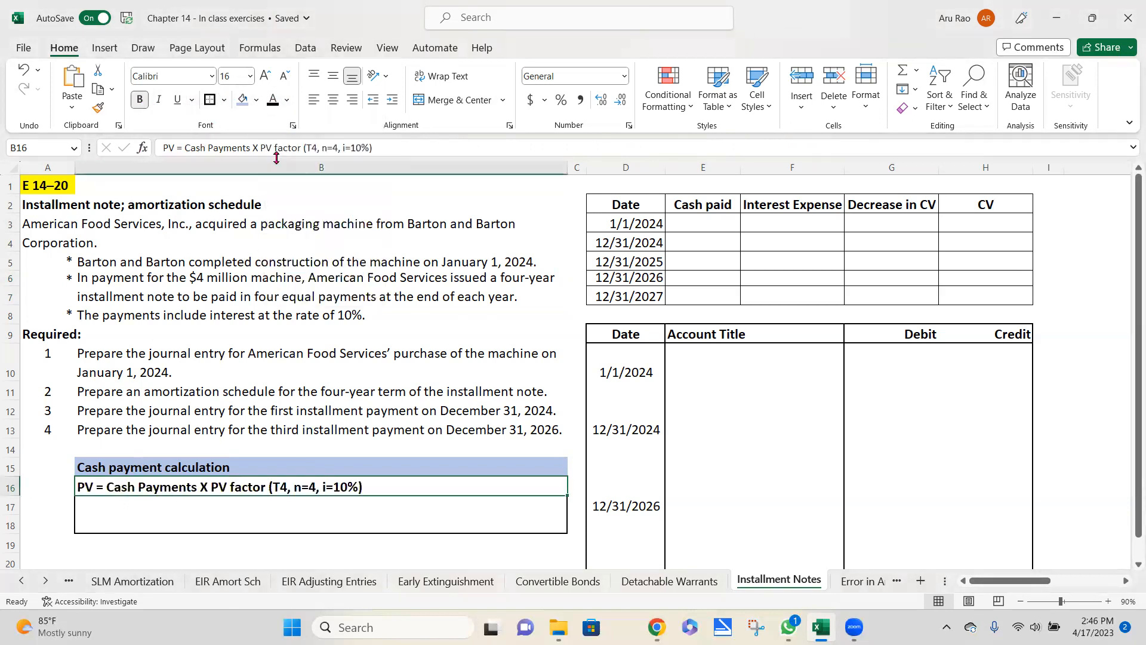
mouse_move(104, 500)
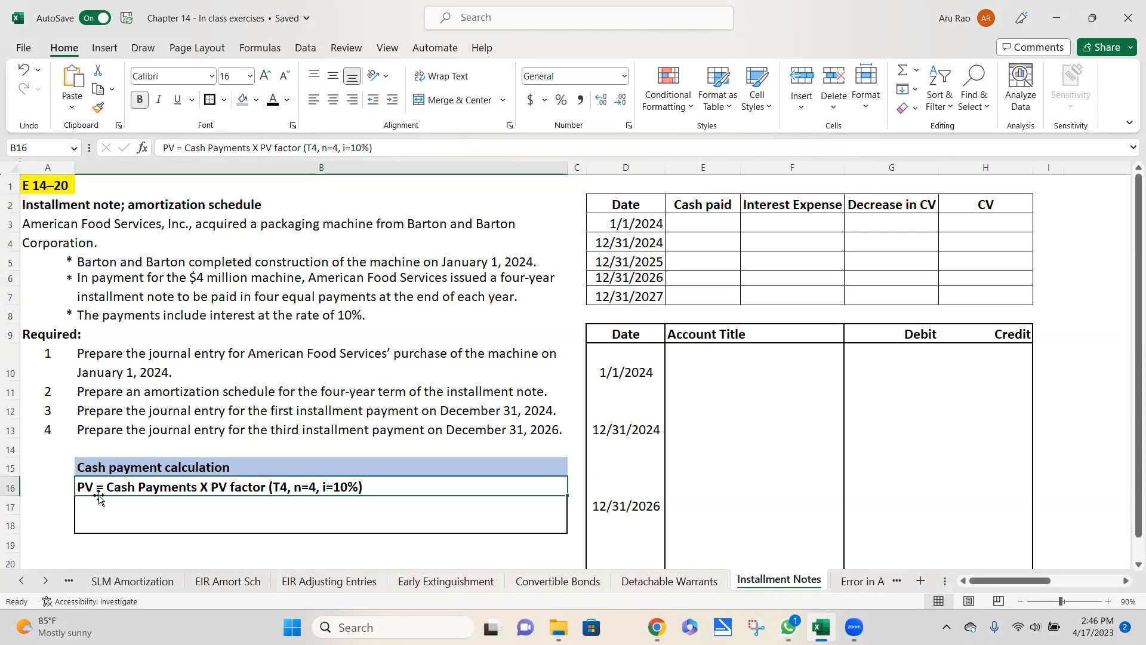
mouse_move(131, 500)
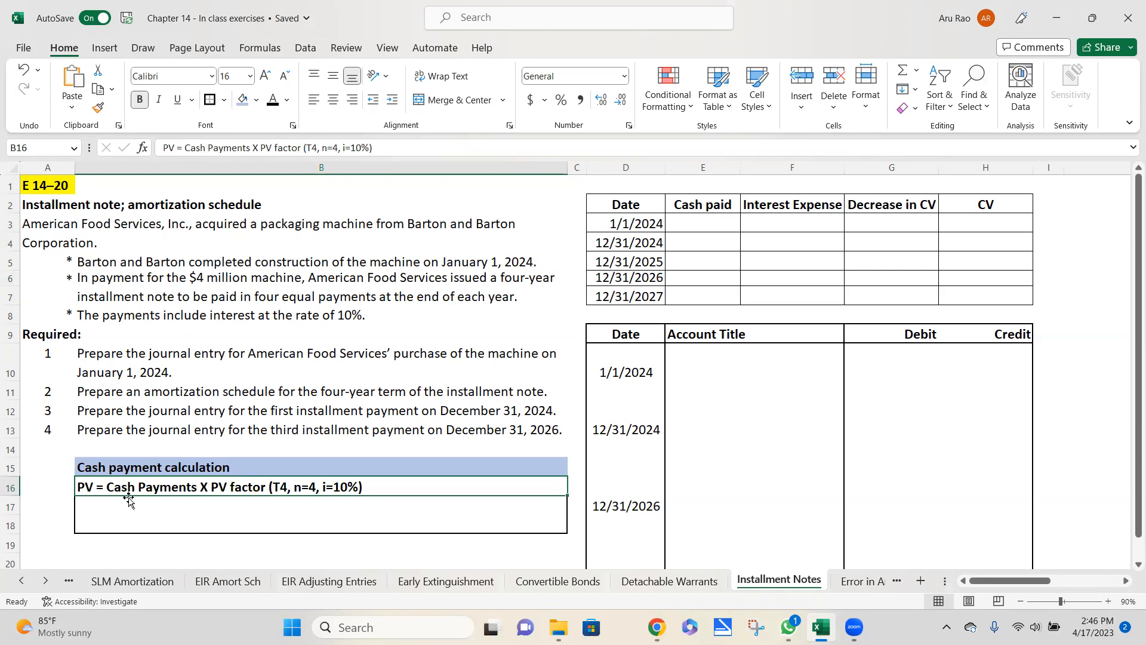
mouse_move(253, 501)
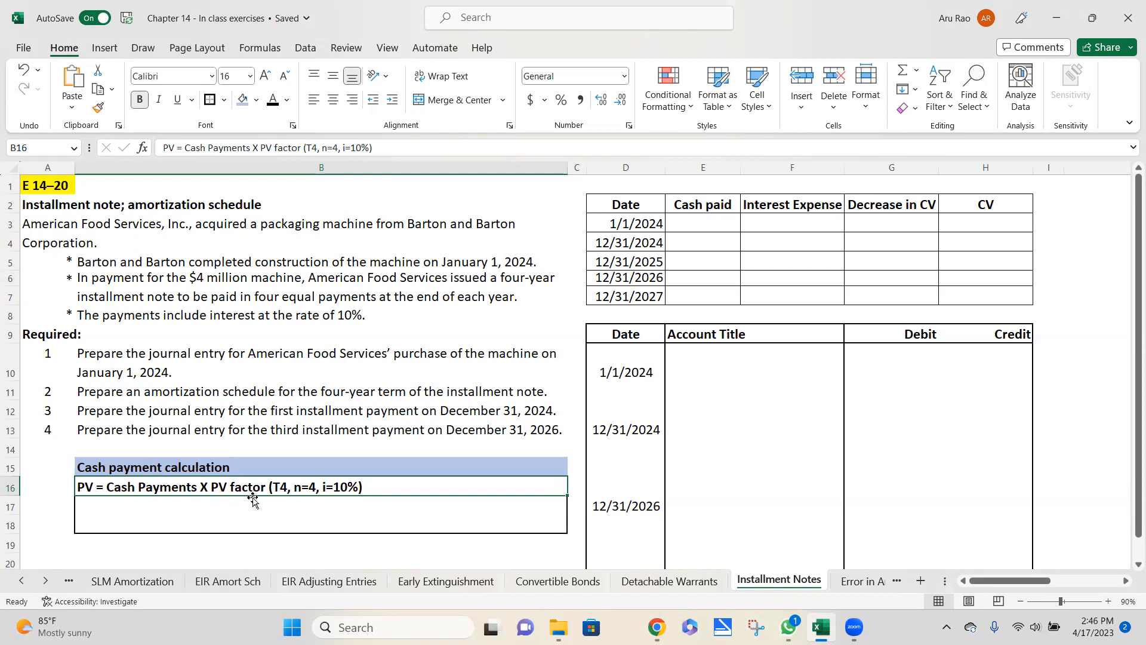
mouse_move(277, 505)
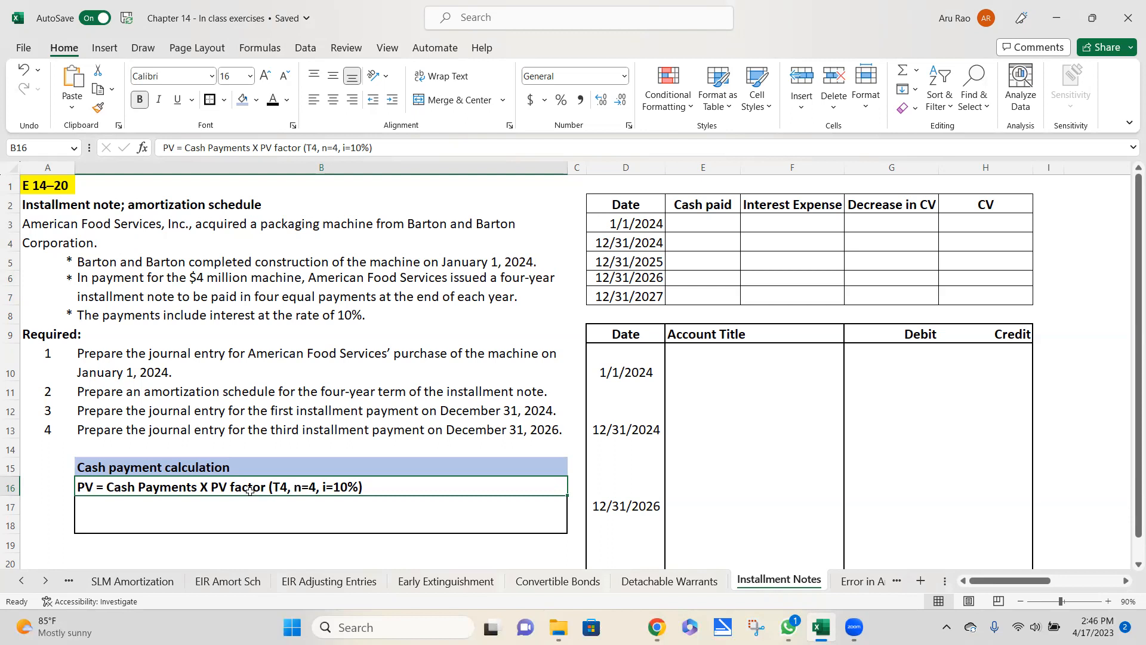
mouse_move(297, 498)
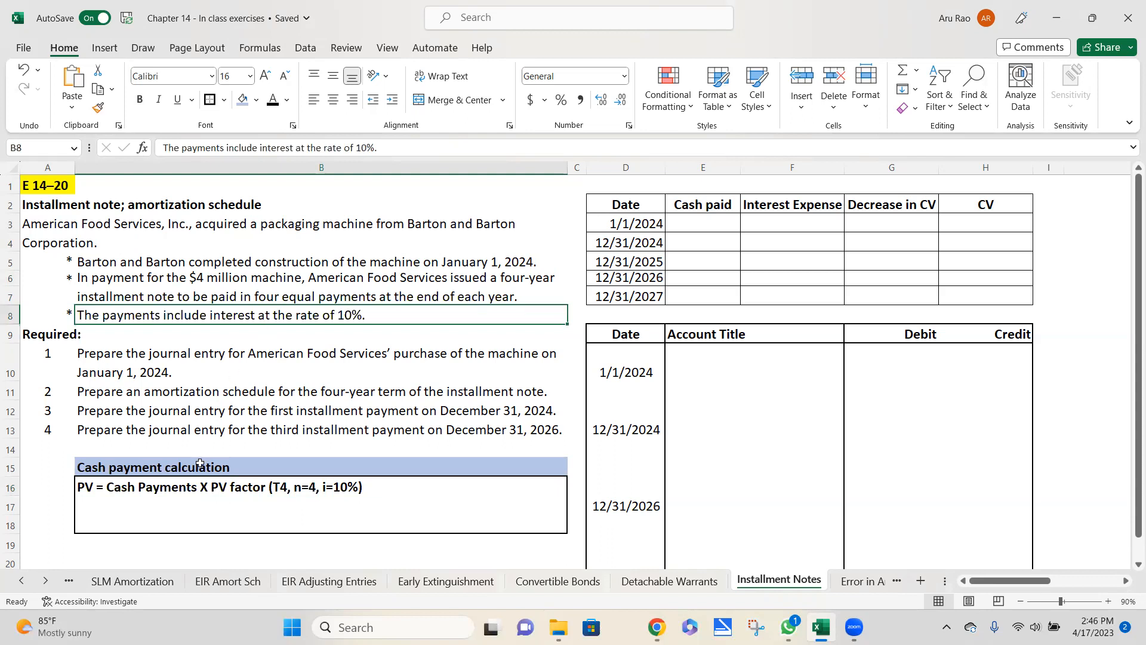
mouse_move(89, 505)
type("4,000,000 = Cash Payments x 3.16987")
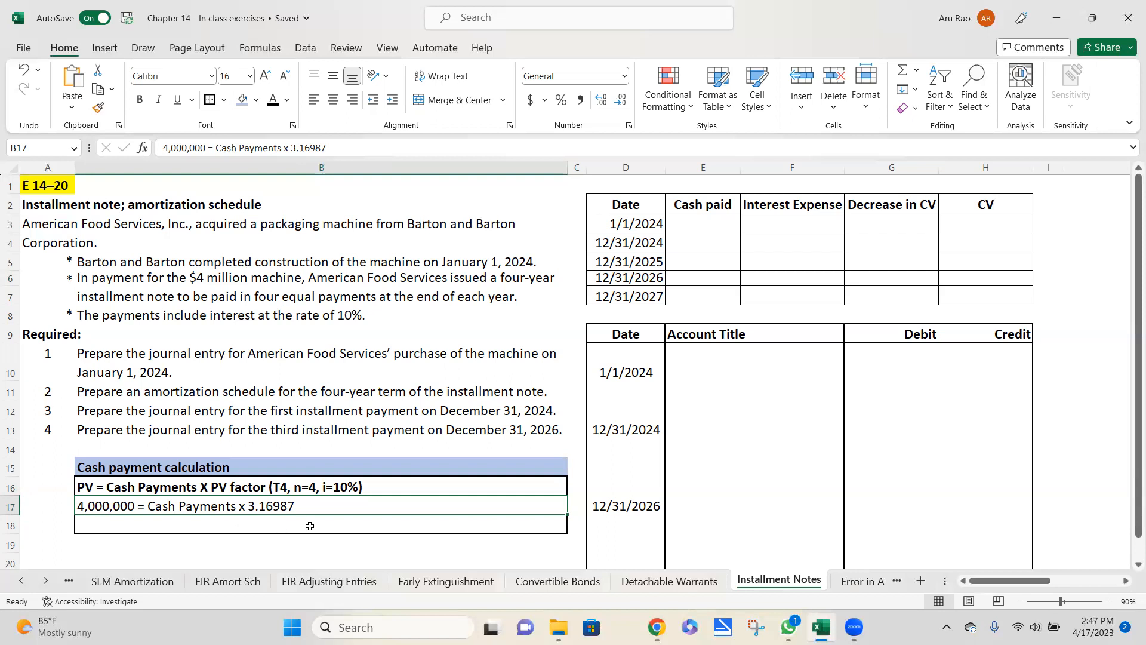
mouse_move(307, 501)
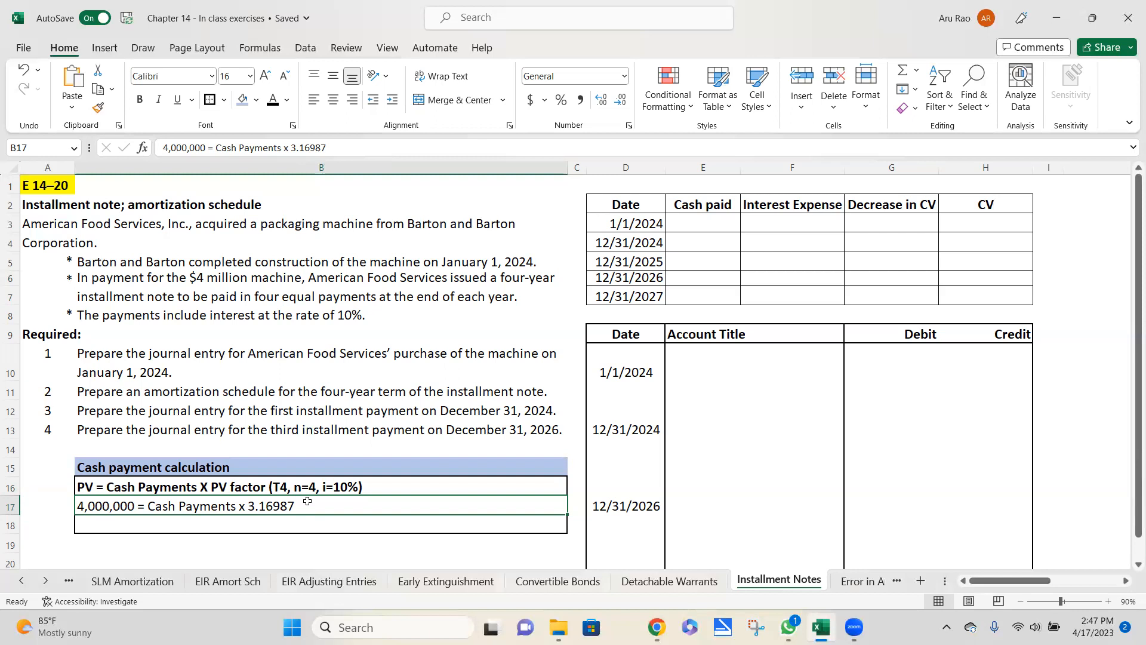
mouse_move(252, 525)
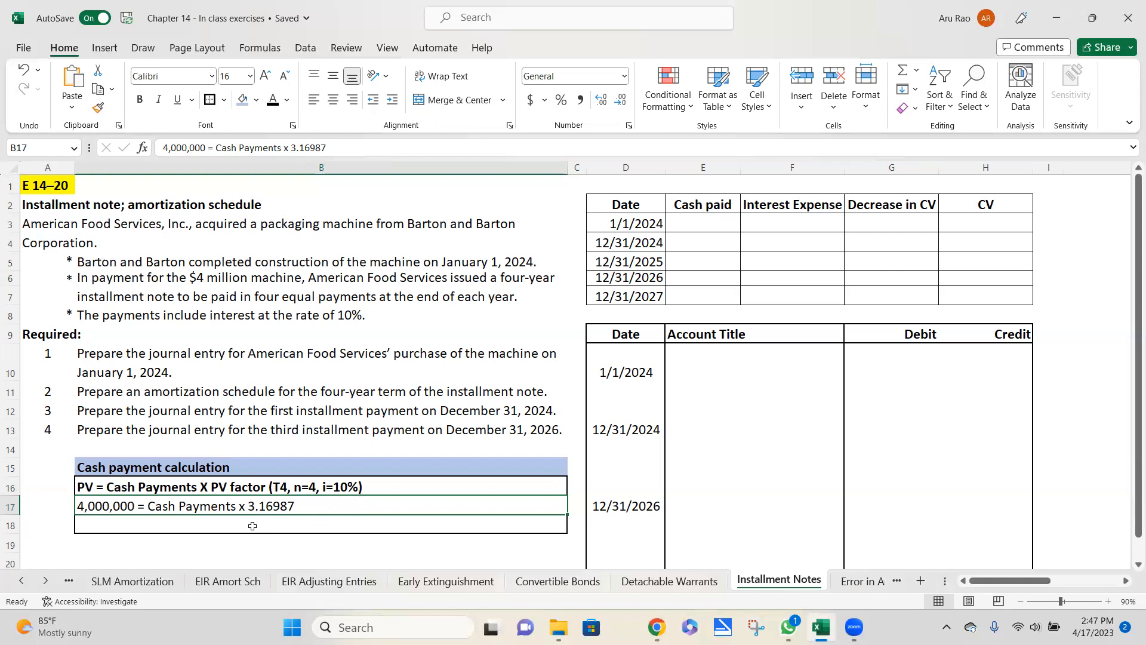
mouse_move(269, 520)
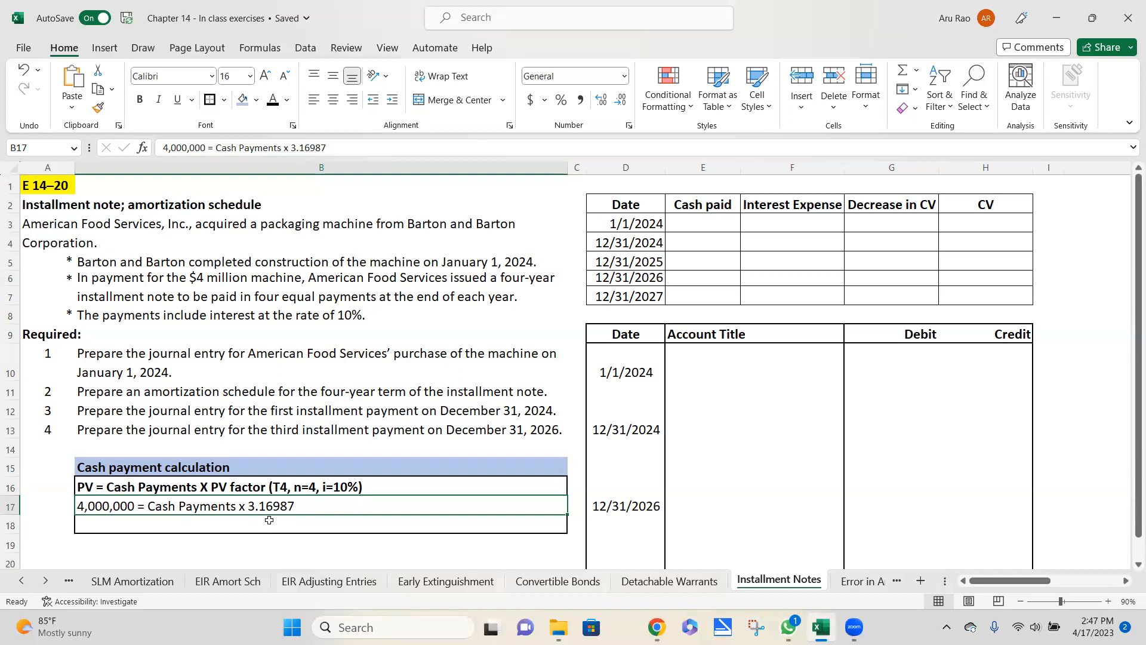
mouse_move(289, 517)
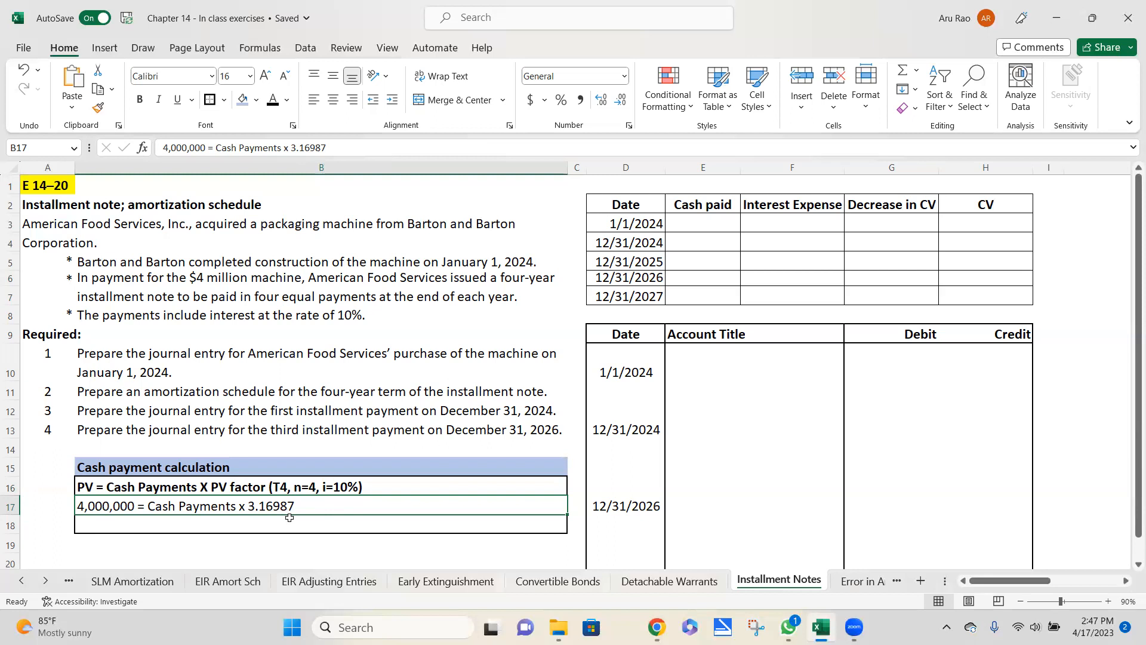
mouse_move(298, 530)
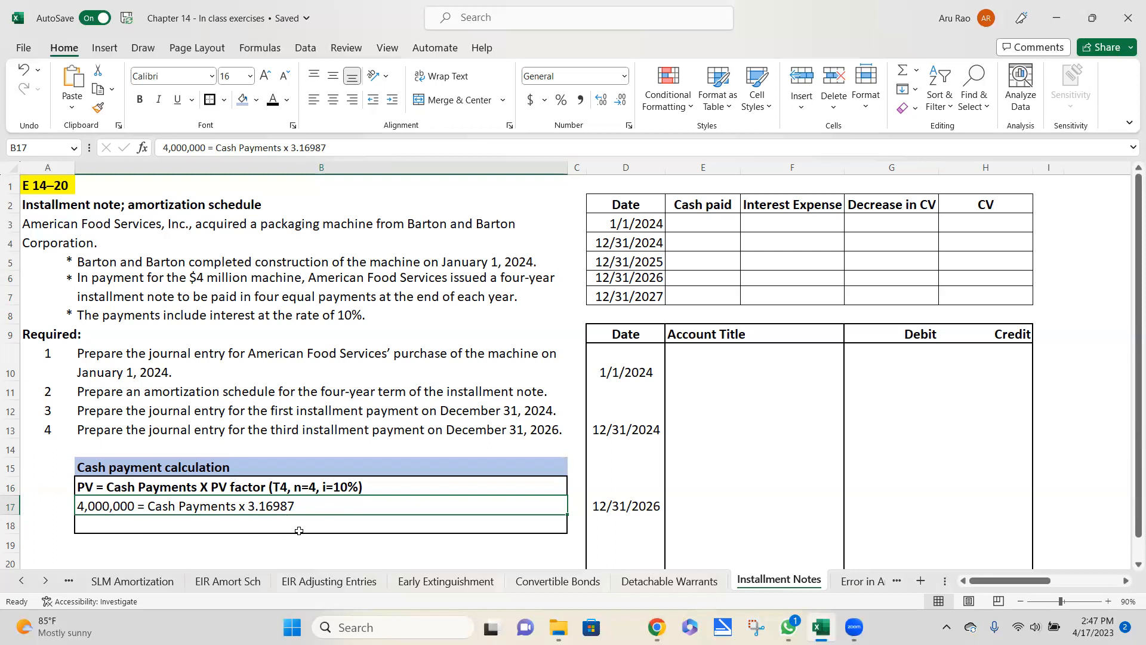
mouse_move(198, 505)
type("Cash payments = 4,000,000/3.16987 = $1,262,881")
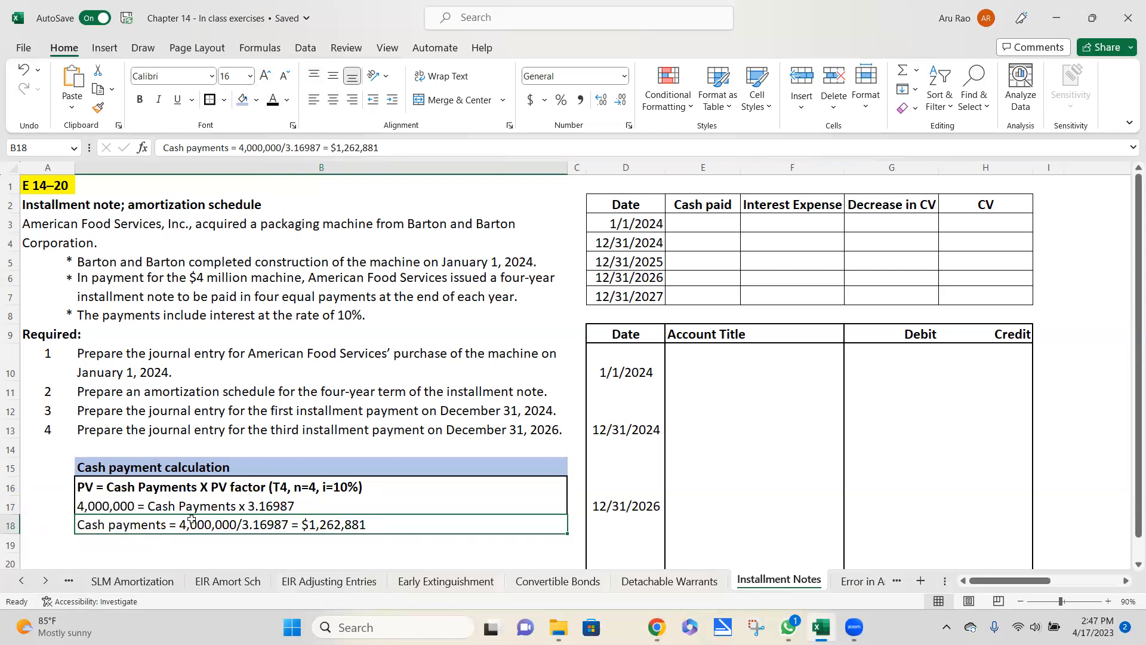
mouse_move(328, 540)
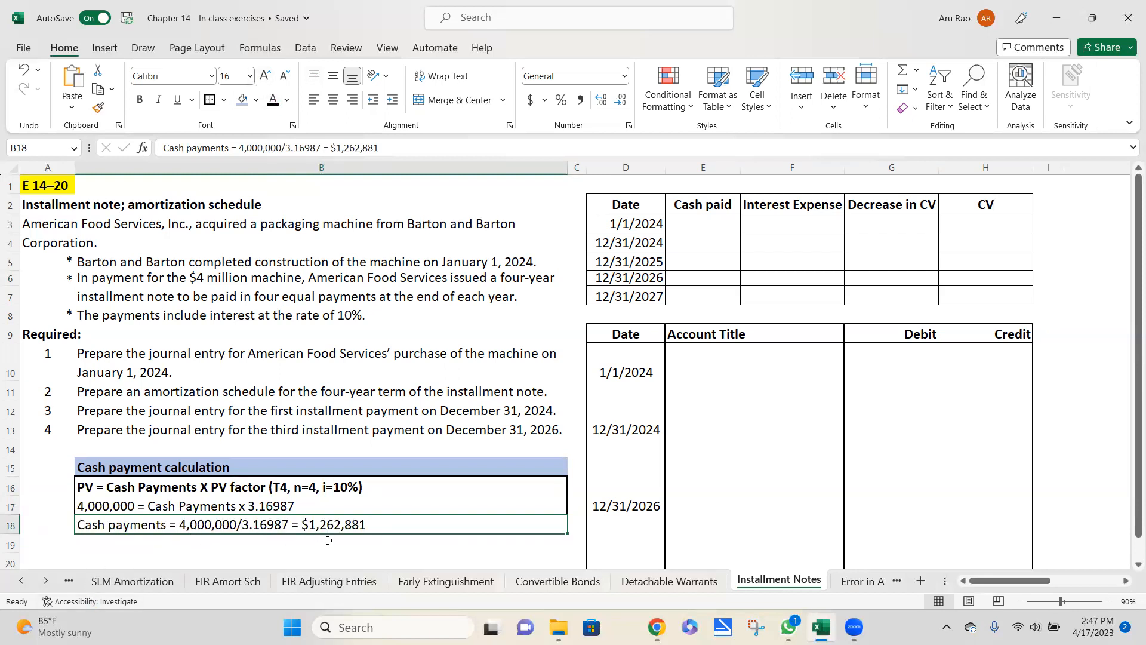
mouse_move(343, 540)
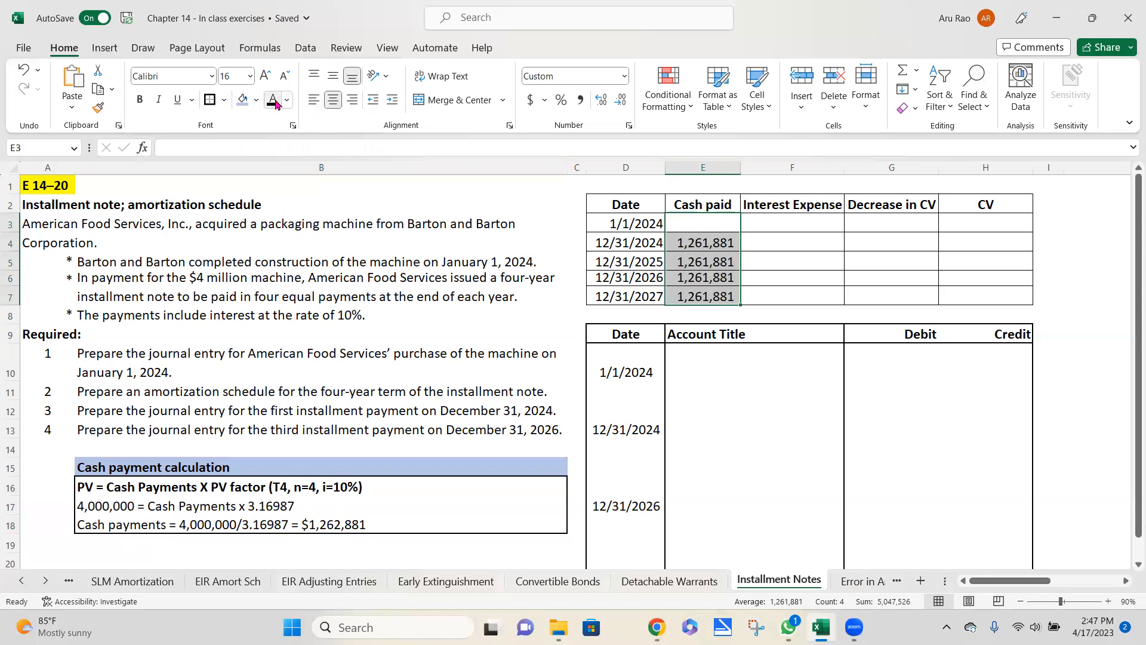
Enter the 4,000,000 starting carrying value and the first cash payment =H3/3.16987
left_click(625, 222)
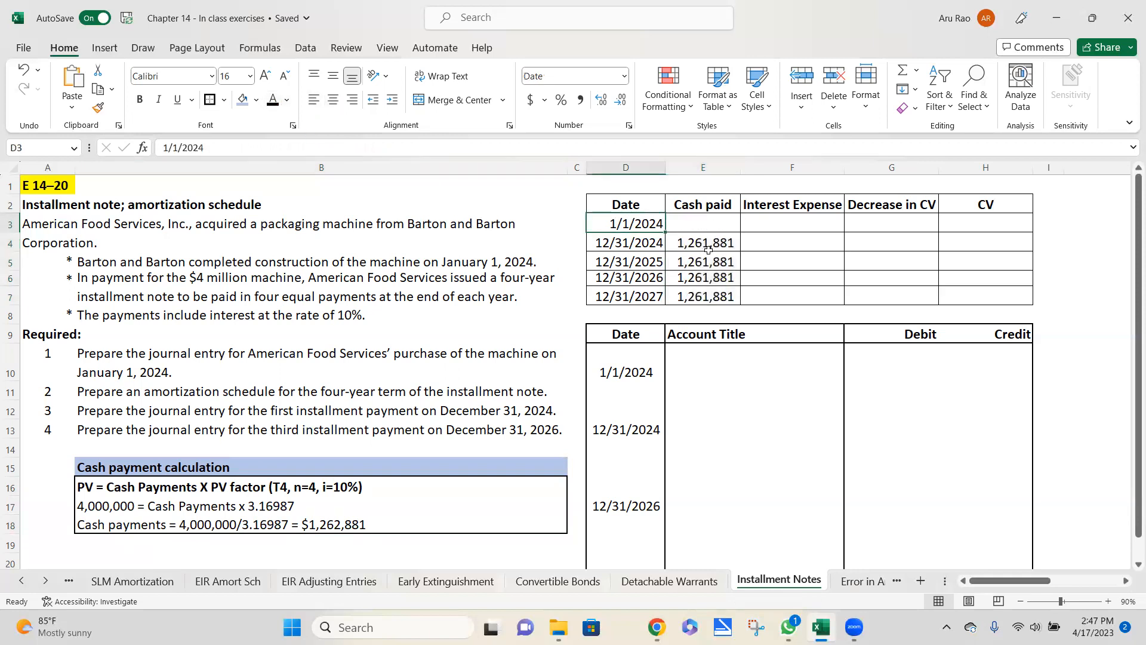
mouse_move(671, 317)
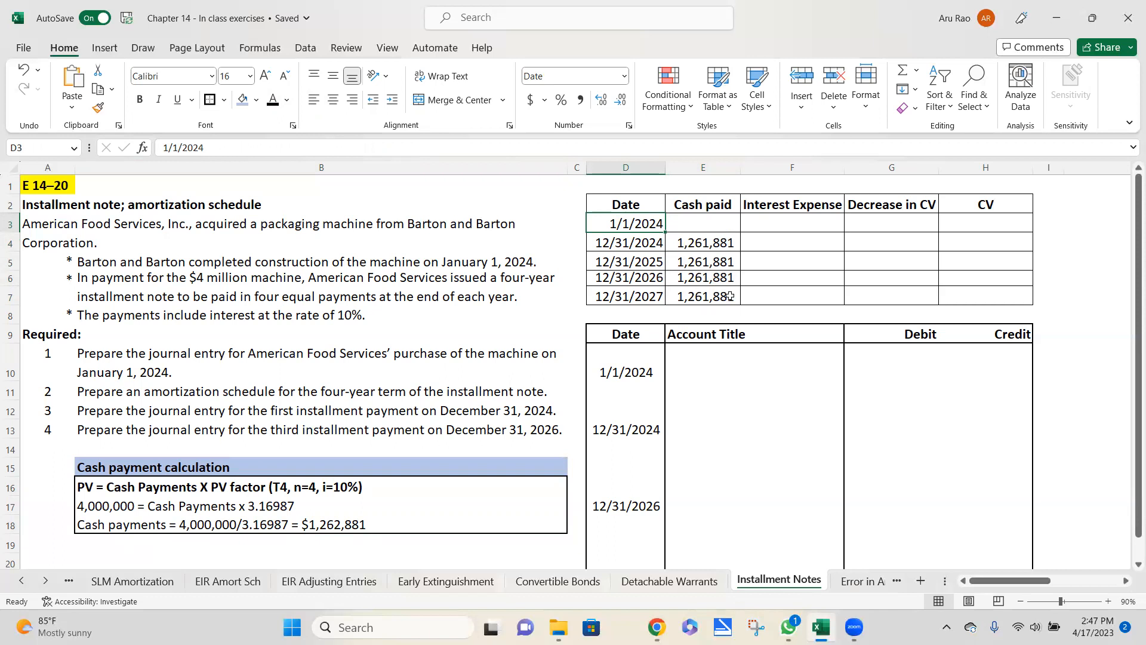
left_click(985, 223)
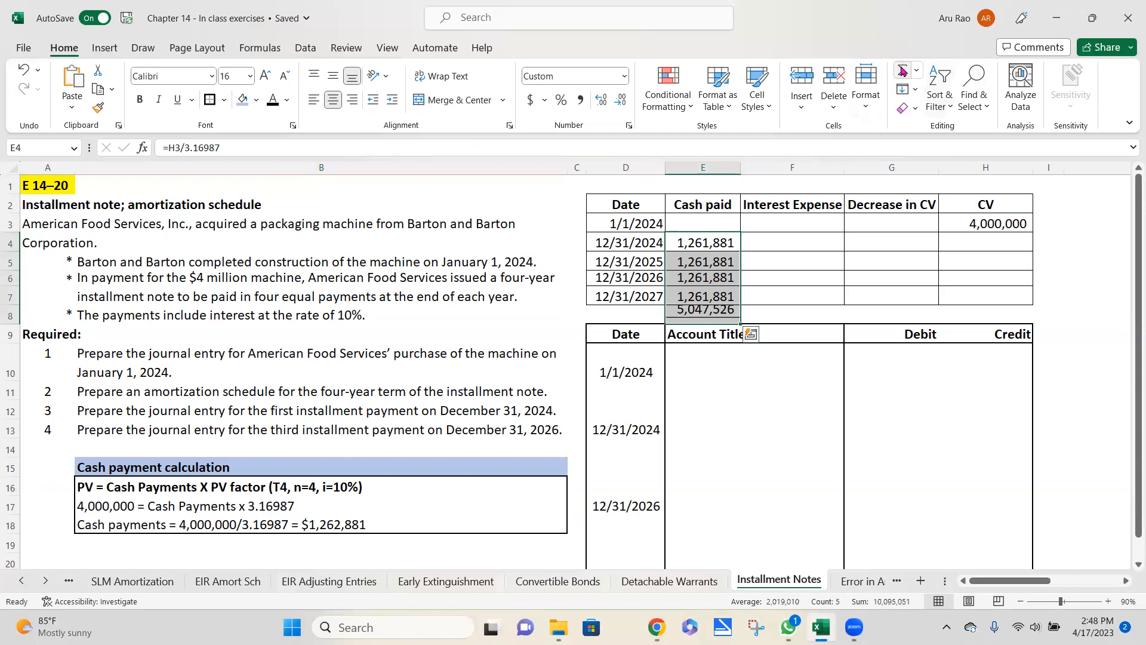
Shade the 4,000,000 carrying value and the 5,047,526 cash payments total light blue
left_click(702, 314)
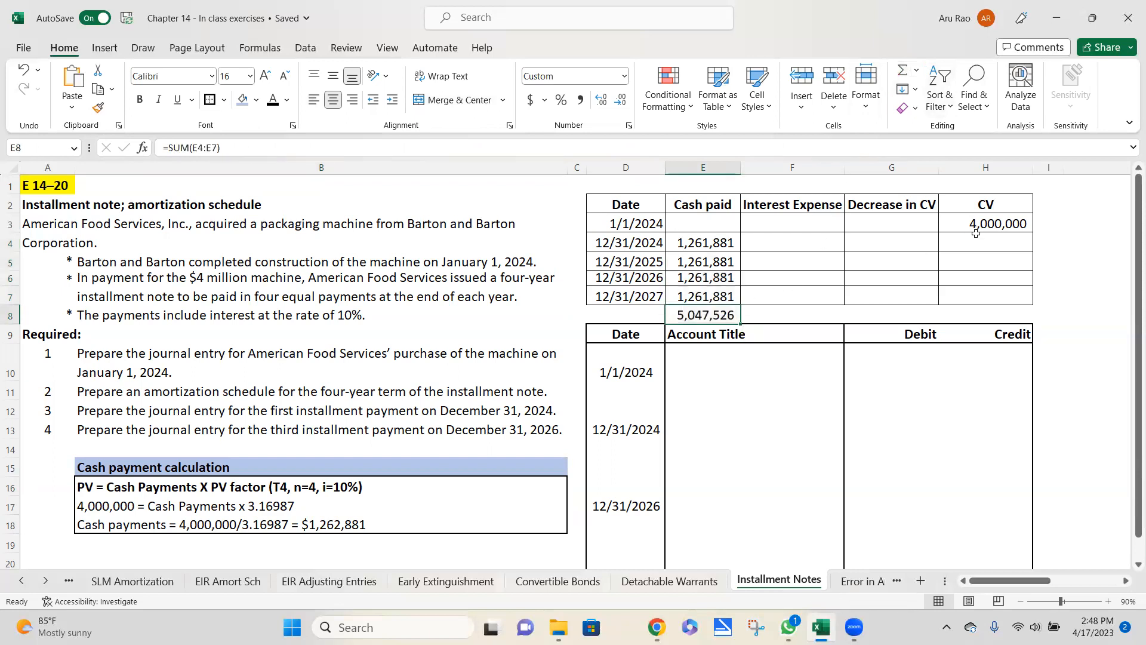
left_click(986, 222)
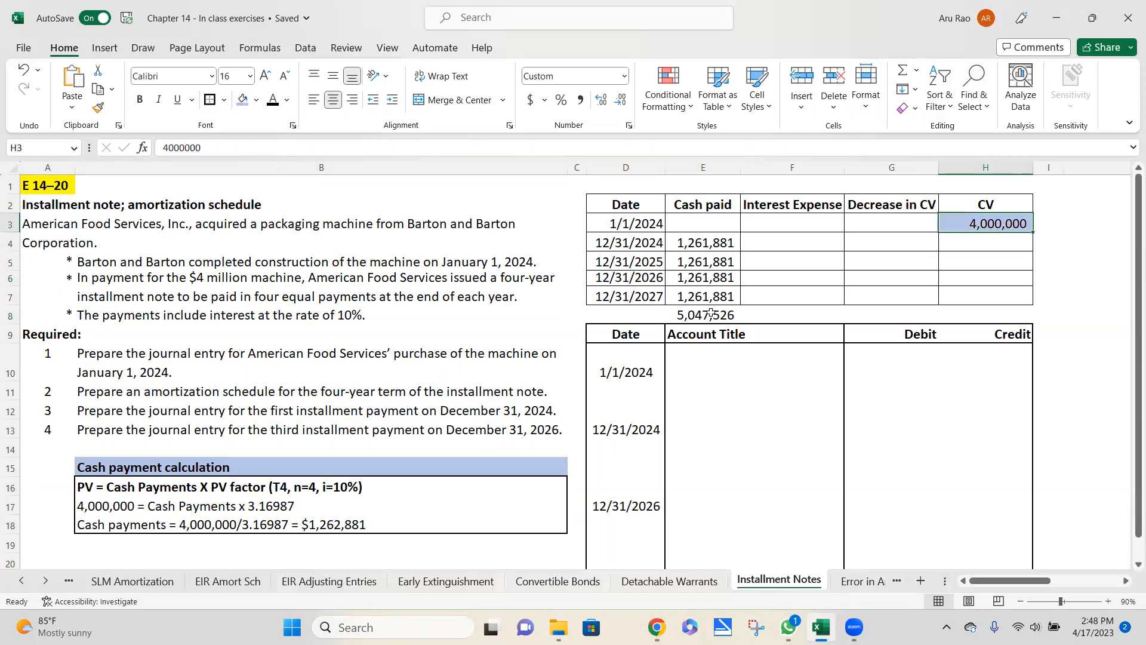
left_click(703, 314)
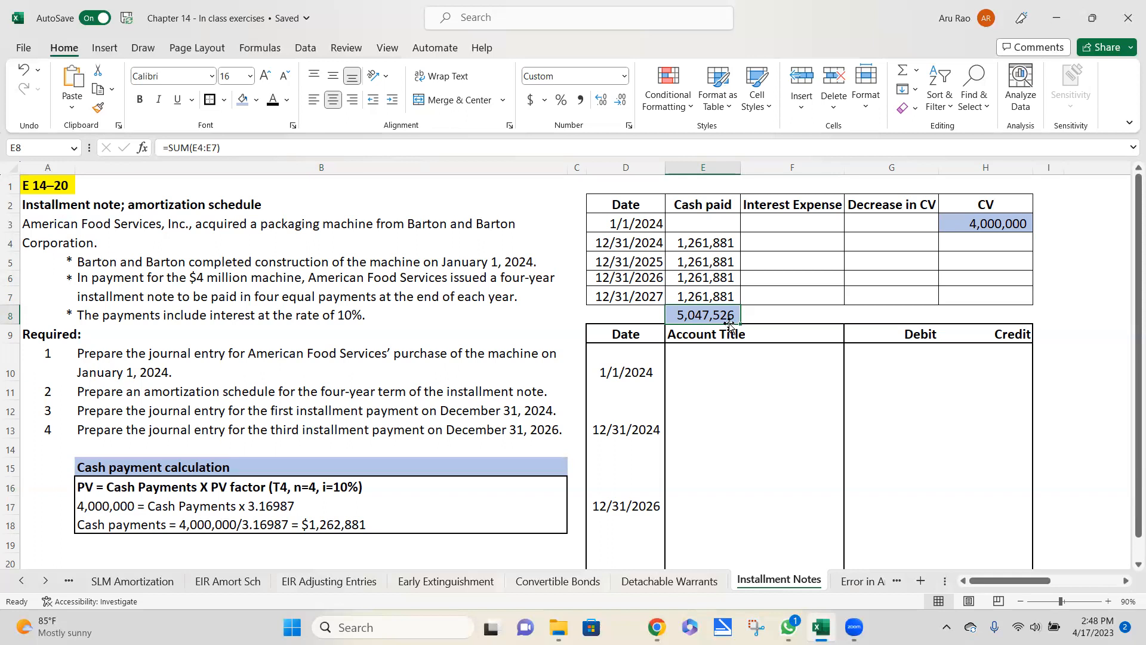
mouse_move(720, 310)
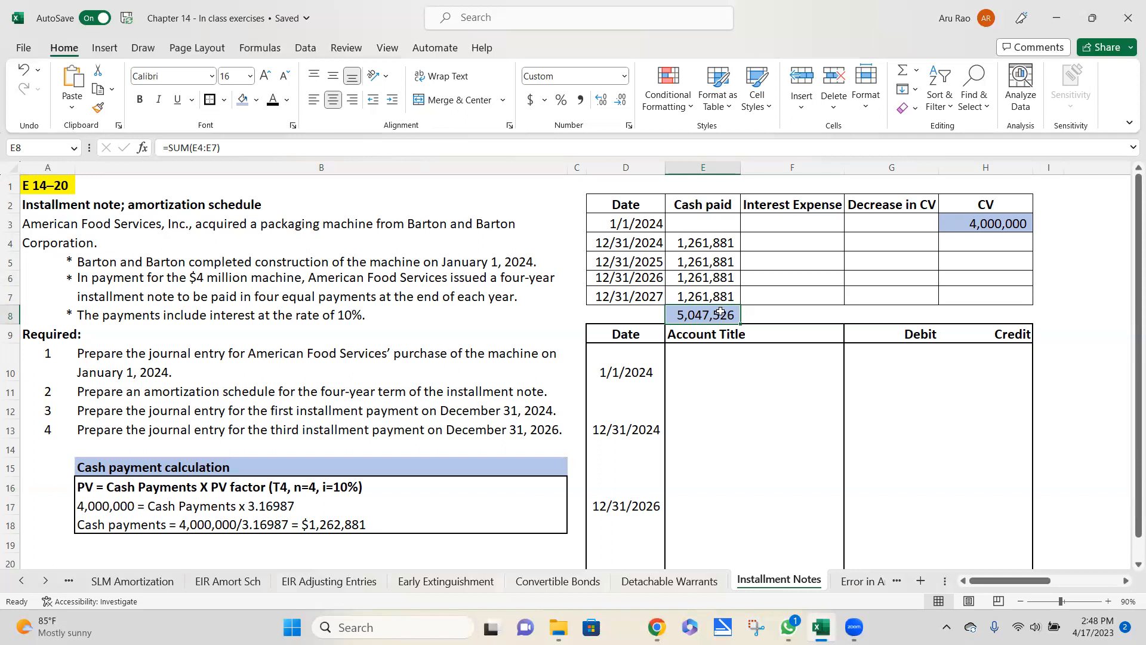
left_click(985, 223)
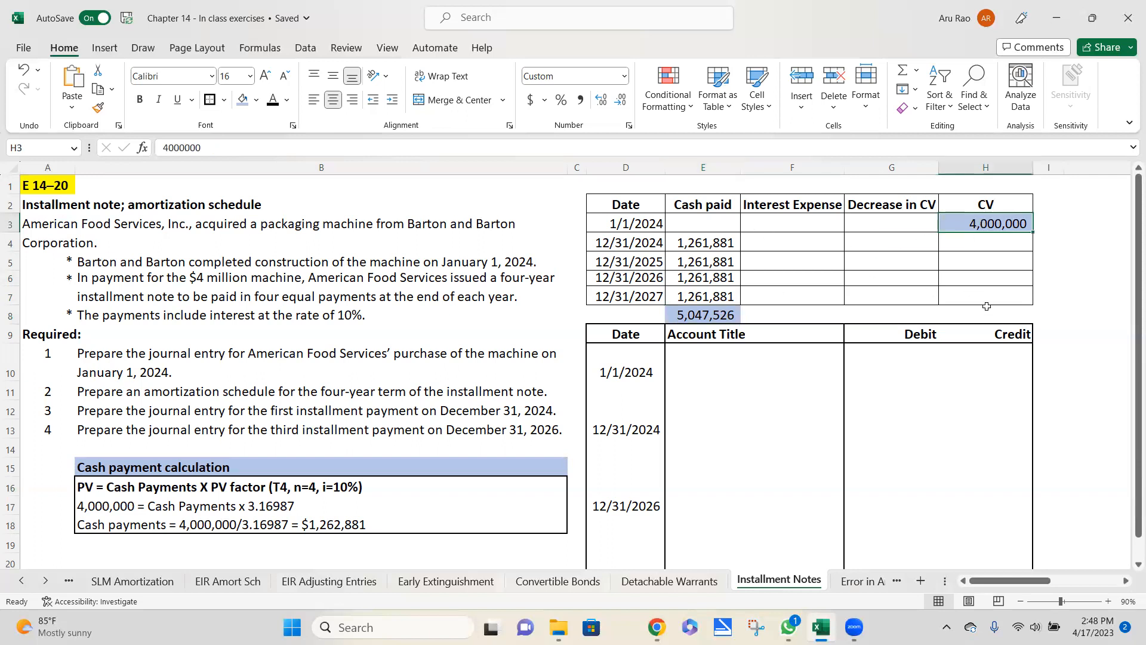
mouse_move(617, 372)
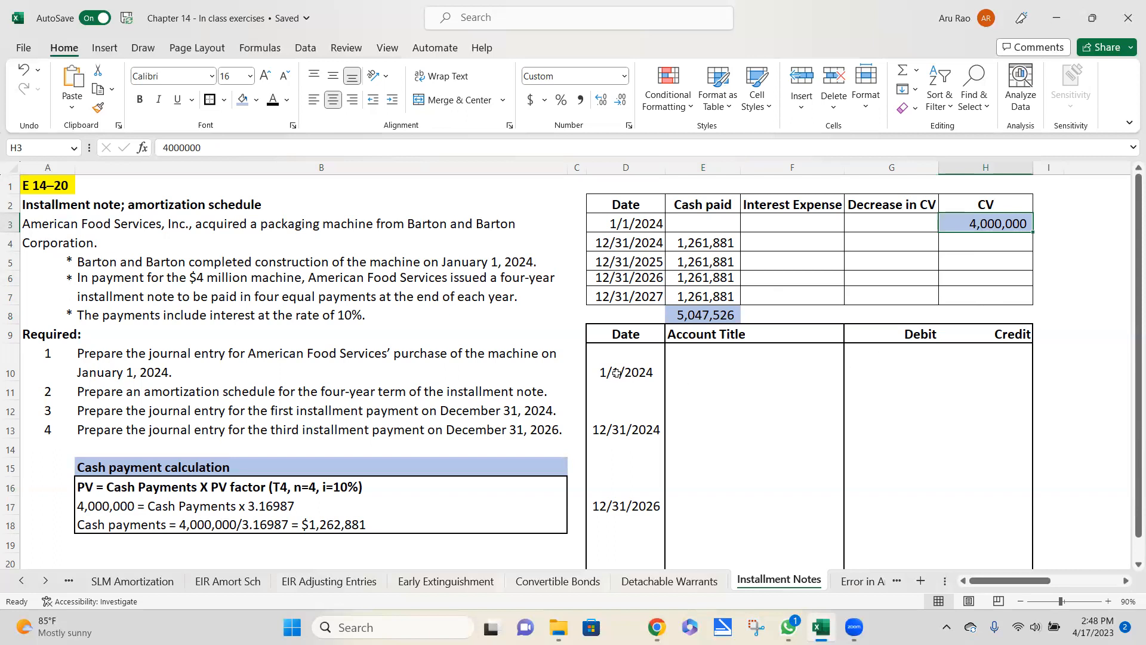
Record the 1/1/2024 entry: debit Equipment =H3 and credit Notes Payable 4,000,000
left_click(625, 372)
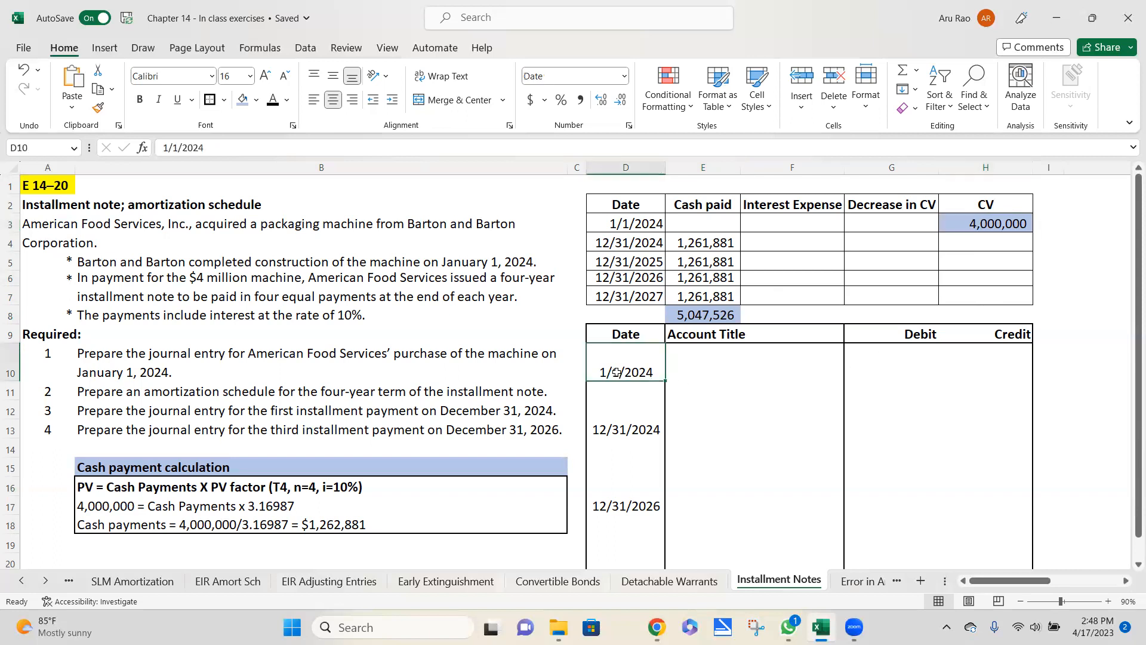
left_click(702, 362)
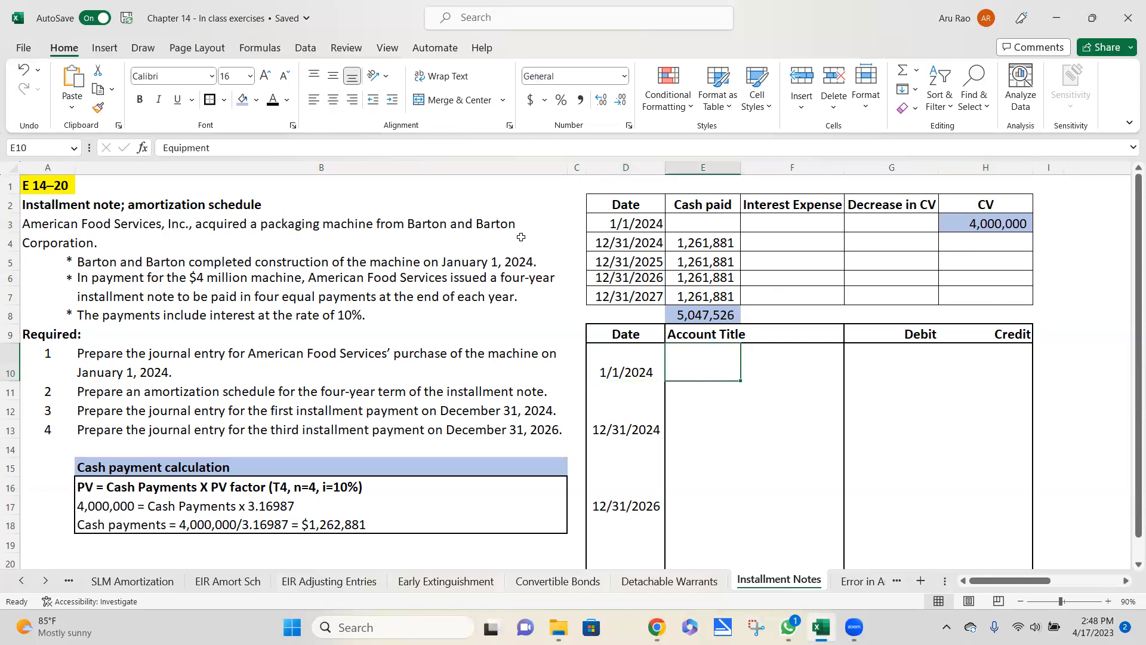
type("Equipment")
left_click(703, 391)
type("Notes Payable")
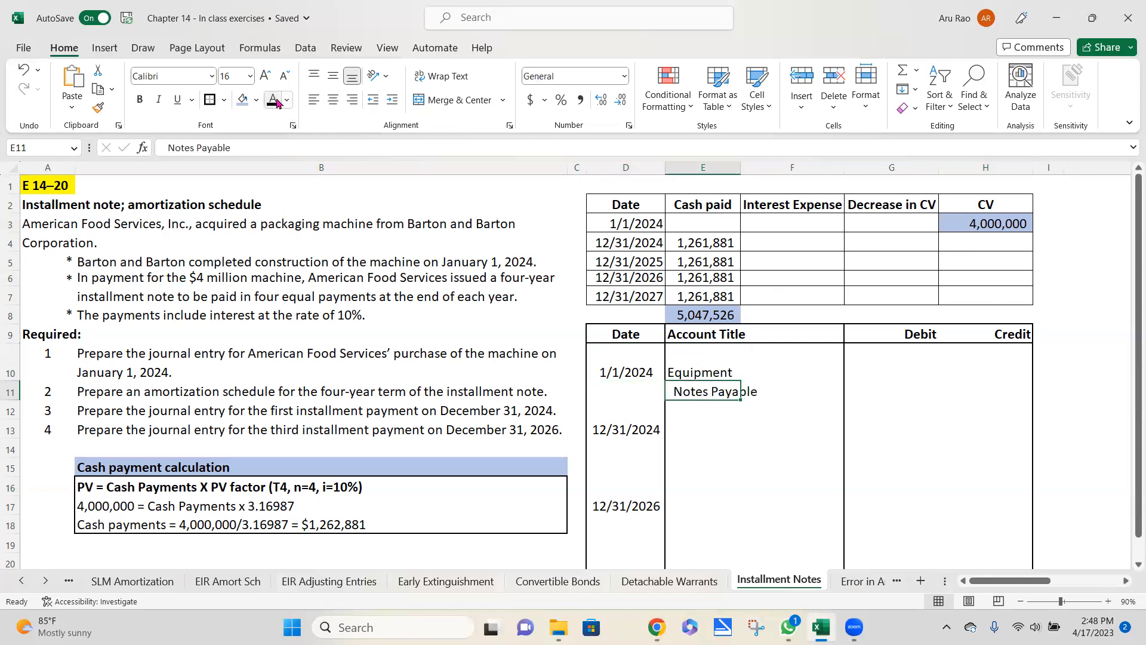
left_click(890, 372)
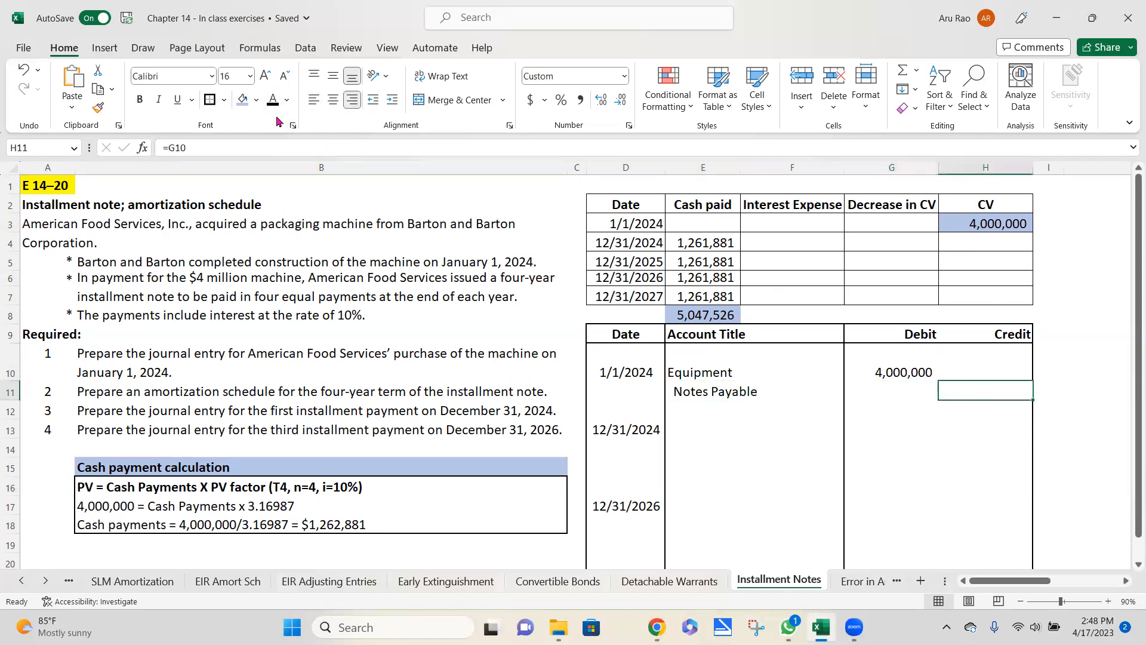
left_click(702, 372)
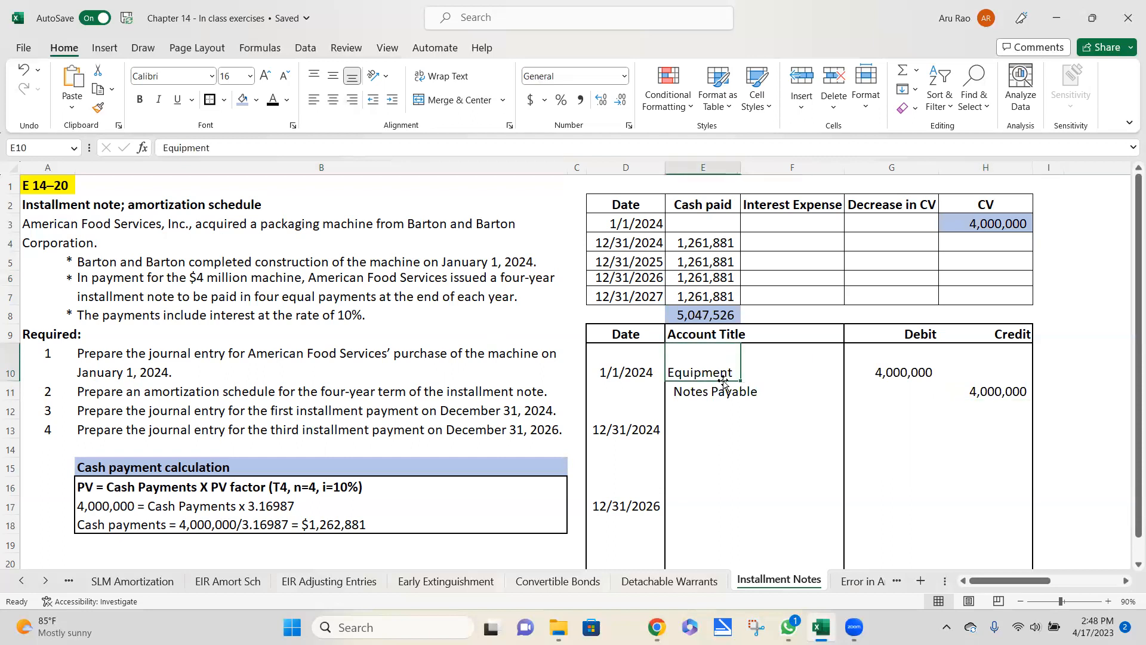
left_click(703, 391)
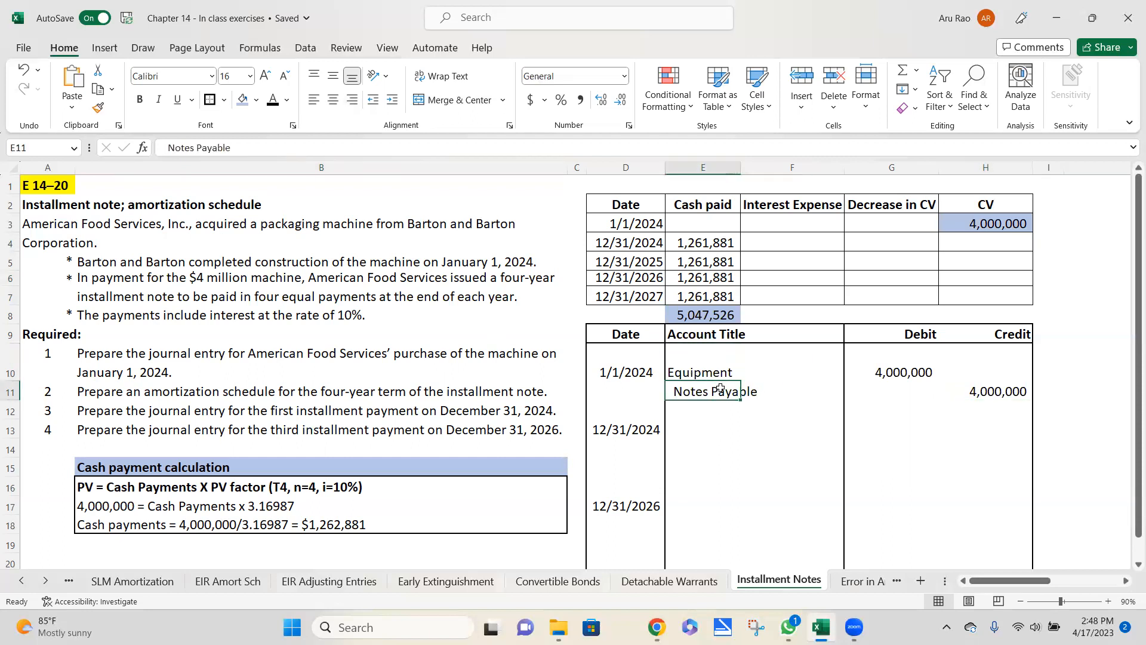
left_click(701, 372)
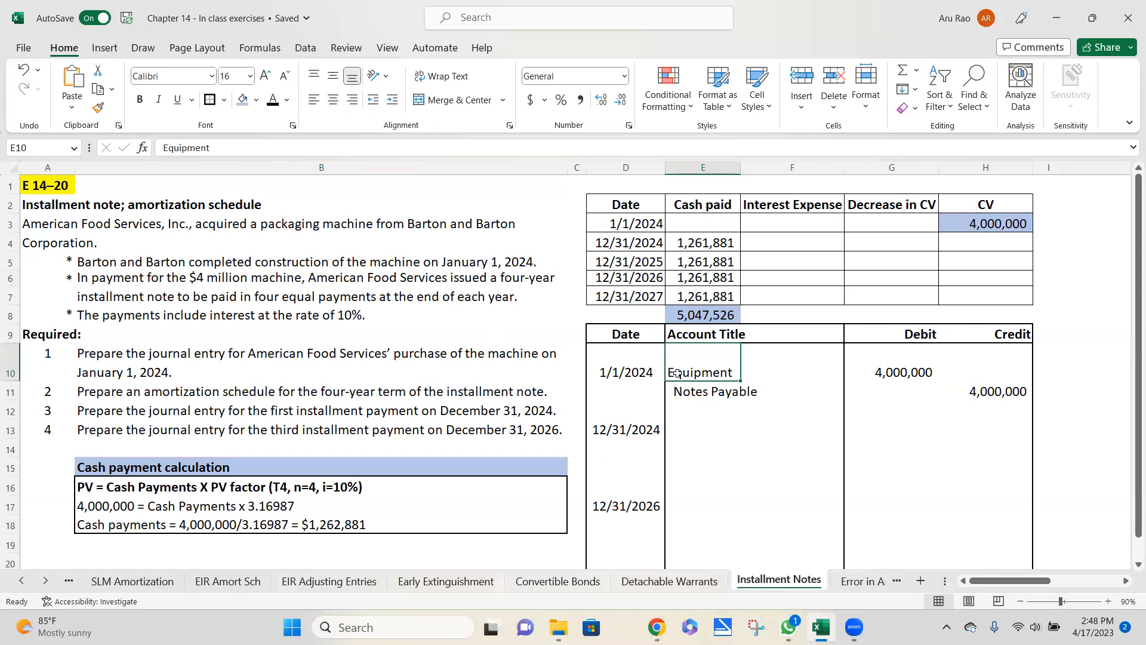
left_click(890, 372)
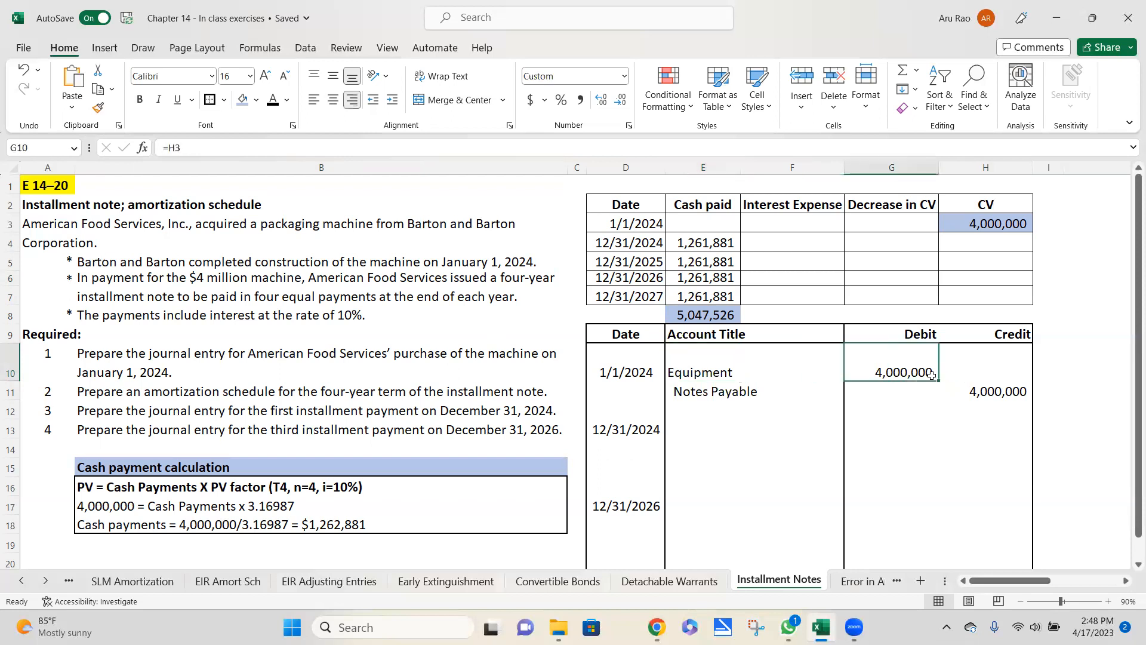
left_click(703, 314)
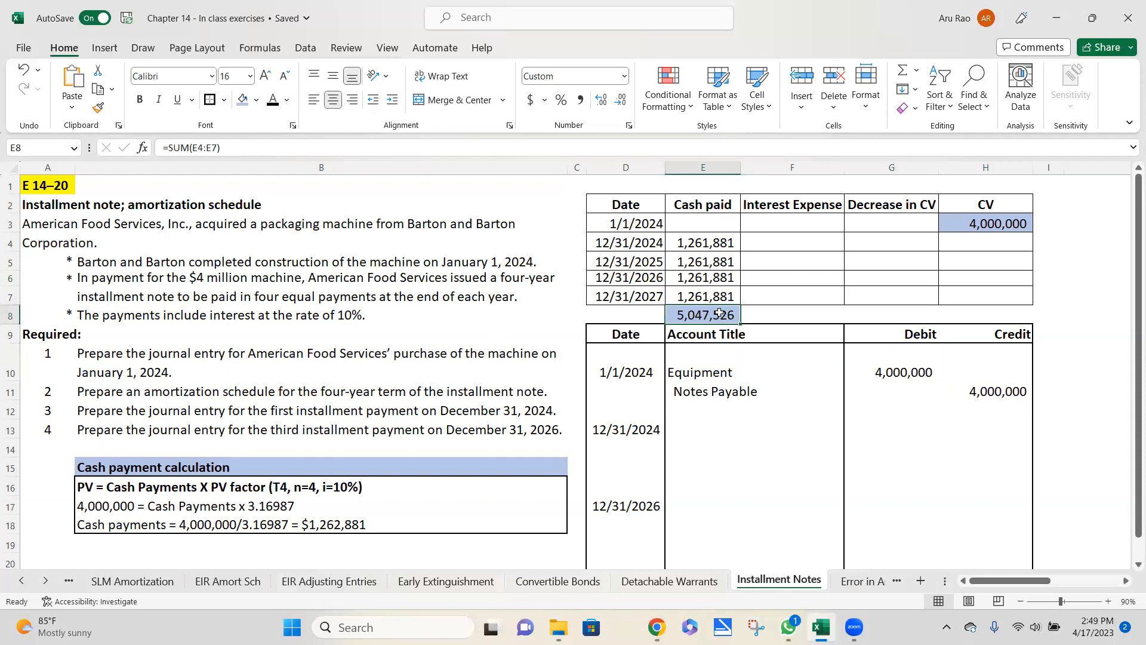
mouse_move(883, 389)
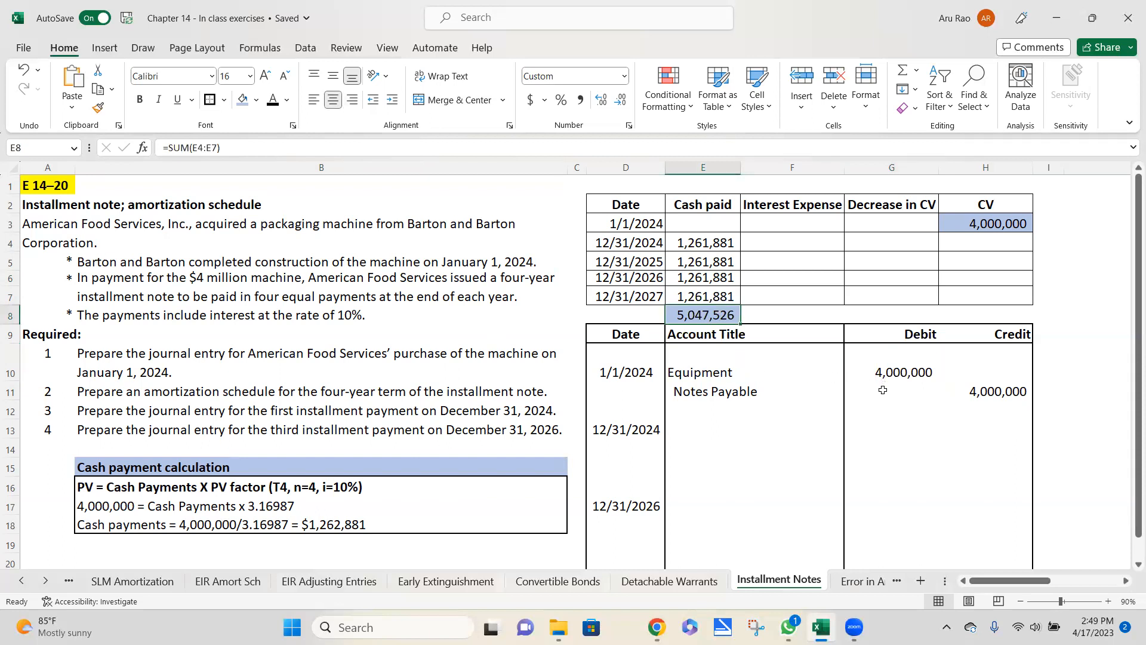
left_click(890, 390)
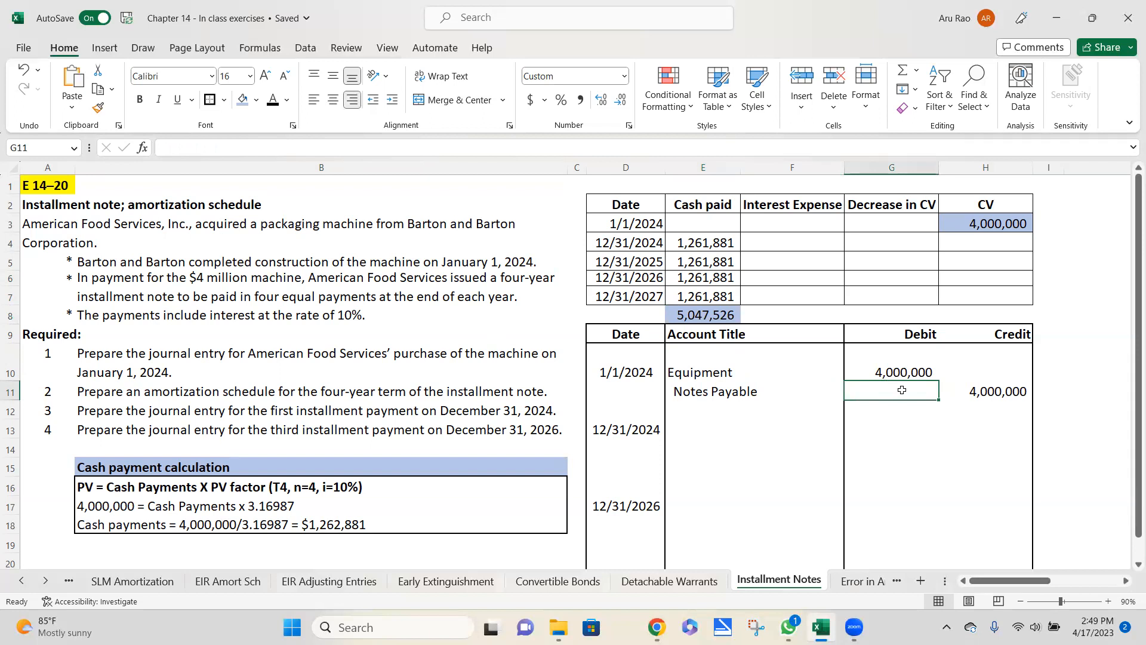
mouse_move(721, 234)
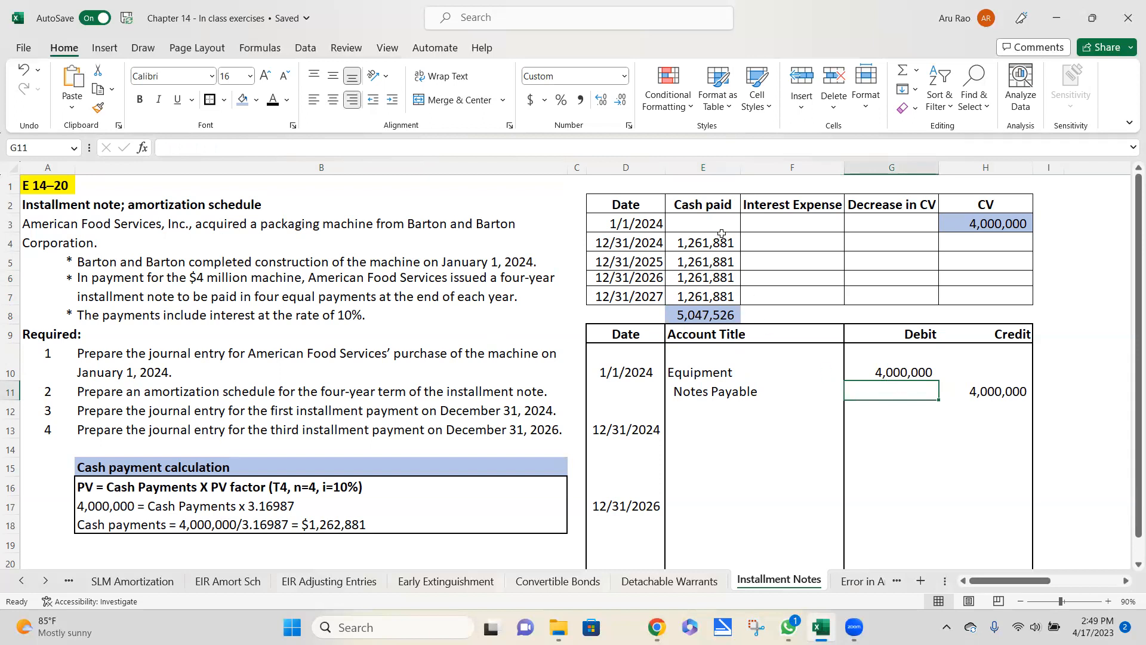
mouse_move(717, 304)
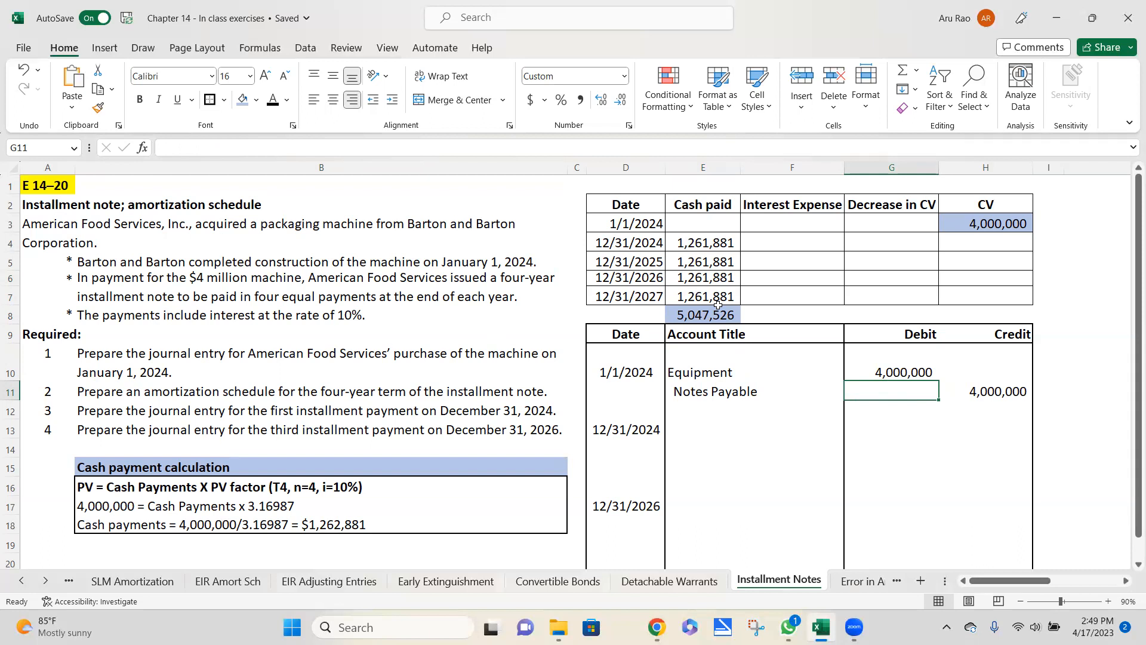
mouse_move(779, 240)
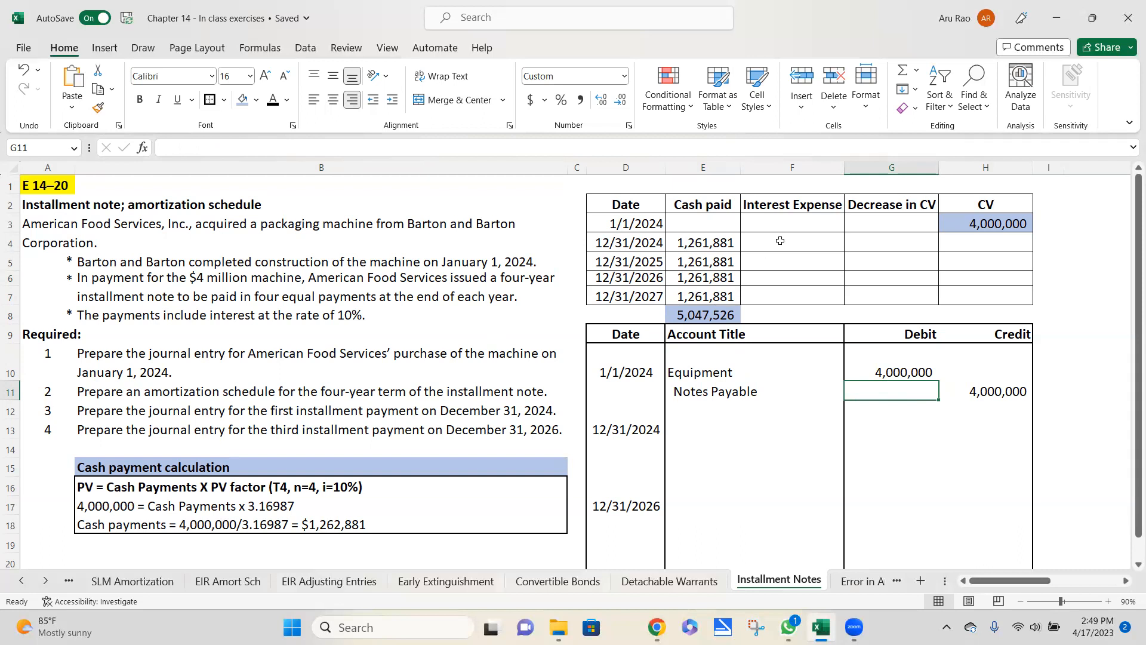
mouse_move(910, 258)
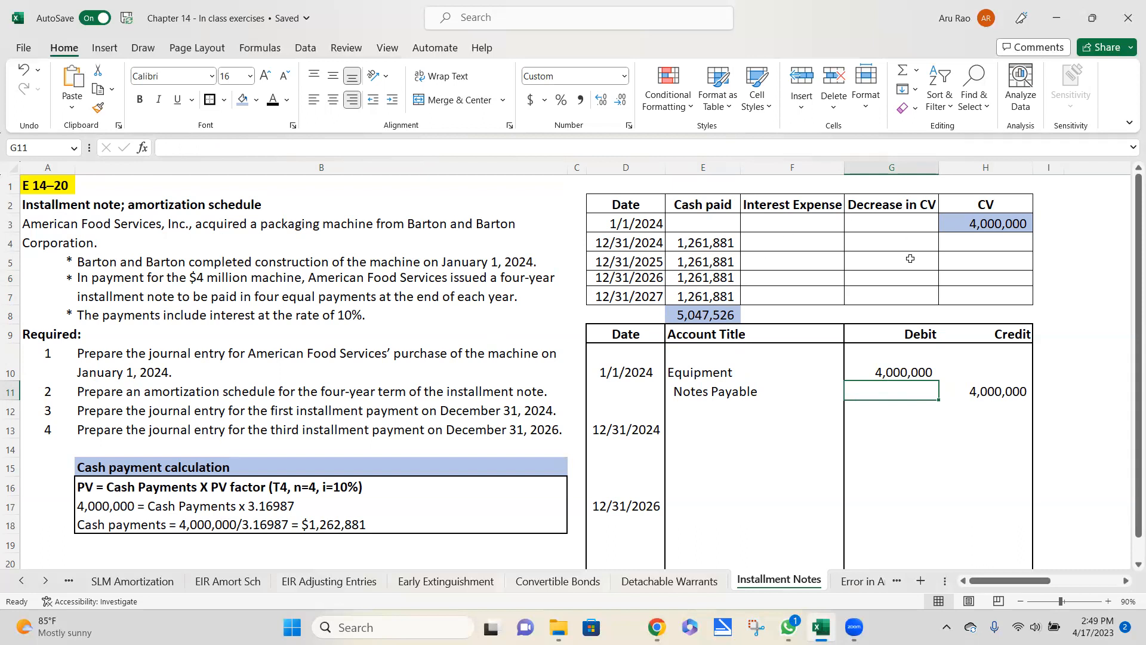
mouse_move(774, 247)
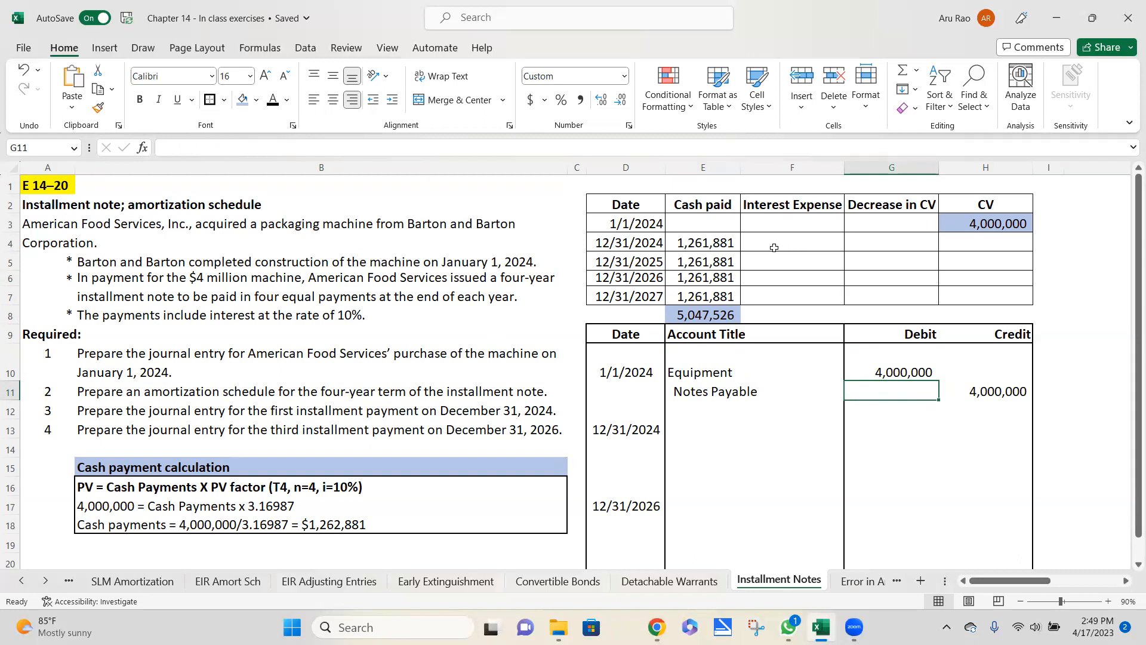
Fill the 12/31/2024 row: interest 400,000, decrease 861,881, carrying value 3,138,119
left_click(703, 242)
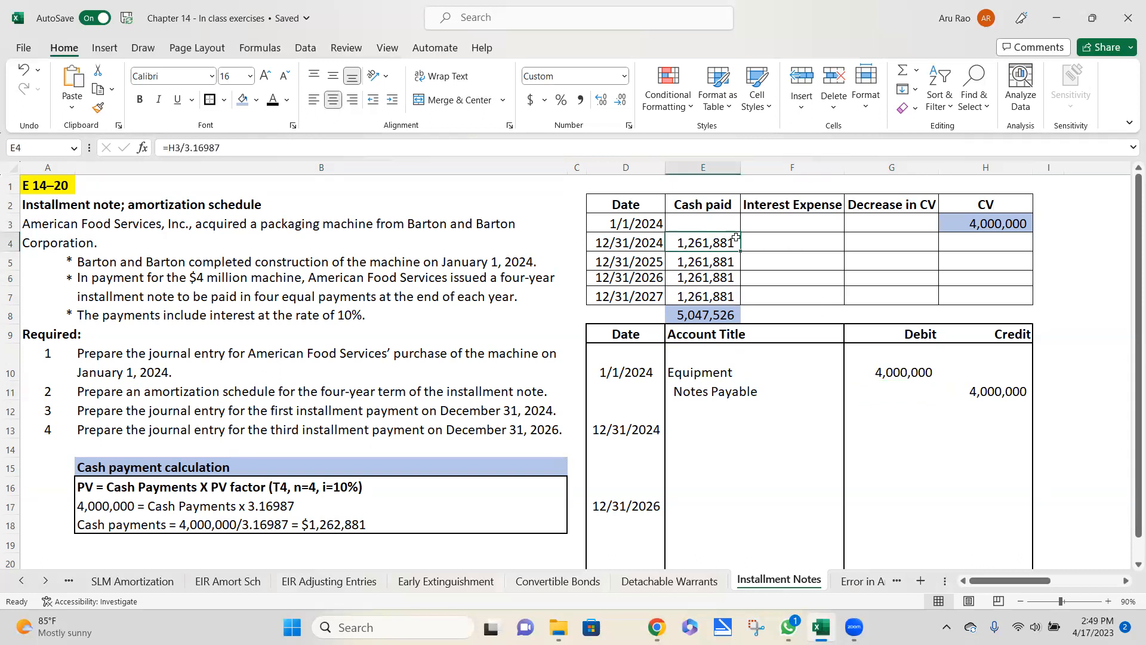
mouse_move(928, 245)
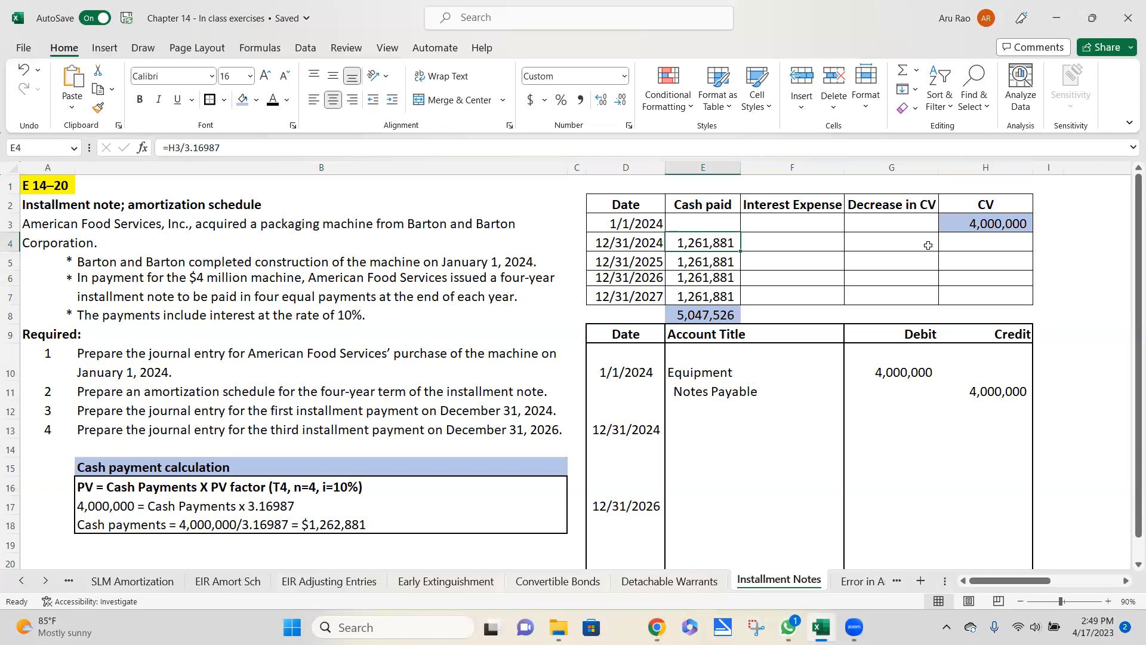
left_click(985, 223)
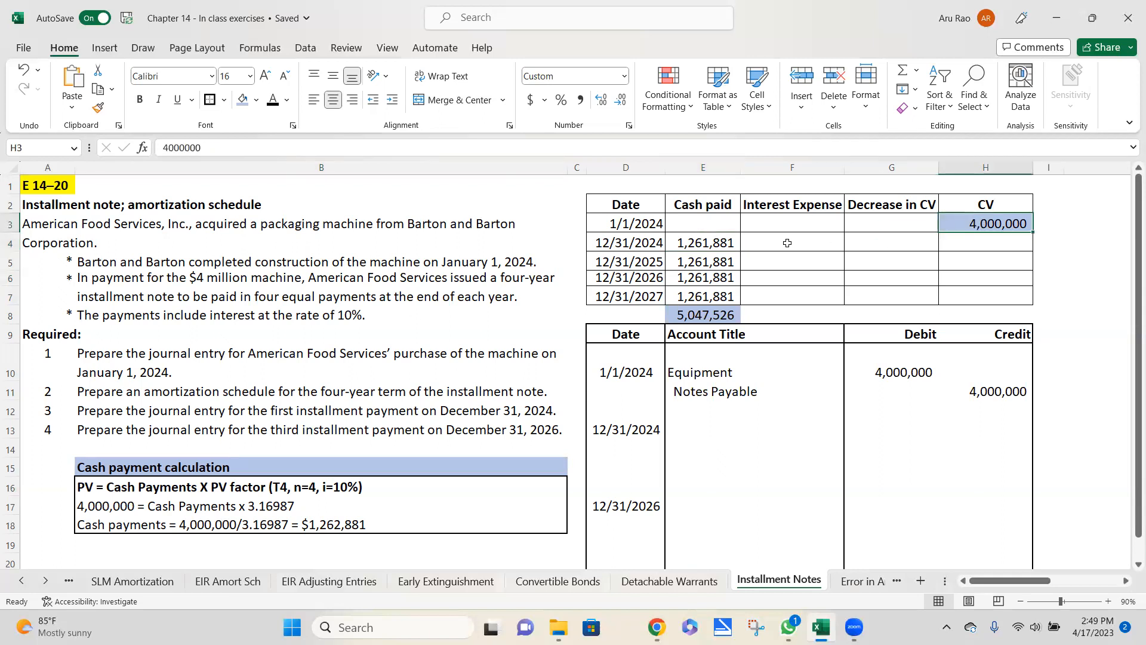
left_click(791, 242)
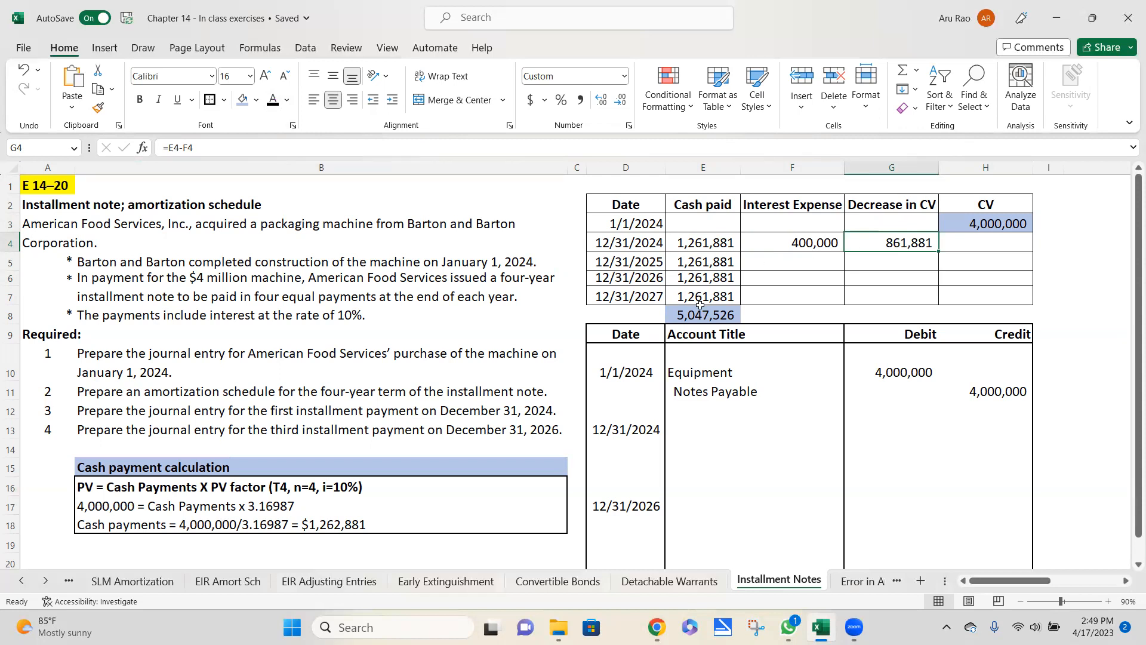
mouse_move(865, 244)
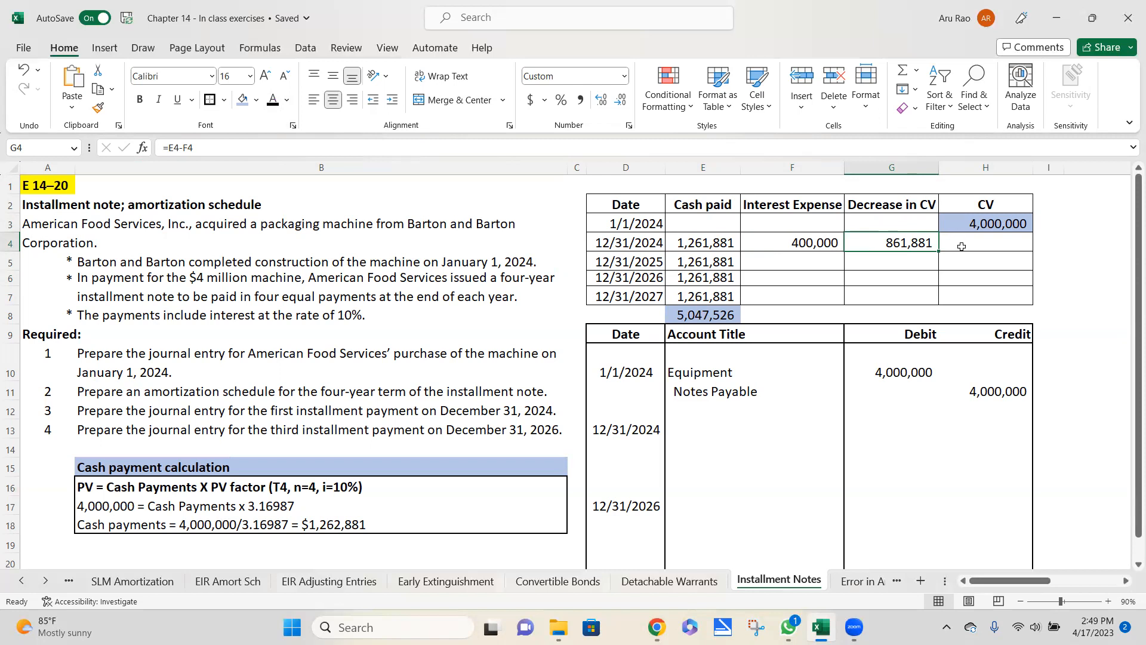
left_click(986, 242)
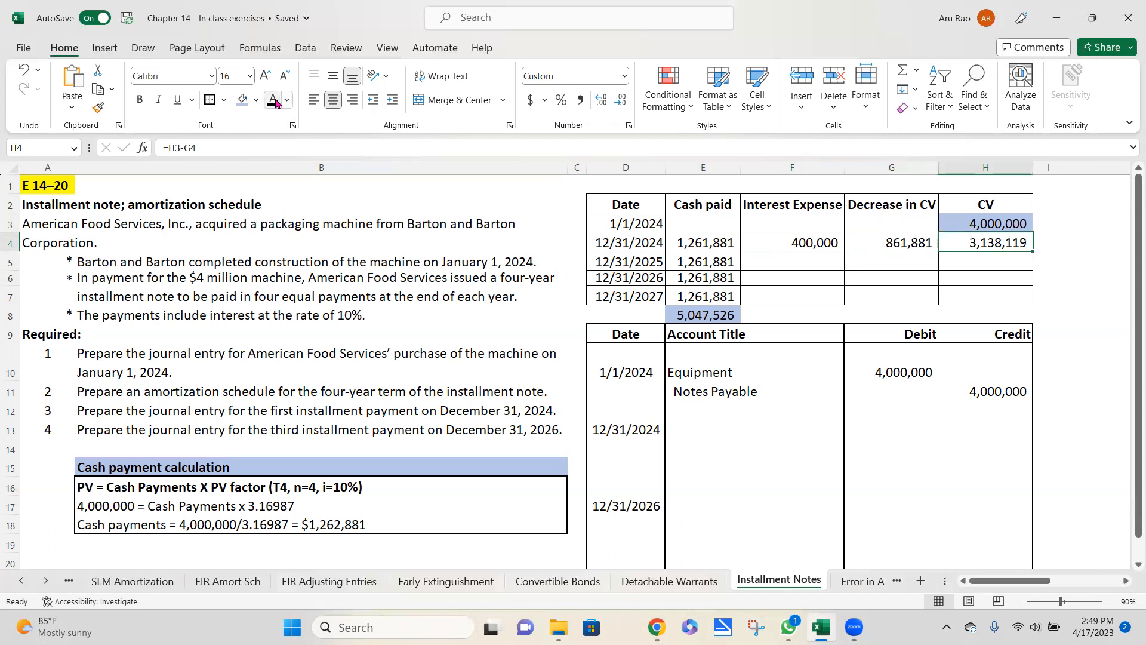
mouse_move(973, 255)
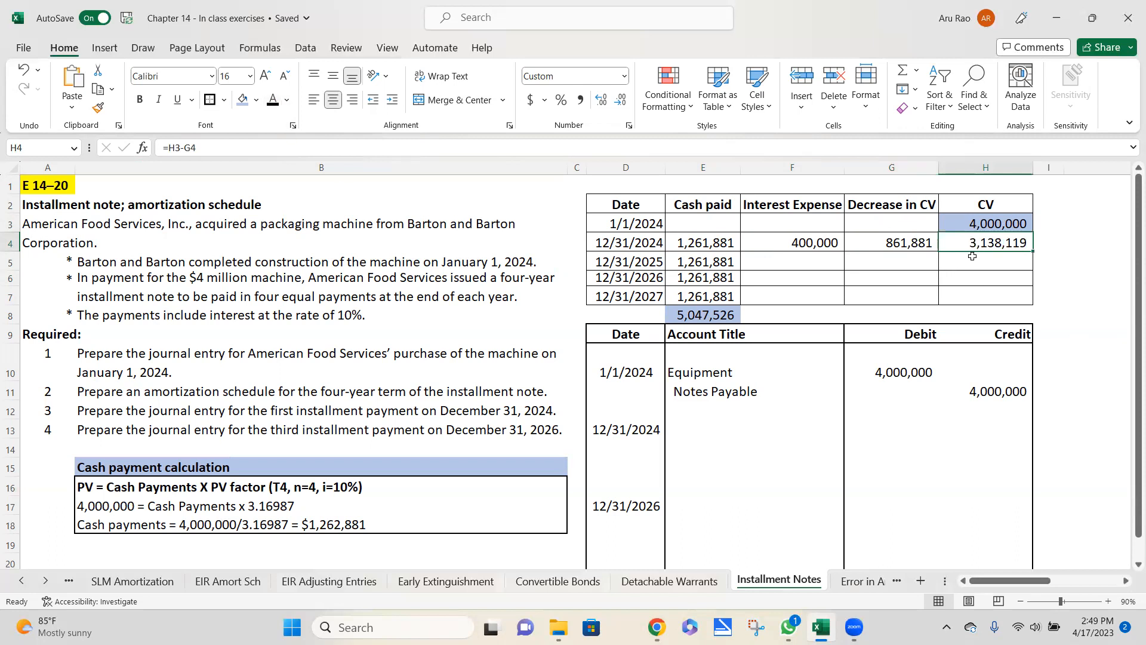
mouse_move(1015, 240)
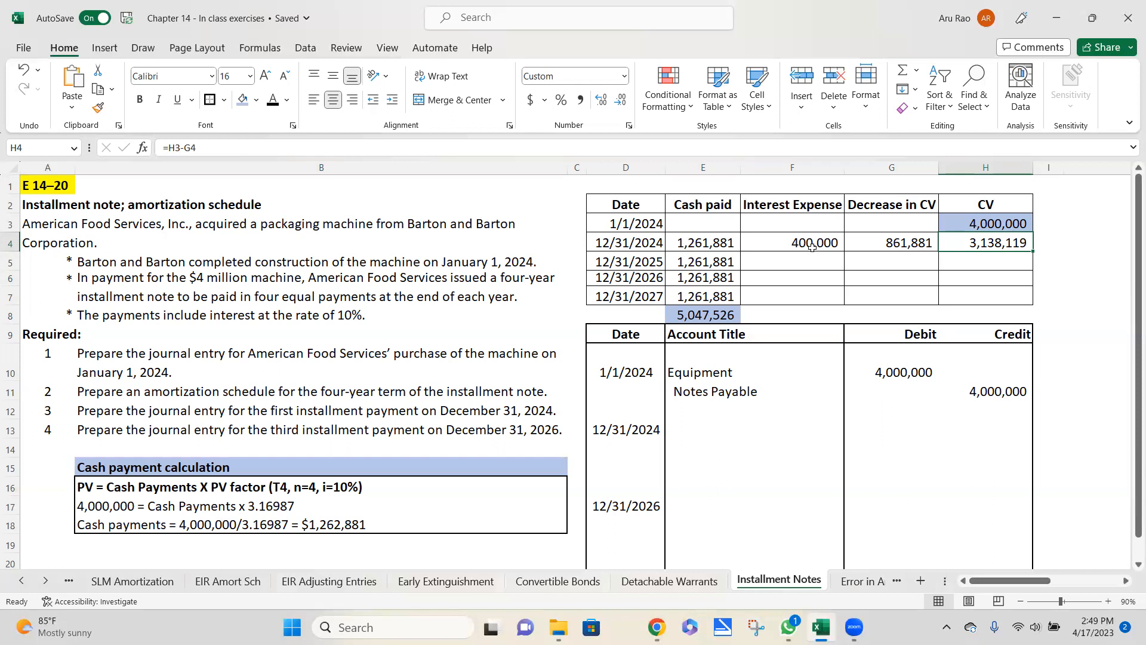
left_click(792, 242)
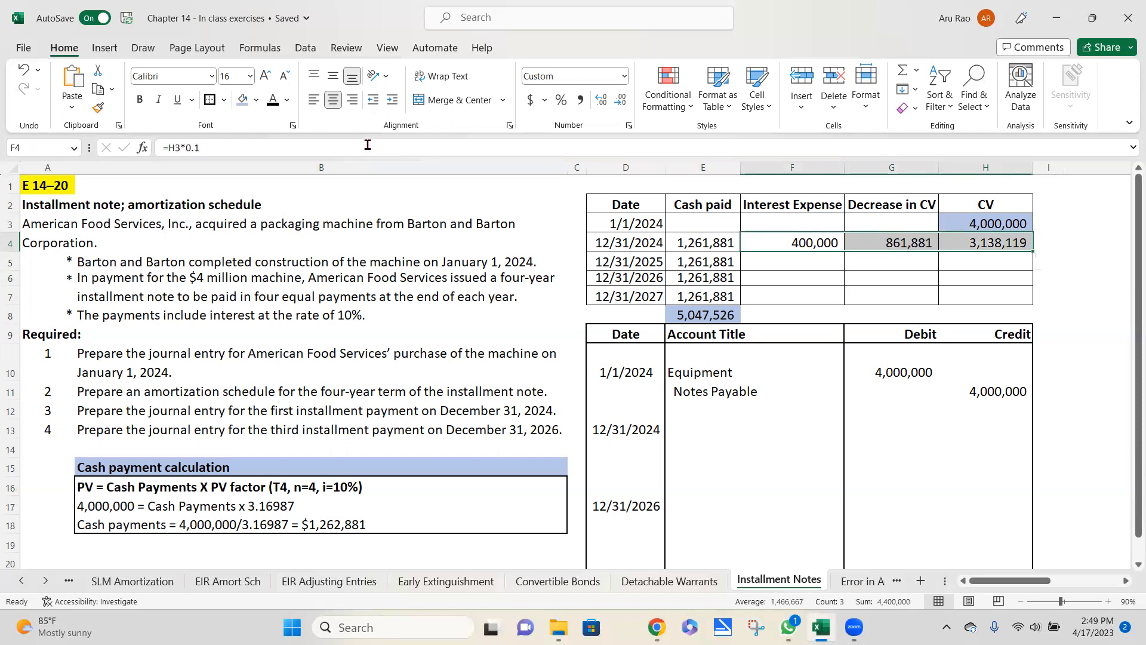
Highlight 2024 values yellow; list Interest Expense, Notes Payable and Cash credited 1,261,881
left_click(258, 100)
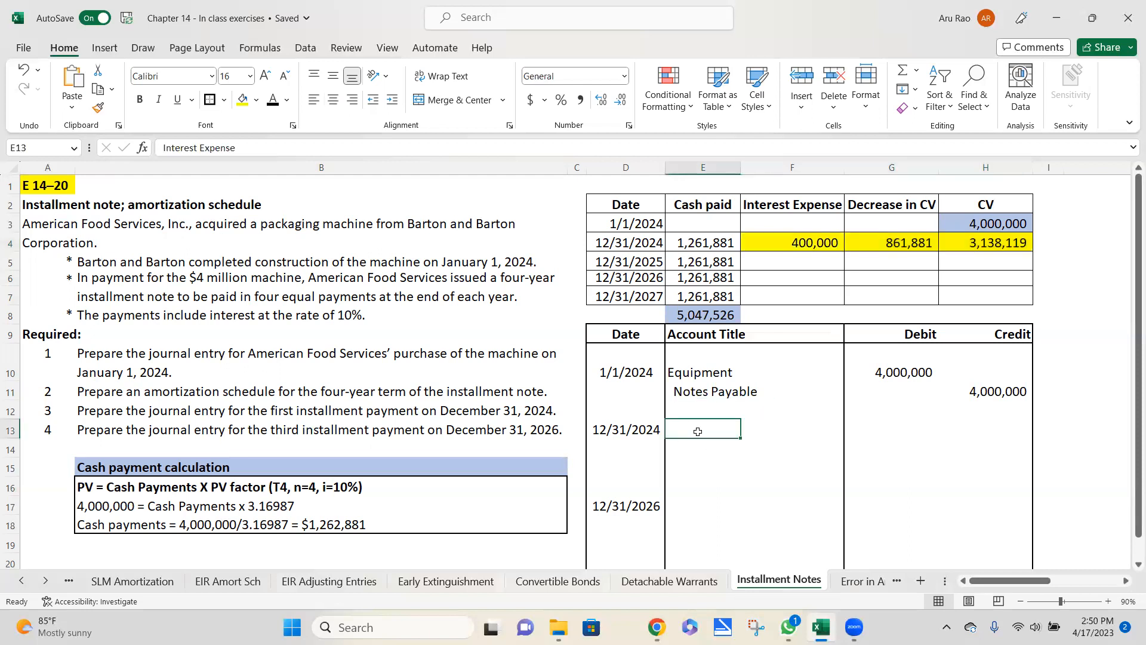
type("Interest Expense")
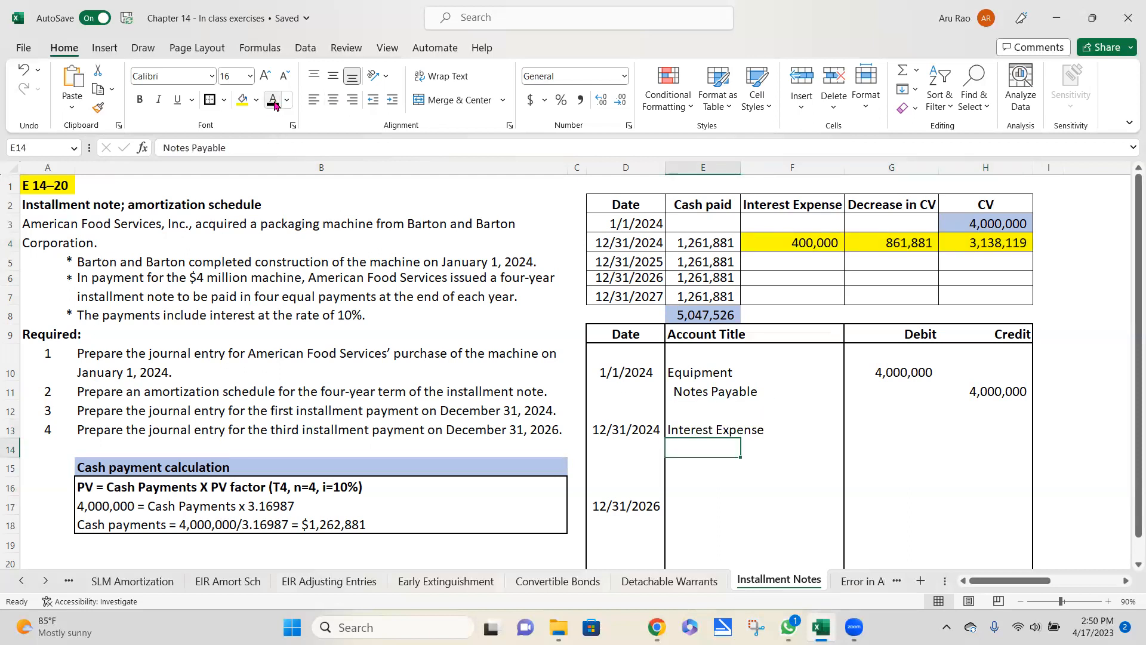
type("Notes Payable")
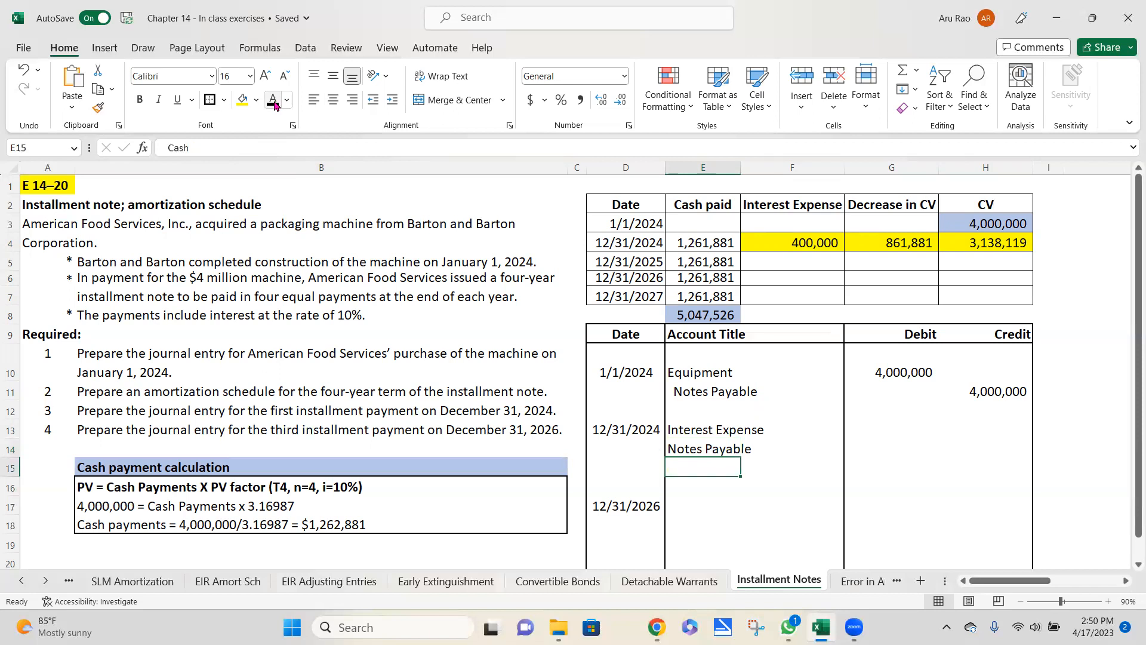
type("Cash")
left_click(985, 467)
type("=E4")
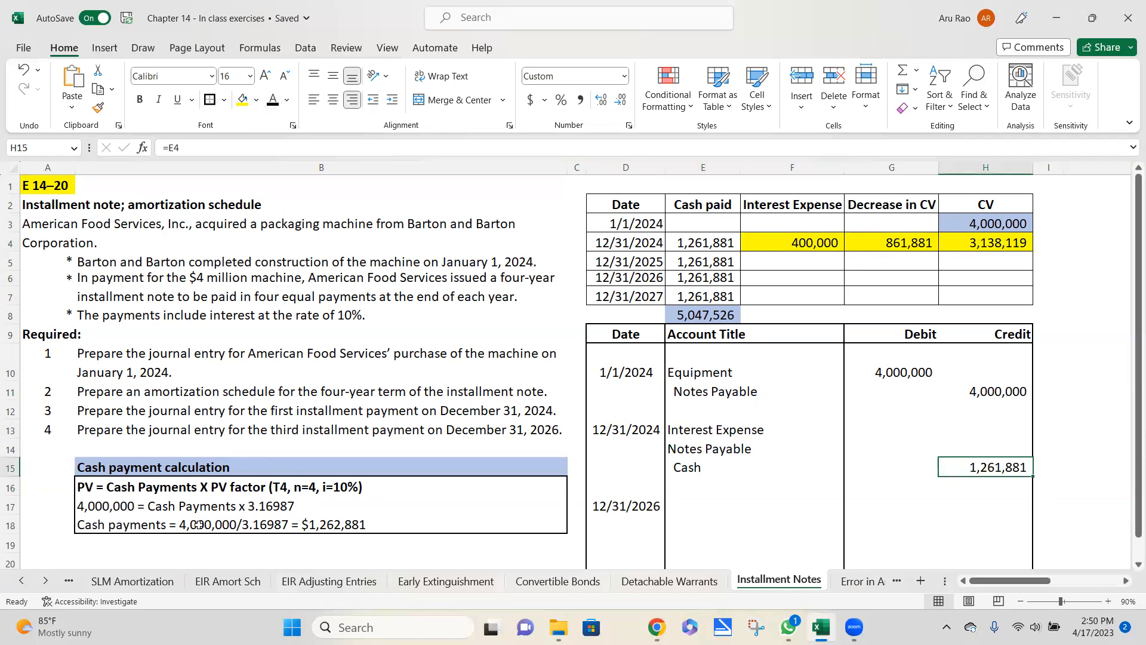
left_click(219, 524)
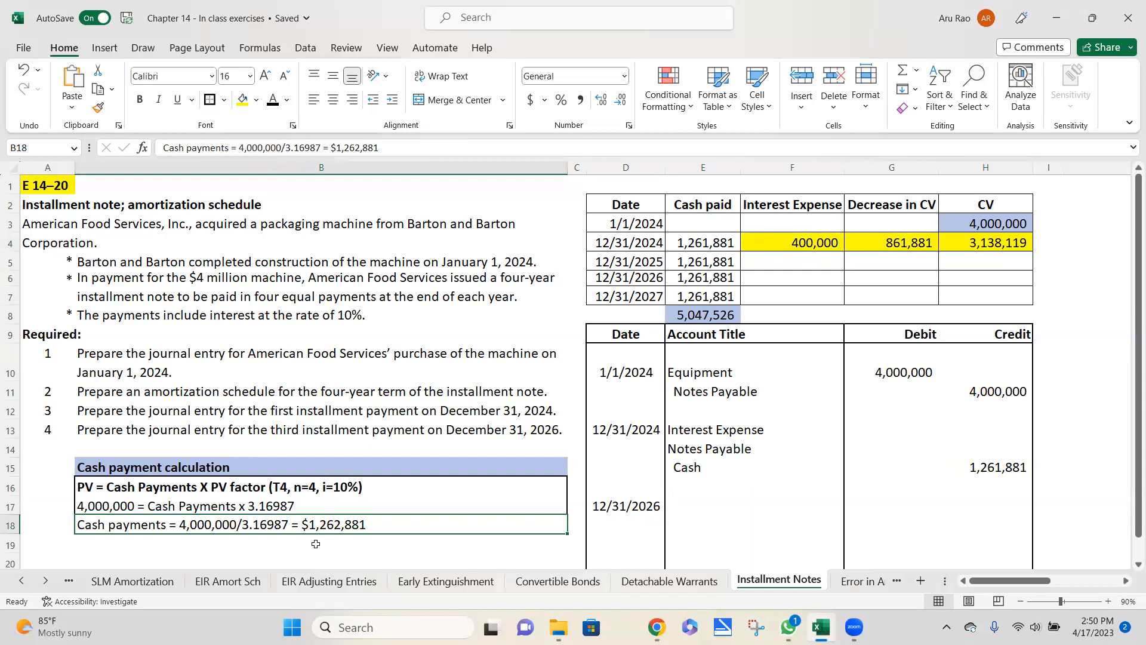
mouse_move(365, 536)
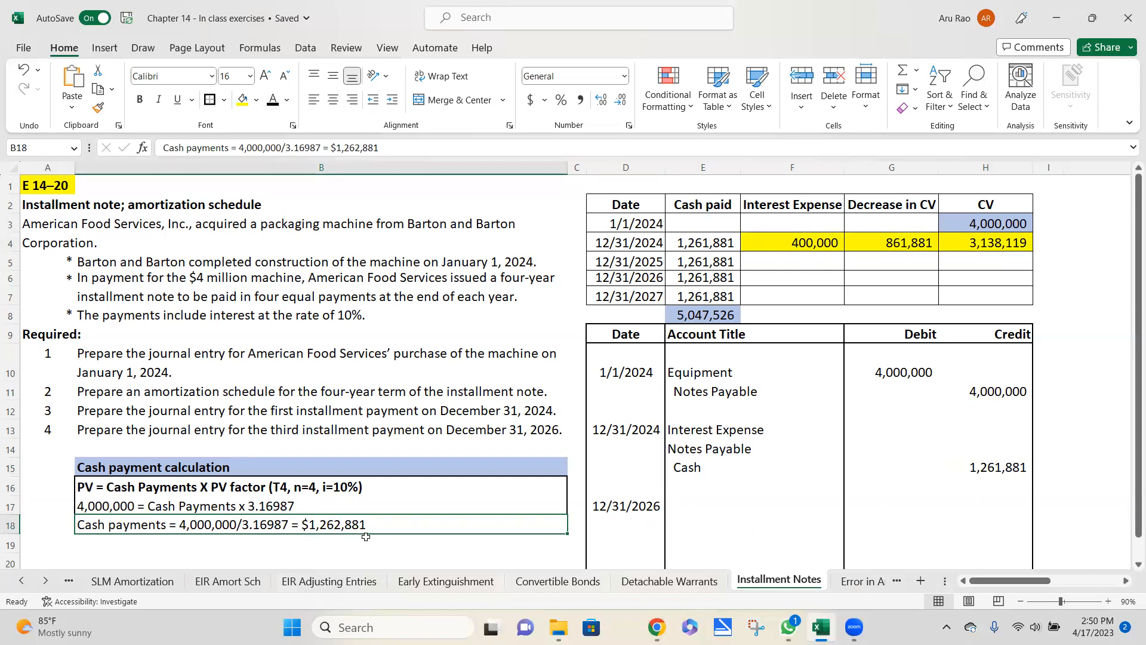
left_click(985, 466)
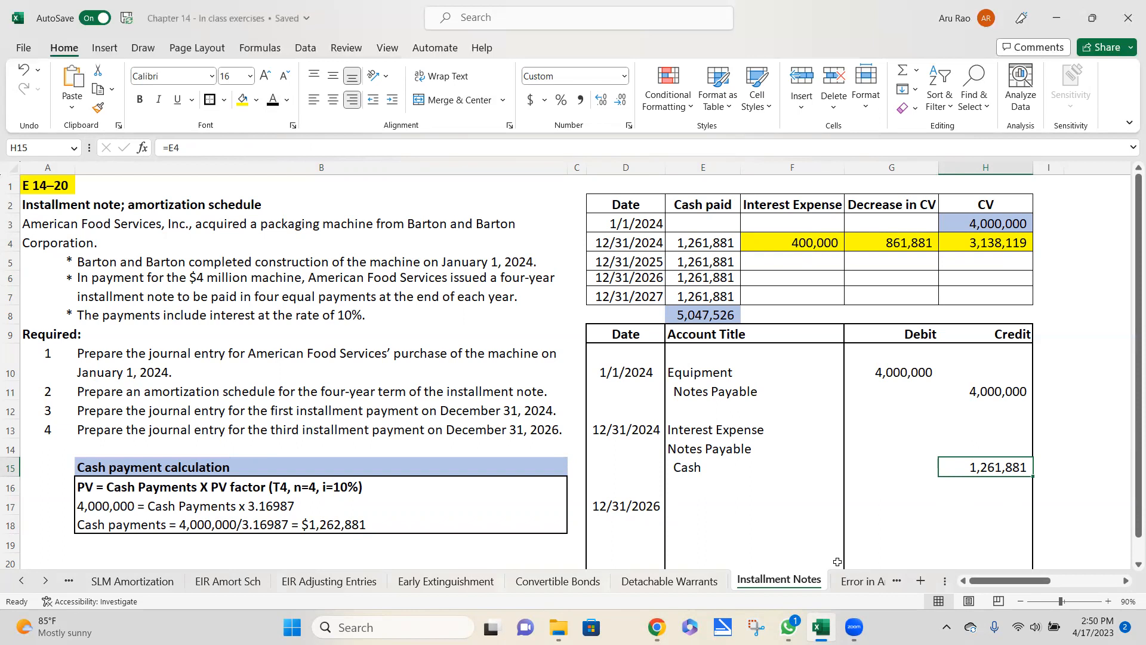
Verify E4's formula and correct the calculation result to $1,261,881
left_click(702, 241)
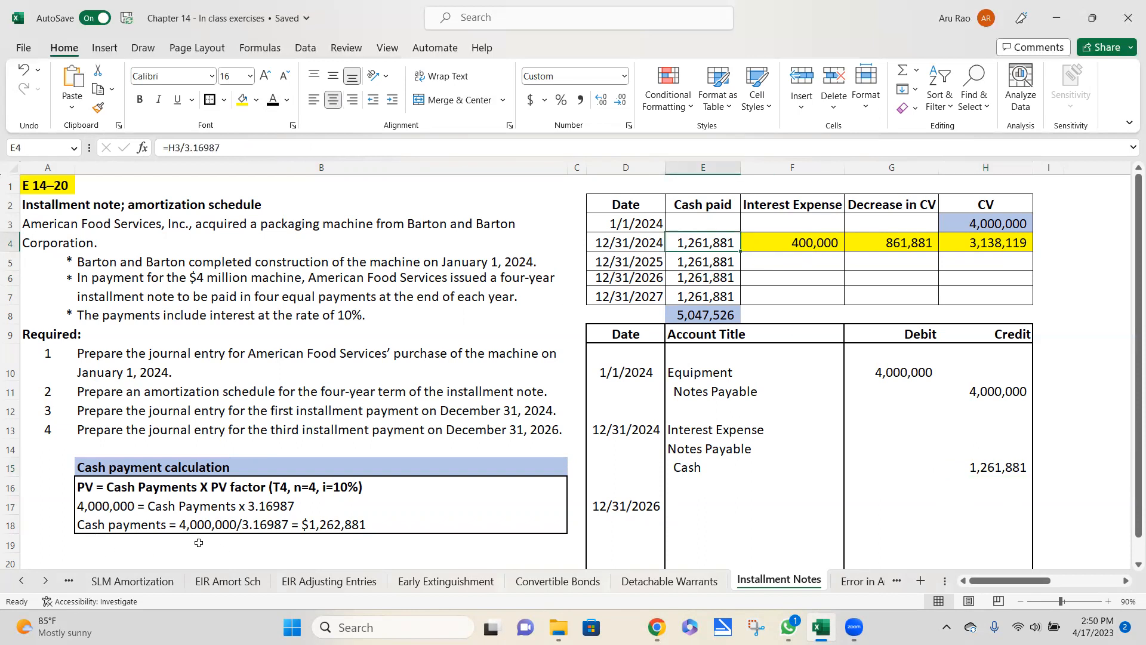
mouse_move(249, 539)
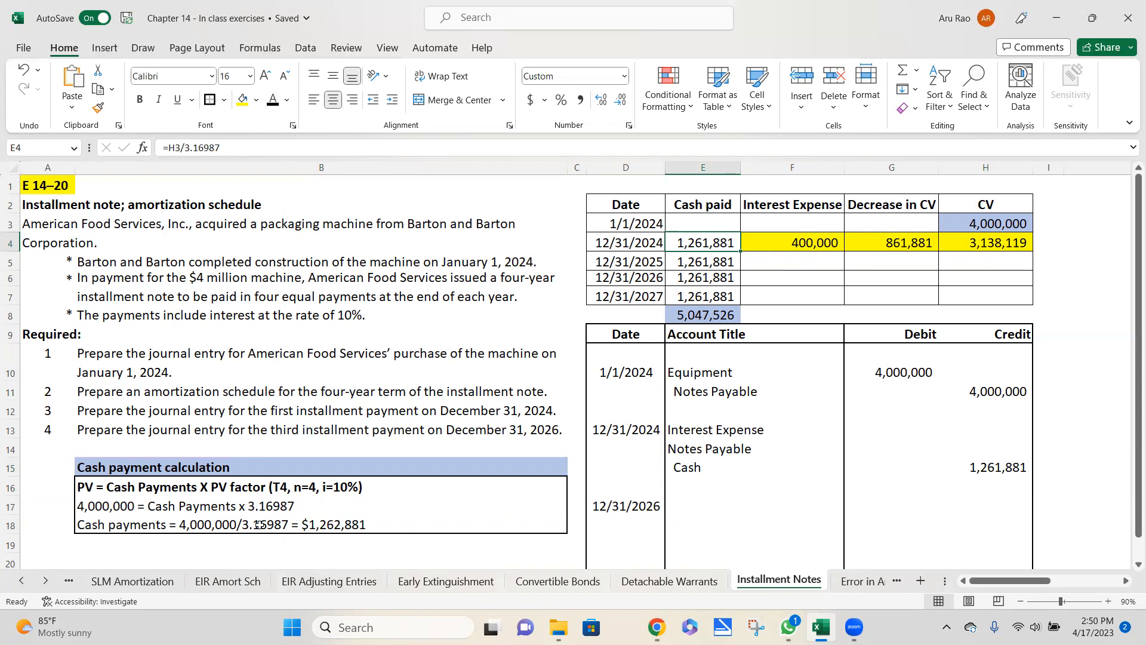
left_click(256, 524)
type("1")
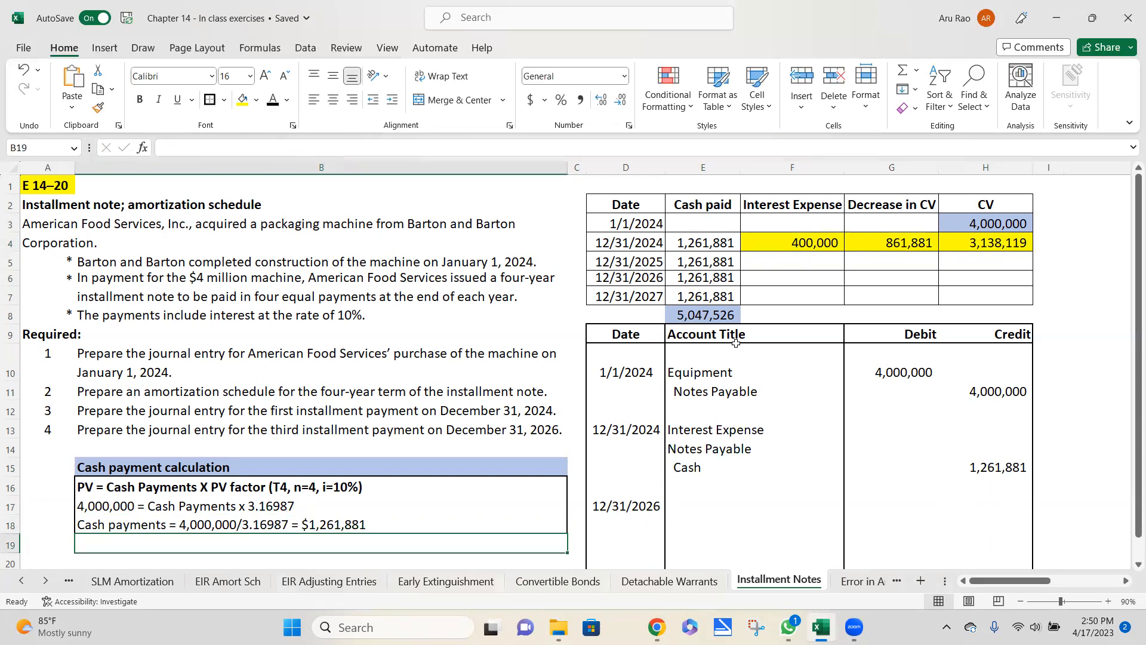
mouse_move(710, 498)
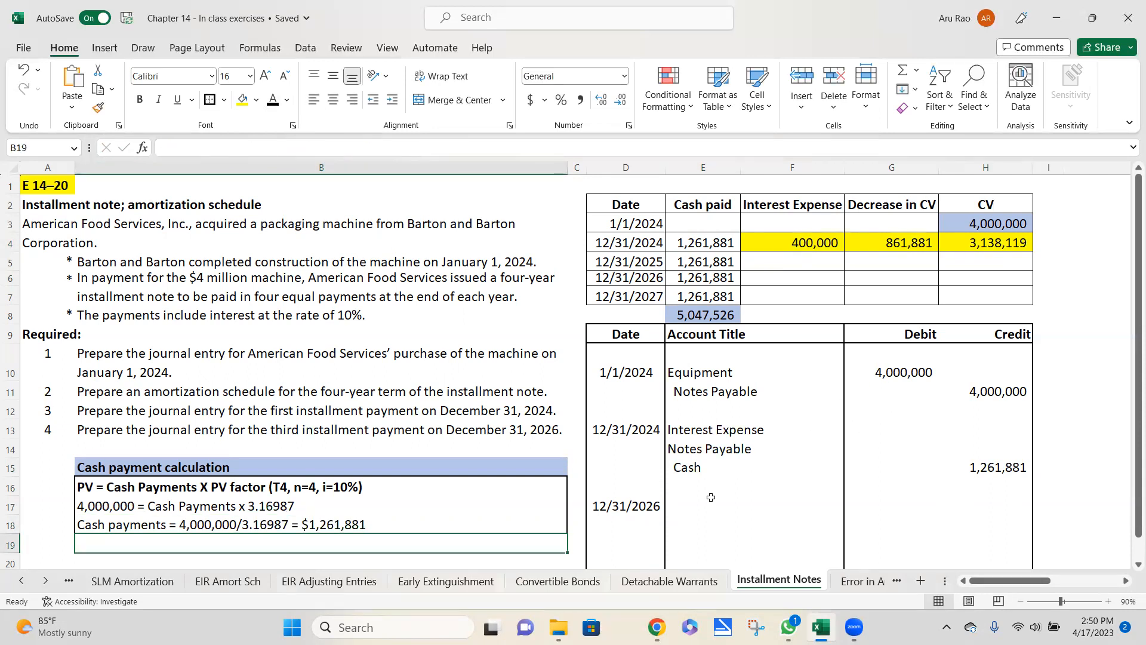
mouse_move(718, 260)
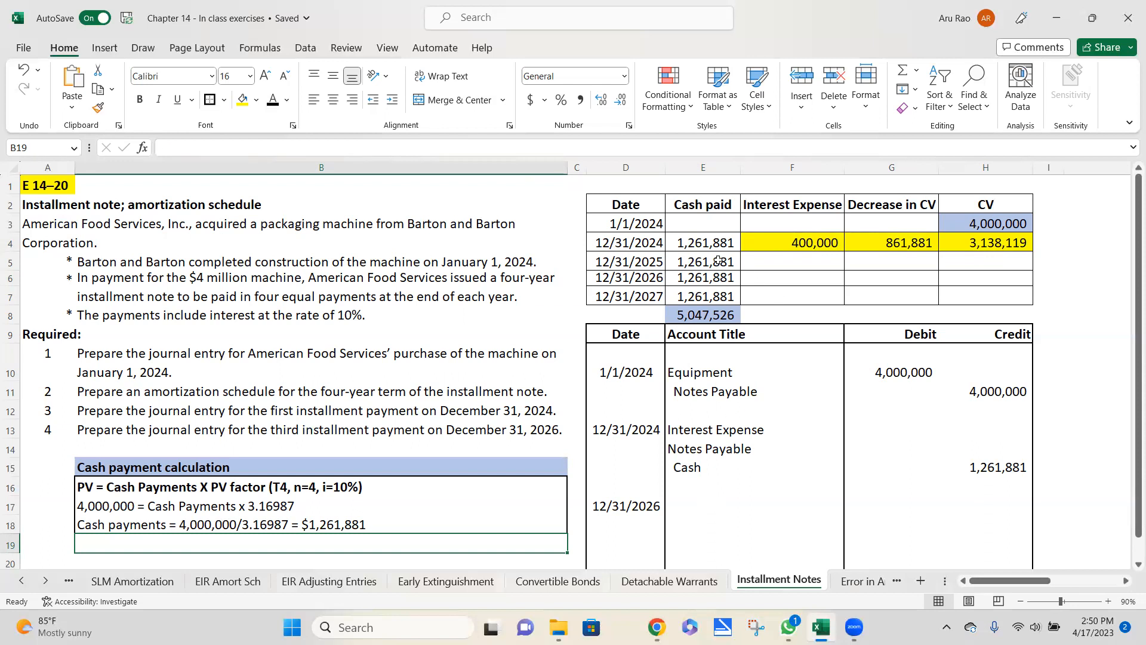
Enter 2025 interest expense 313,812 (=H4*0.1) and decrease in carrying value 948,070
left_click(703, 261)
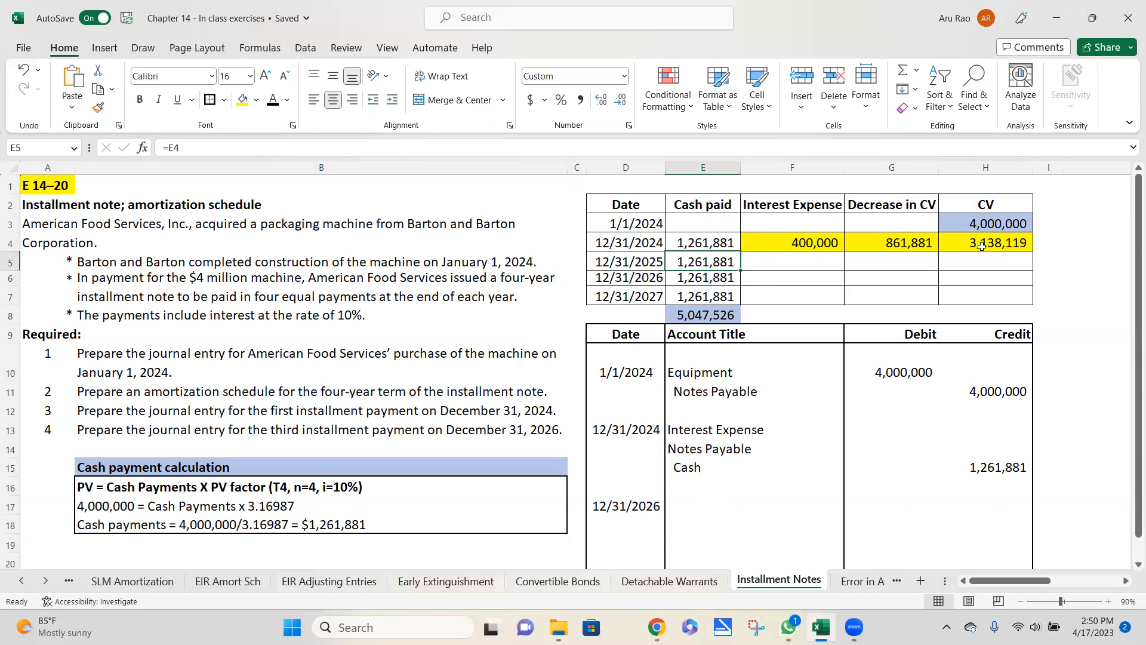
left_click(984, 242)
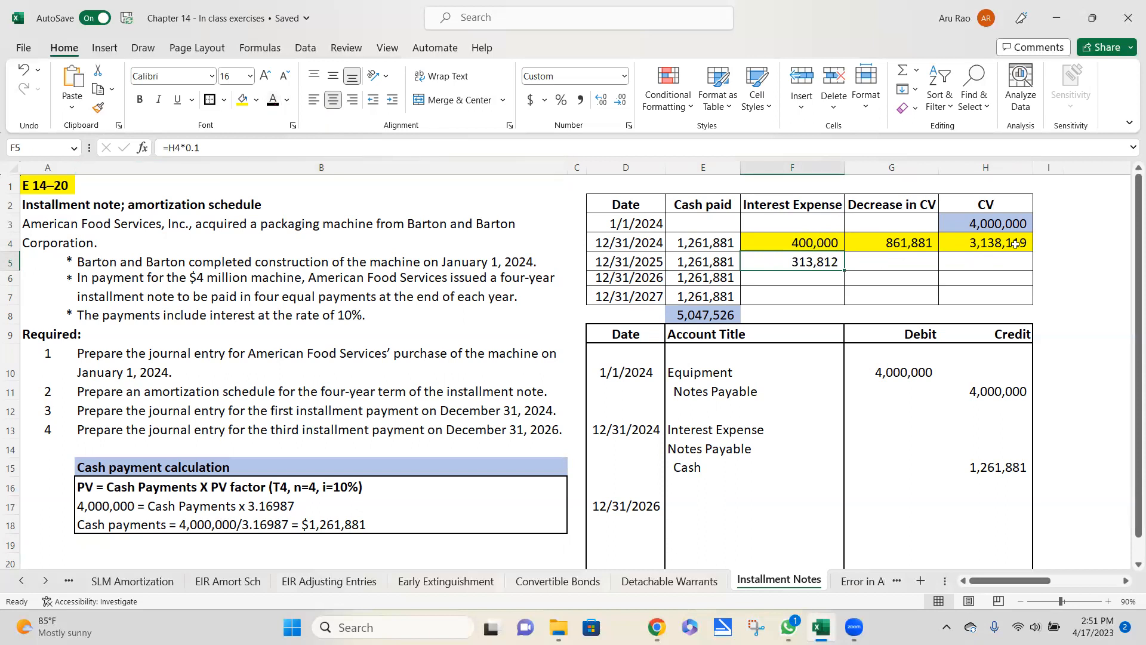
left_click(890, 261)
type("=E5-F5")
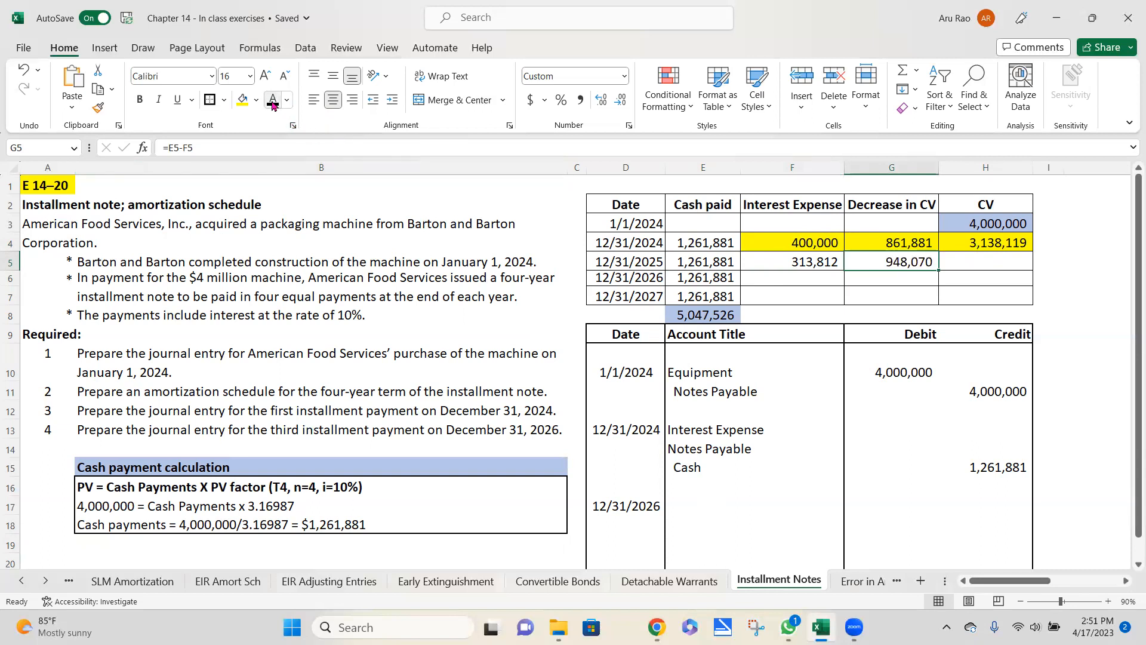
left_click(985, 261)
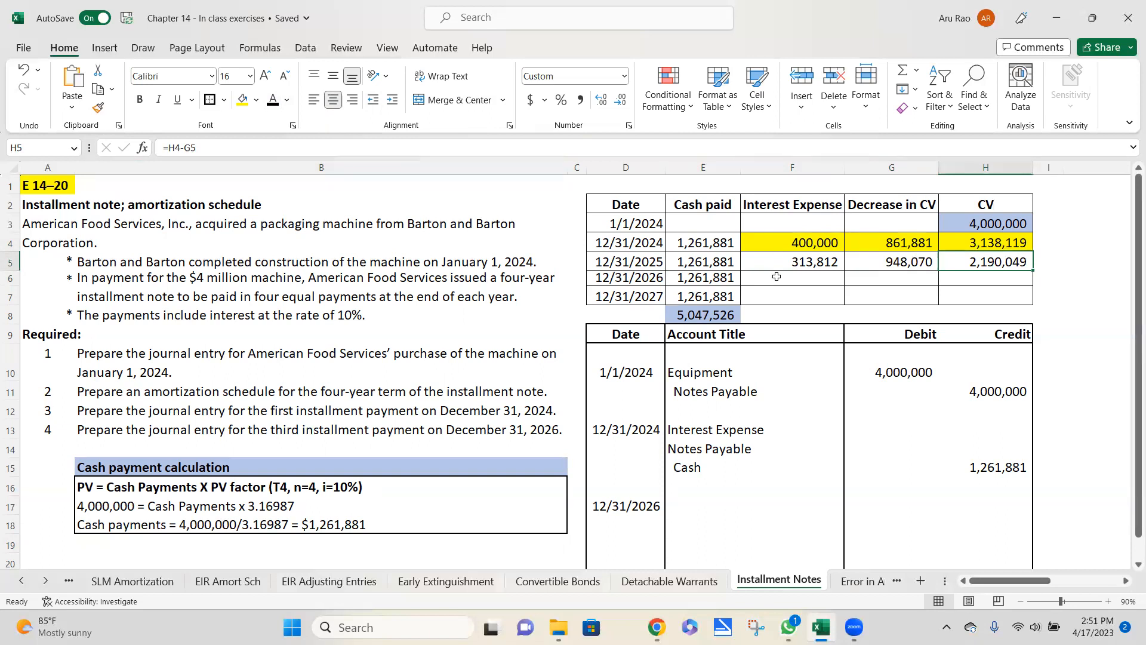
mouse_move(882, 244)
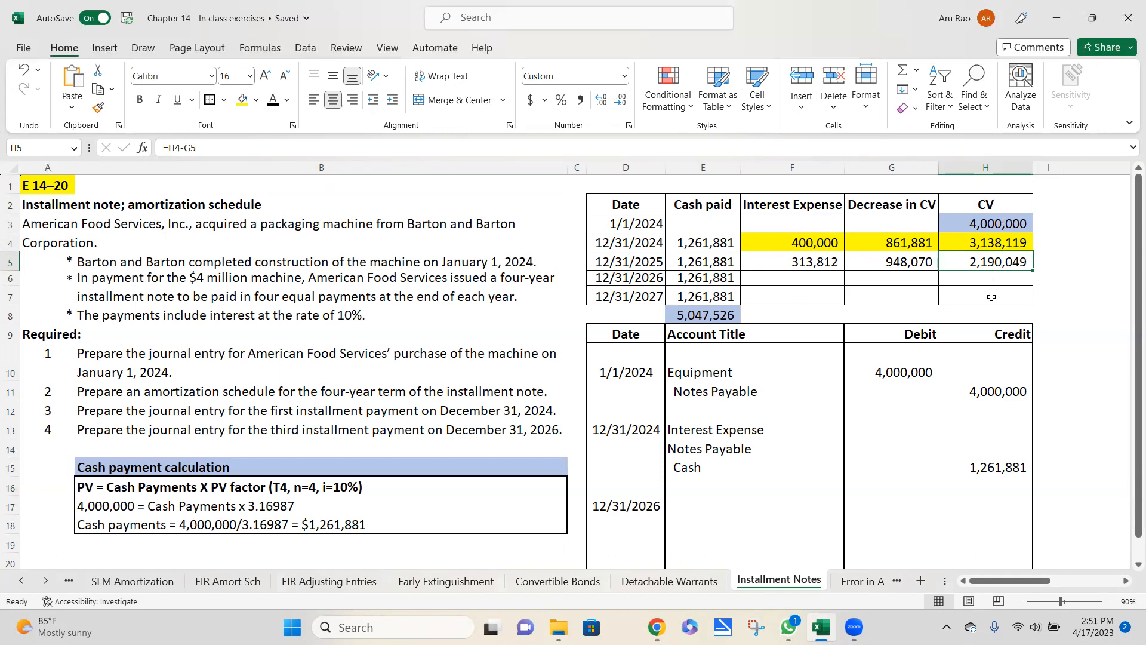
mouse_move(813, 261)
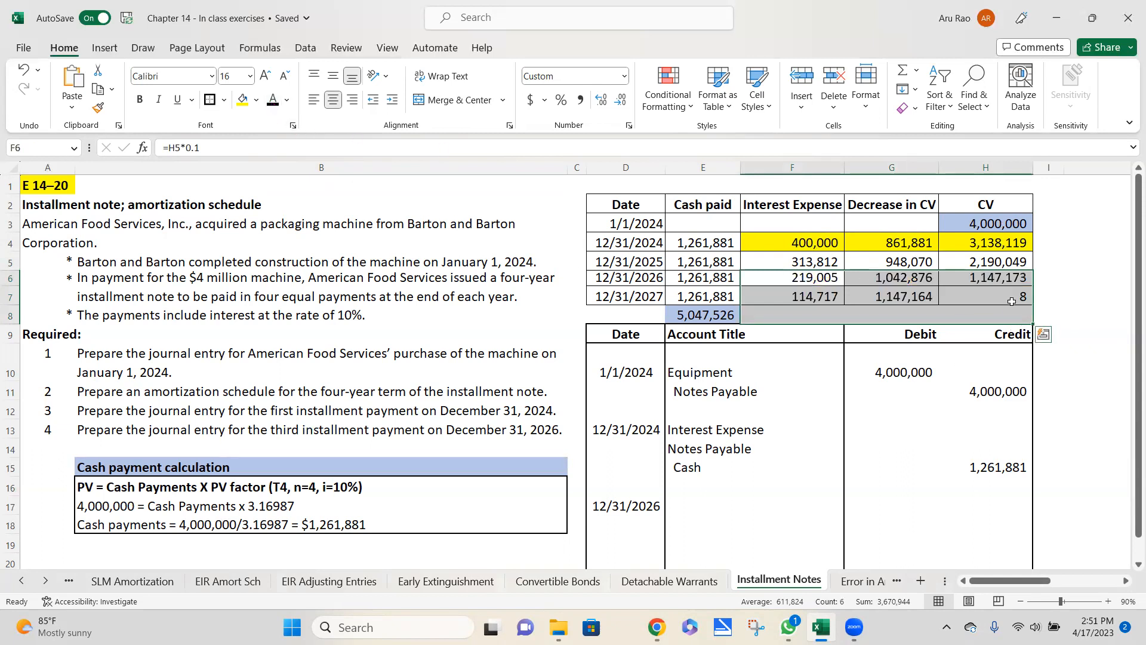
Fill the 2026–2027 schedule rows down, confirming the final carrying value of 8
left_click(984, 297)
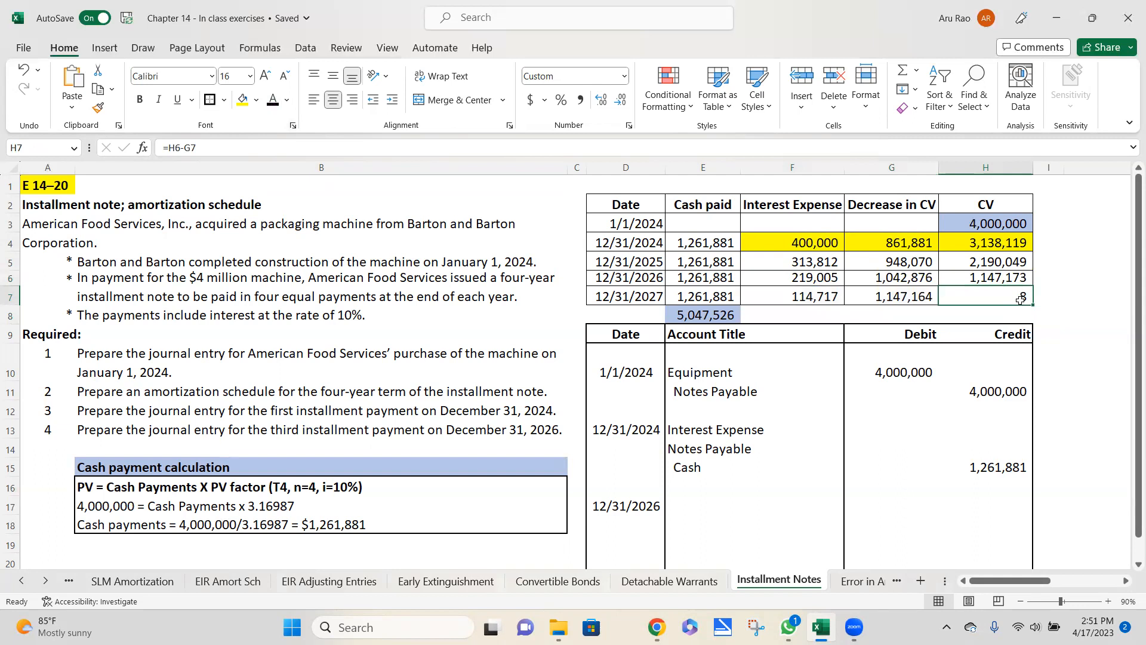
mouse_move(1070, 469)
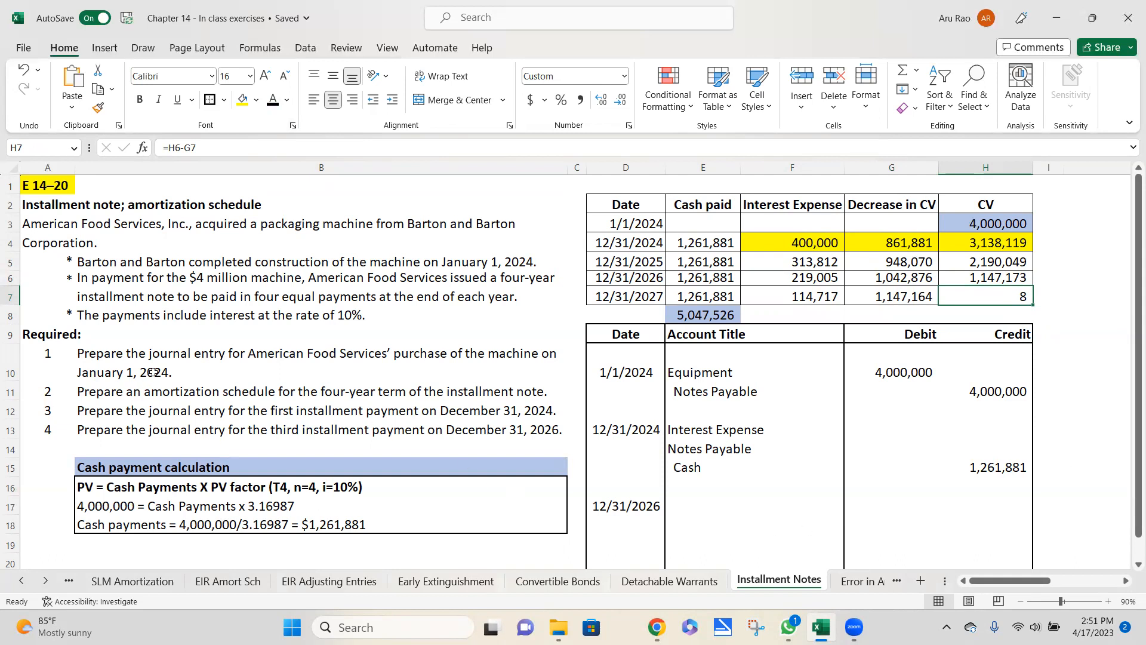
Review requirements 1, 3 and 4 and add the 12/31/2026 third-installment date
left_click(320, 363)
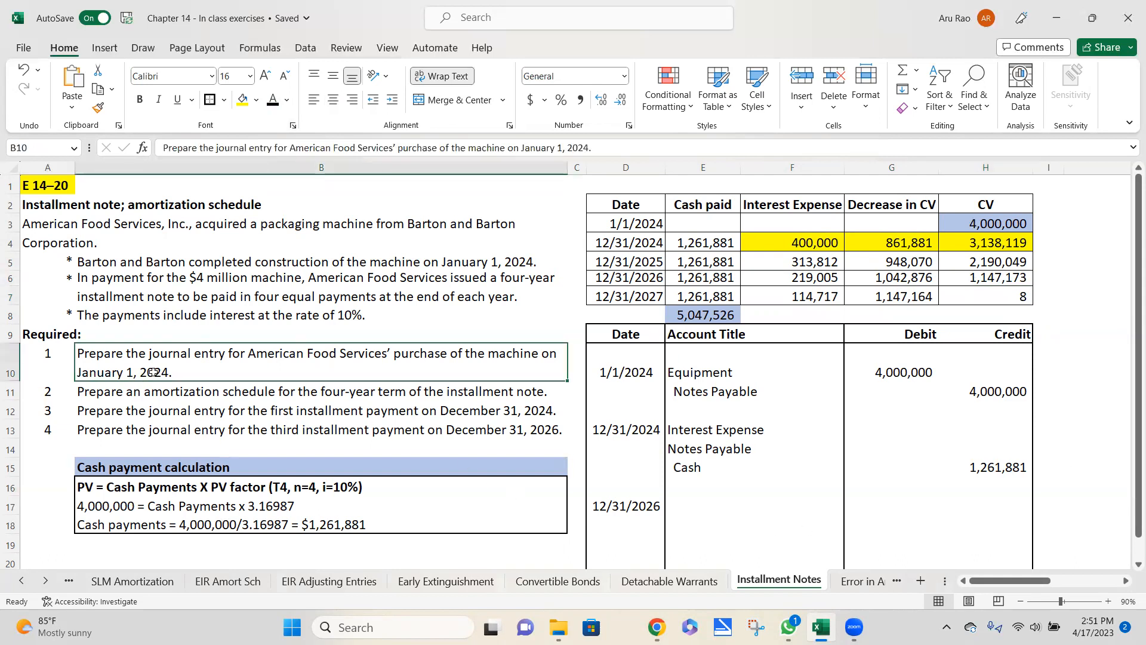
mouse_move(292, 368)
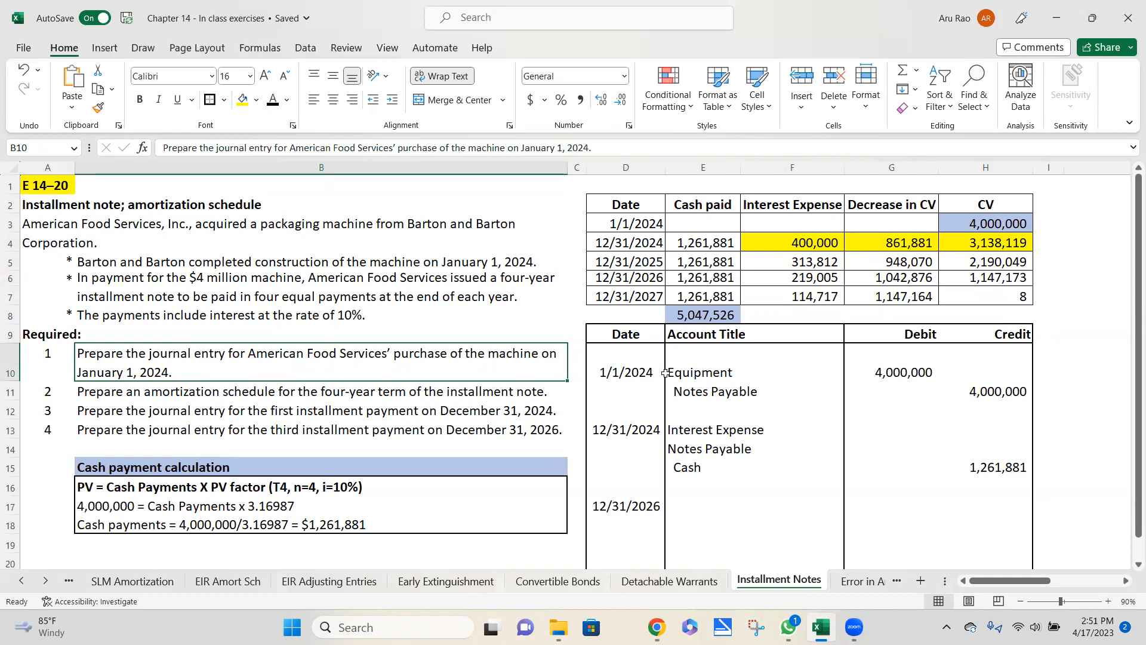
left_click(703, 392)
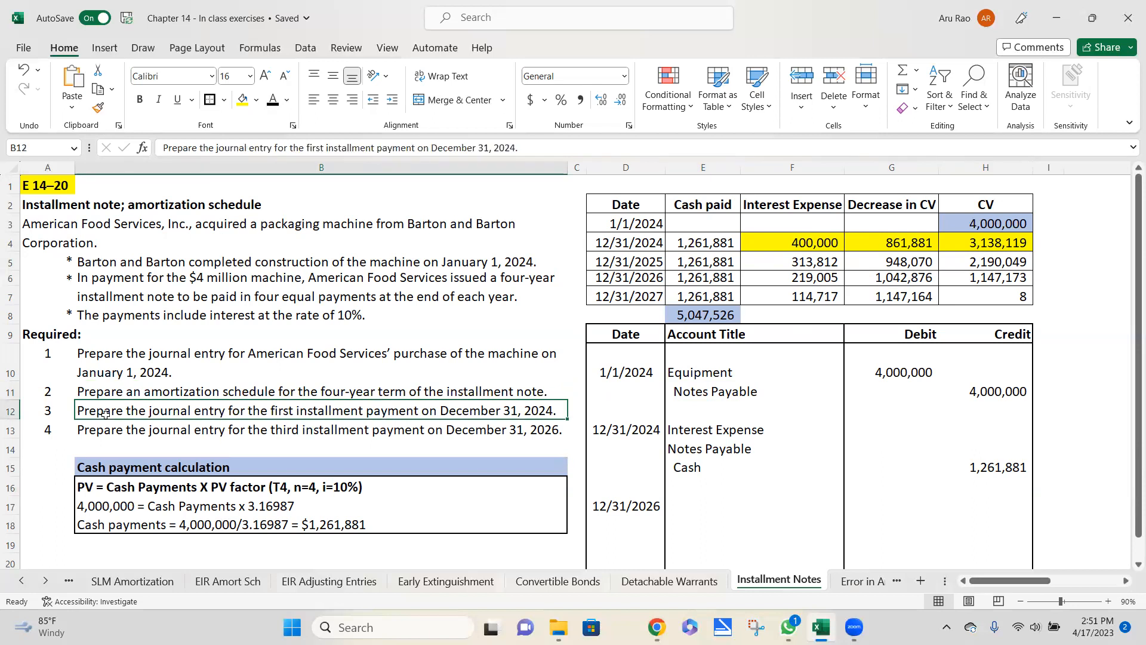
left_click(625, 430)
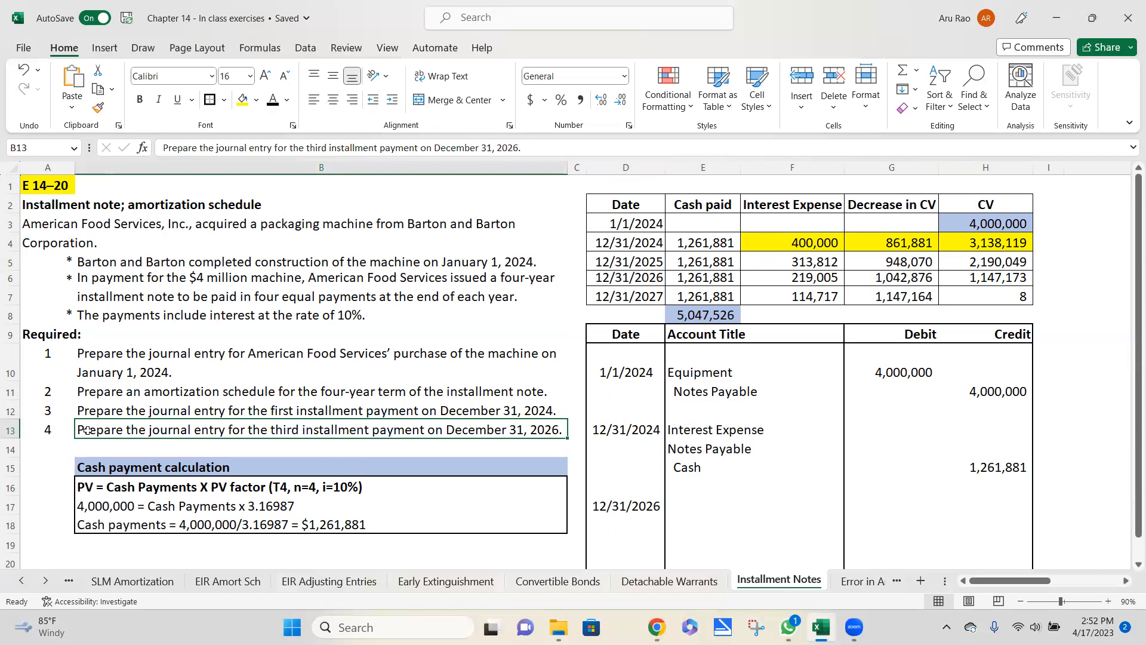
mouse_move(649, 358)
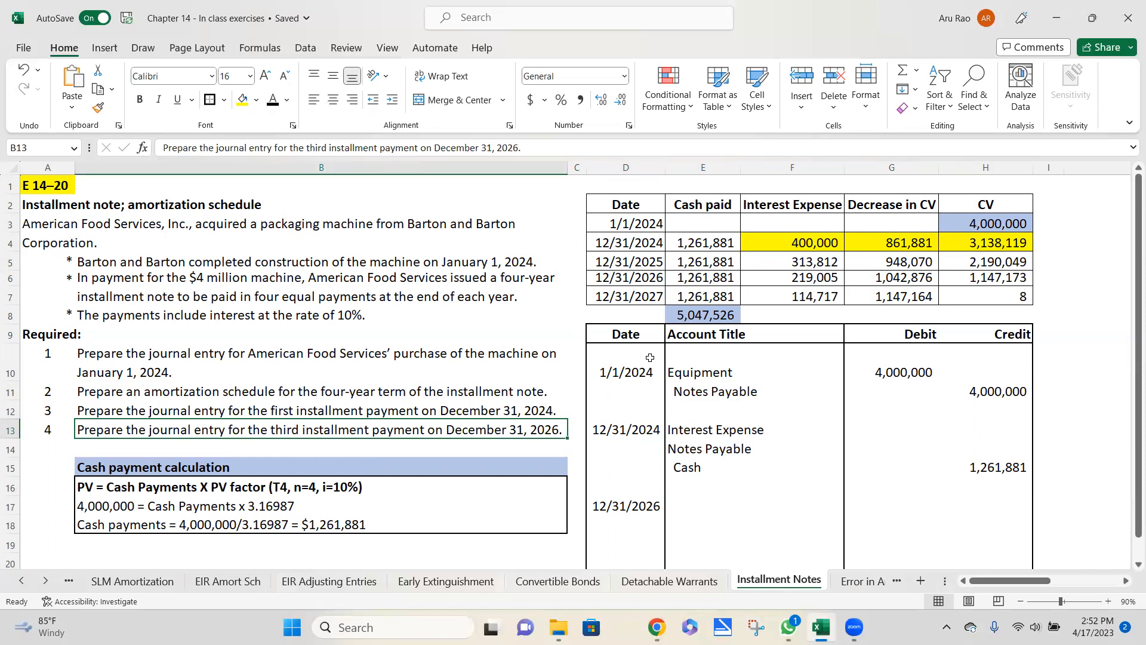
mouse_move(753, 280)
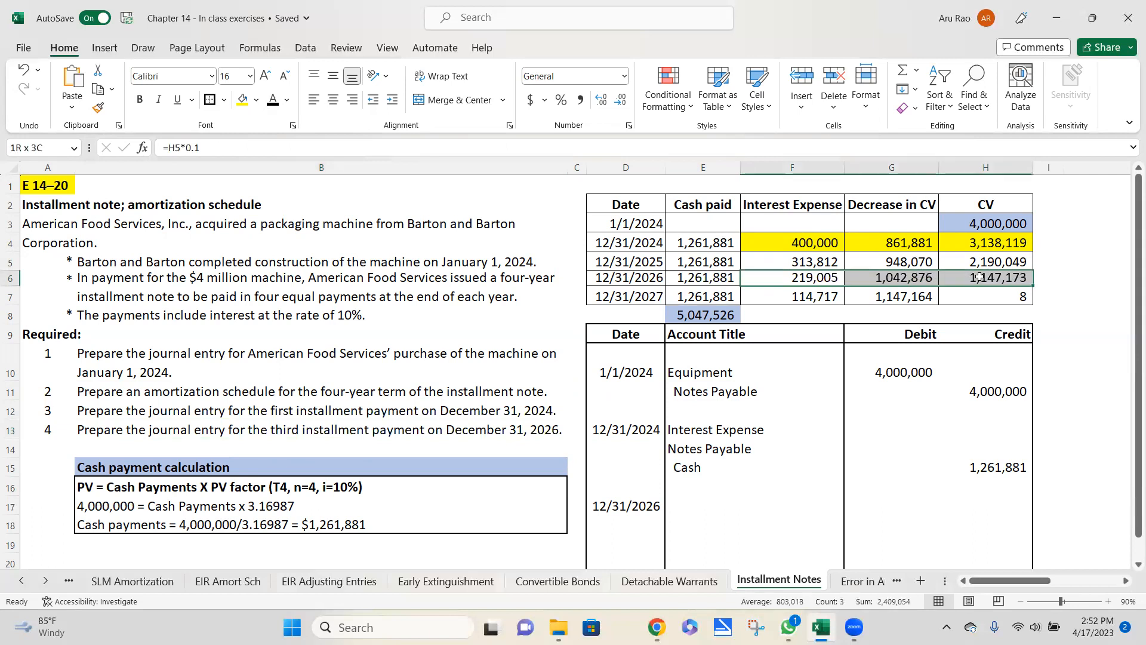
Shade the 12/31/2026 row peach and record its entry: Interest Expense 219,005, Notes Payable 1,042,876, Cash 1,261,881
left_click(257, 100)
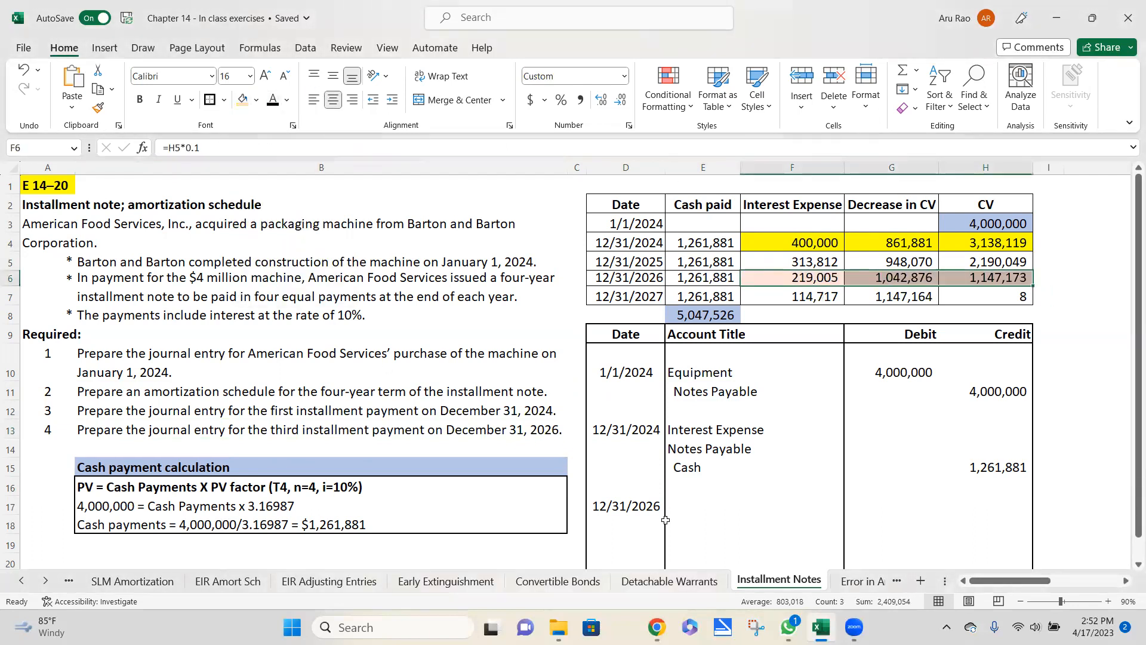
left_click(702, 505)
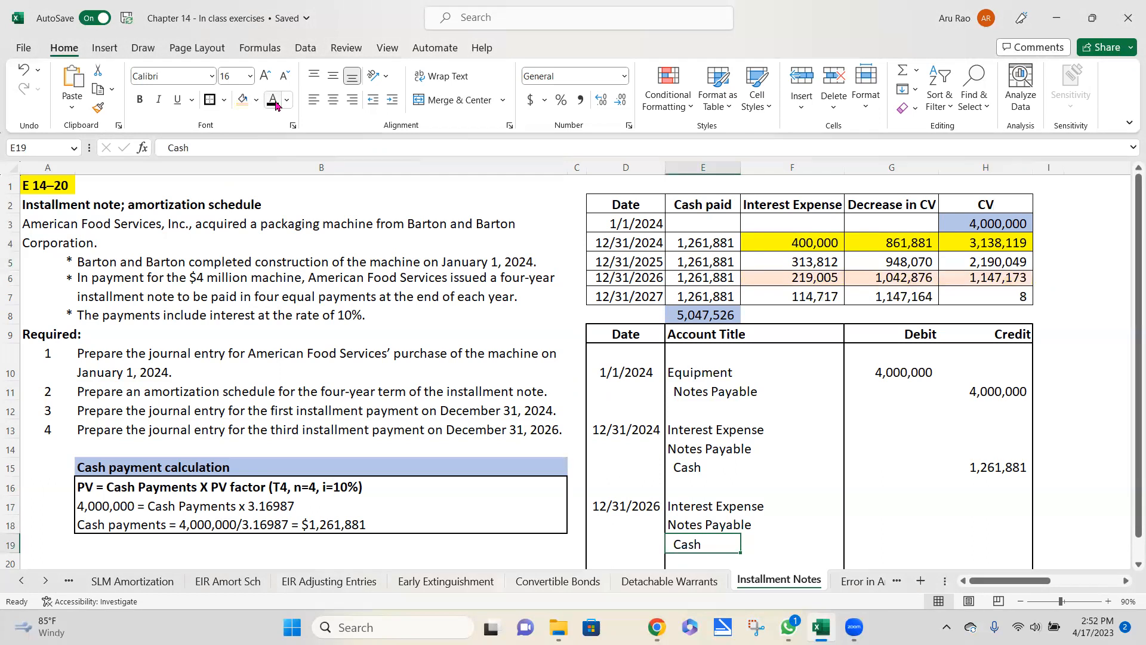
left_click(984, 544)
type("=E6")
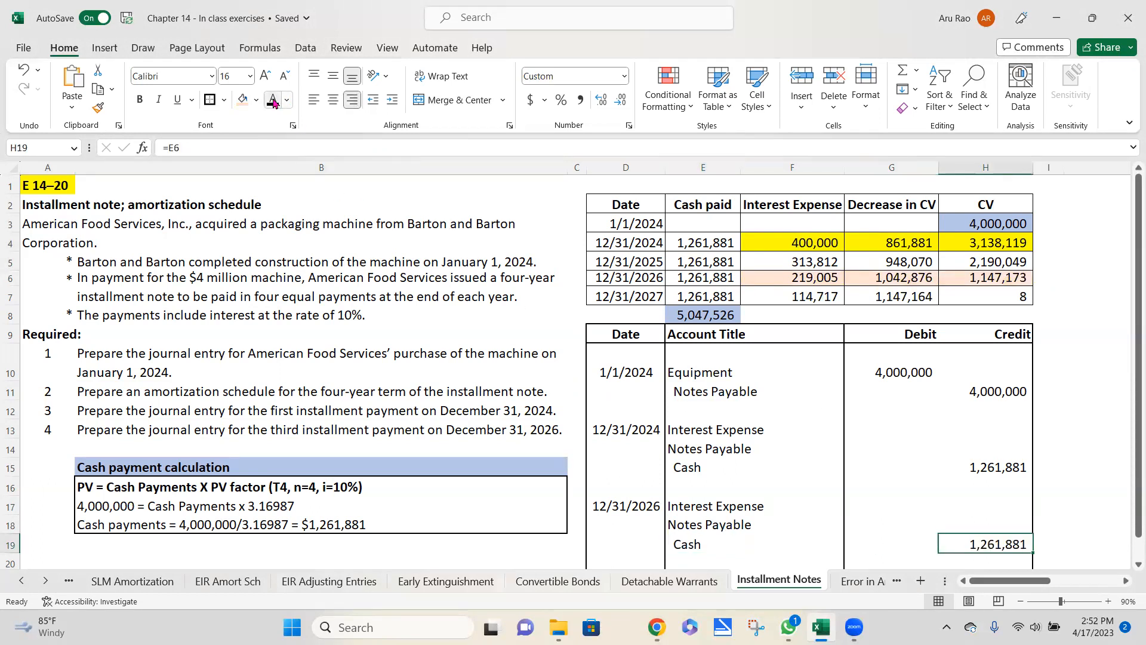
left_click(891, 504)
type("=F6")
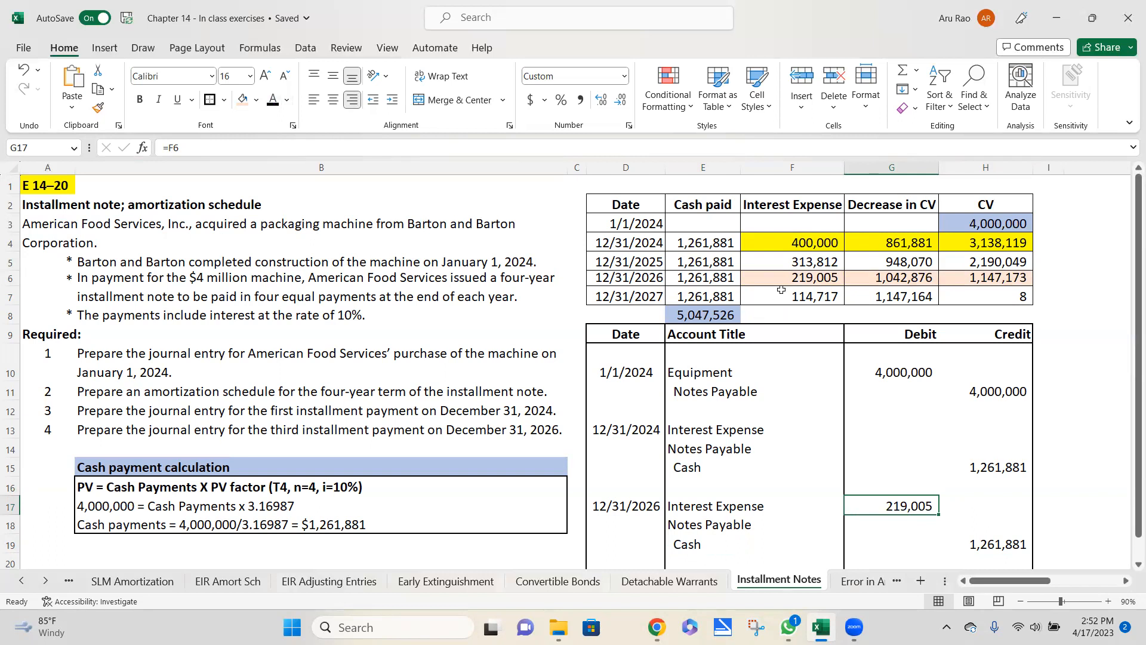
mouse_move(904, 520)
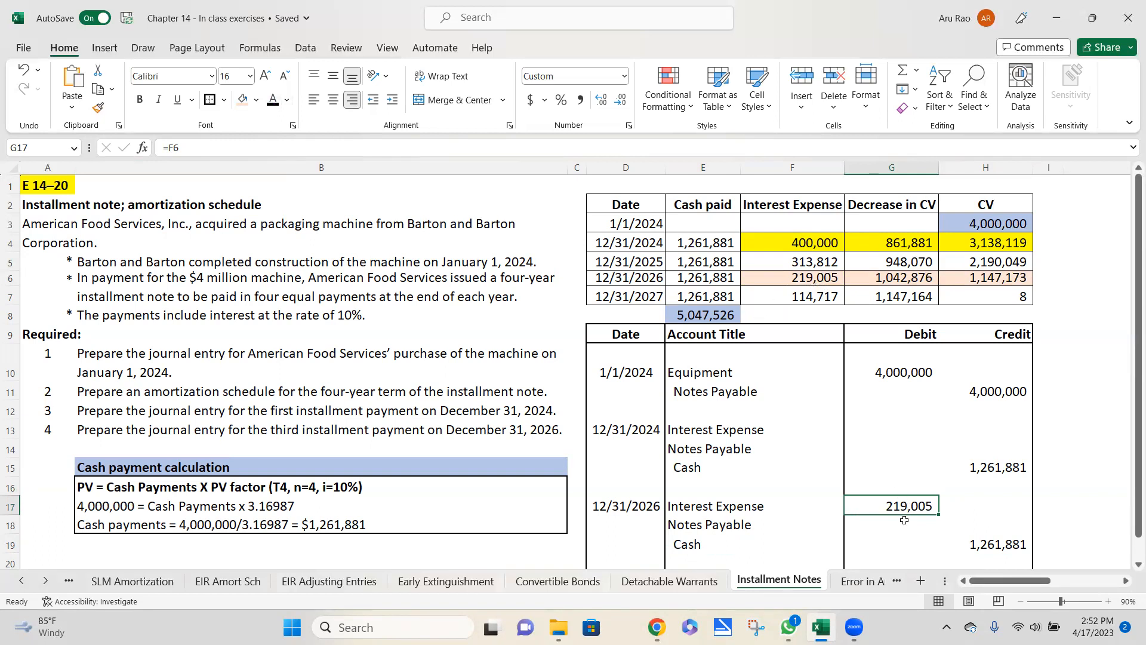
left_click(890, 525)
type("=G6")
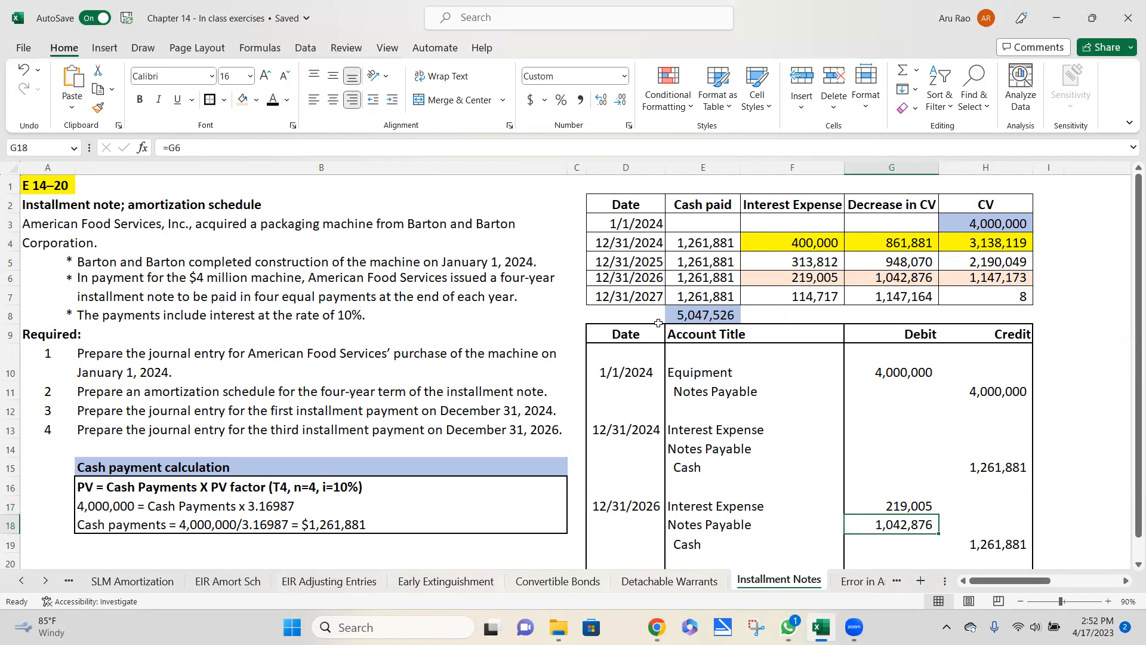
mouse_move(906, 291)
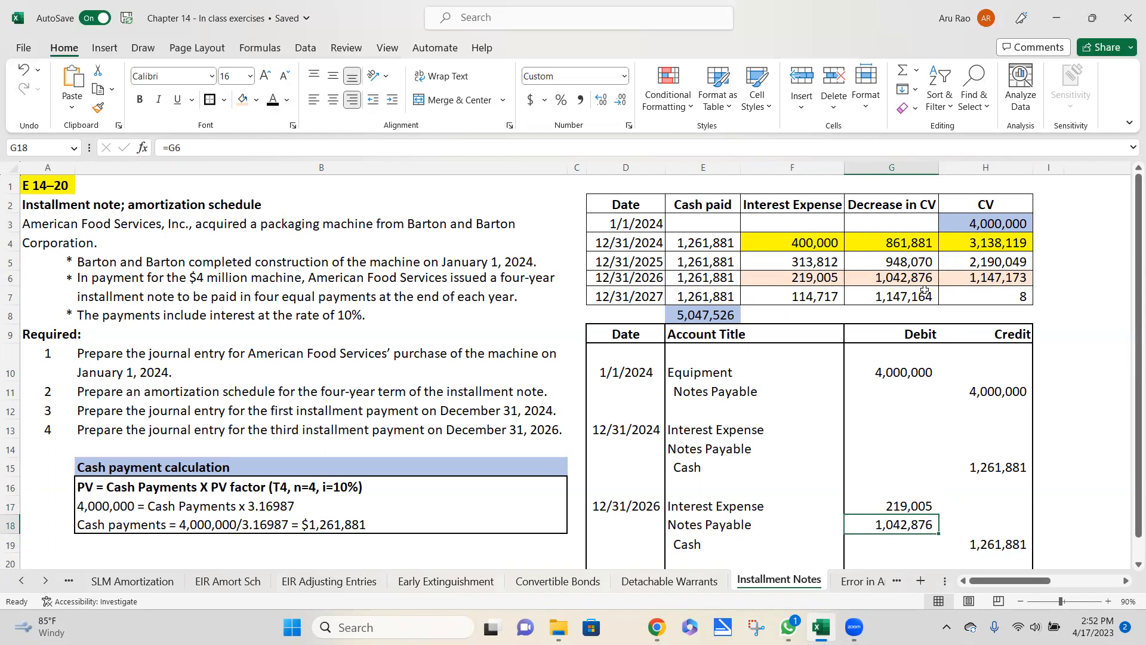
mouse_move(1096, 446)
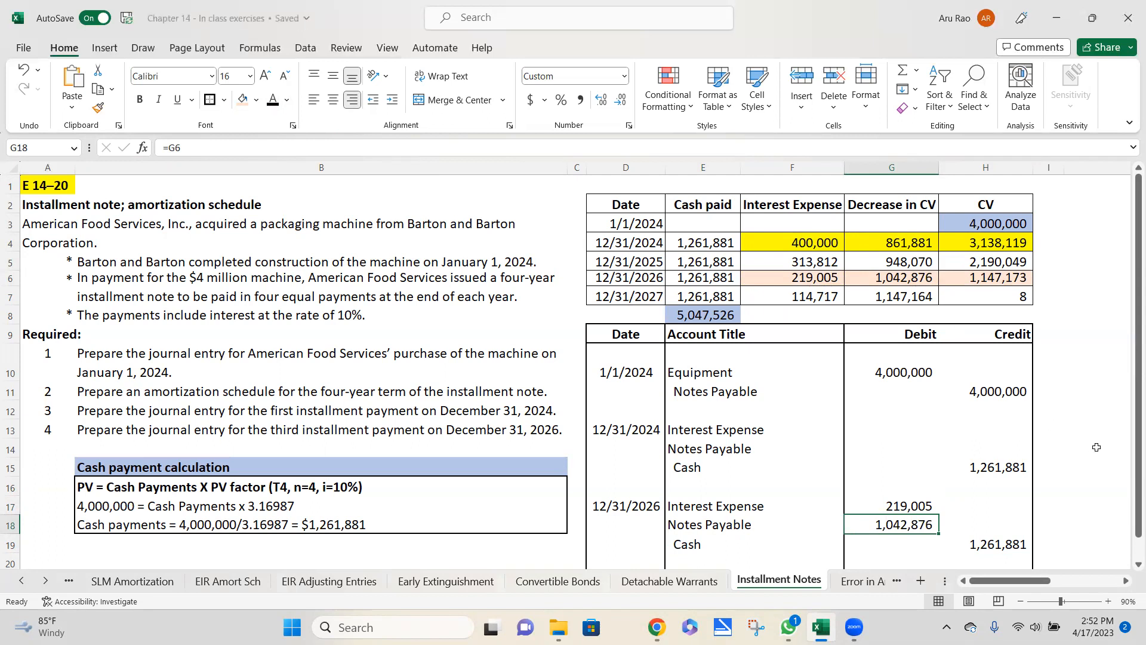
left_click(1096, 447)
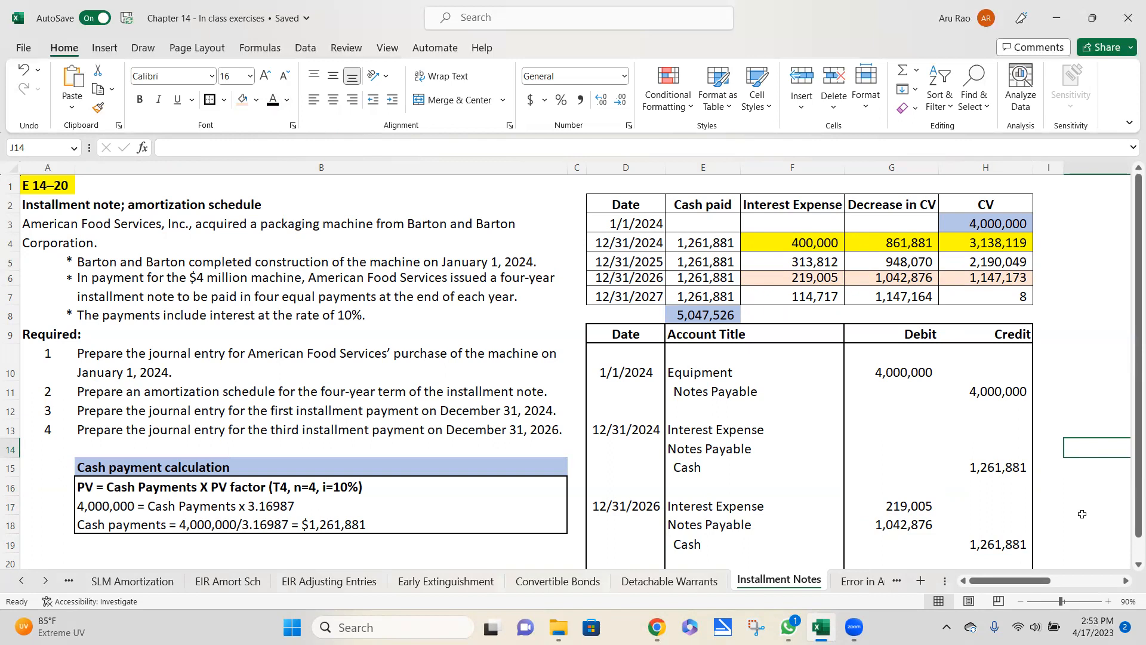
mouse_move(921, 241)
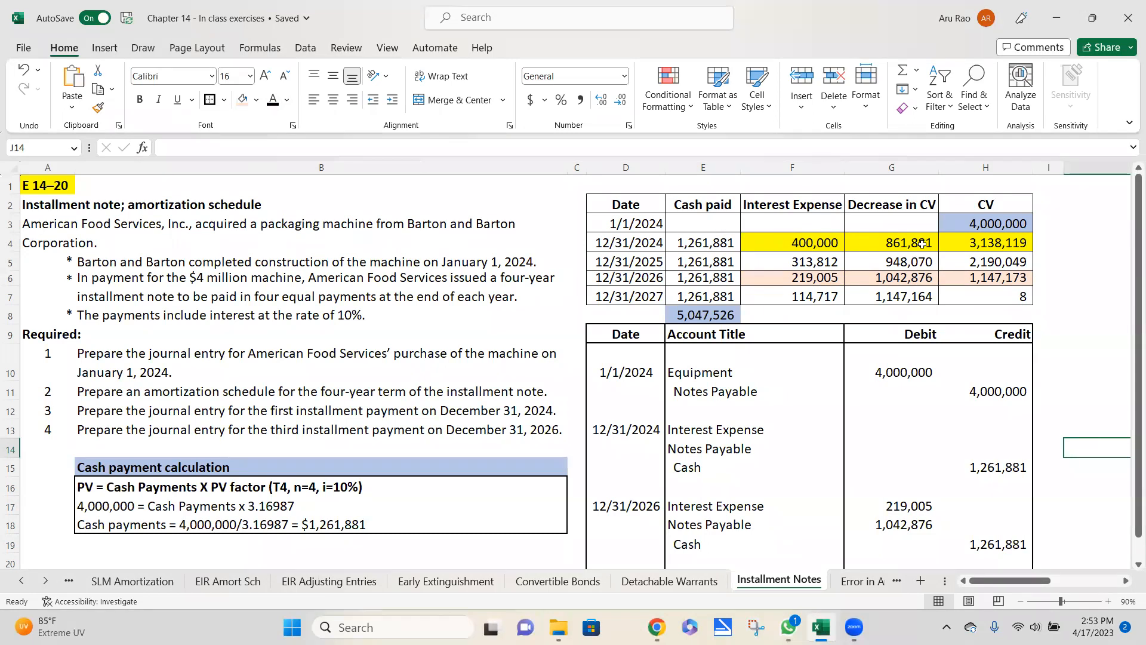
mouse_move(892, 241)
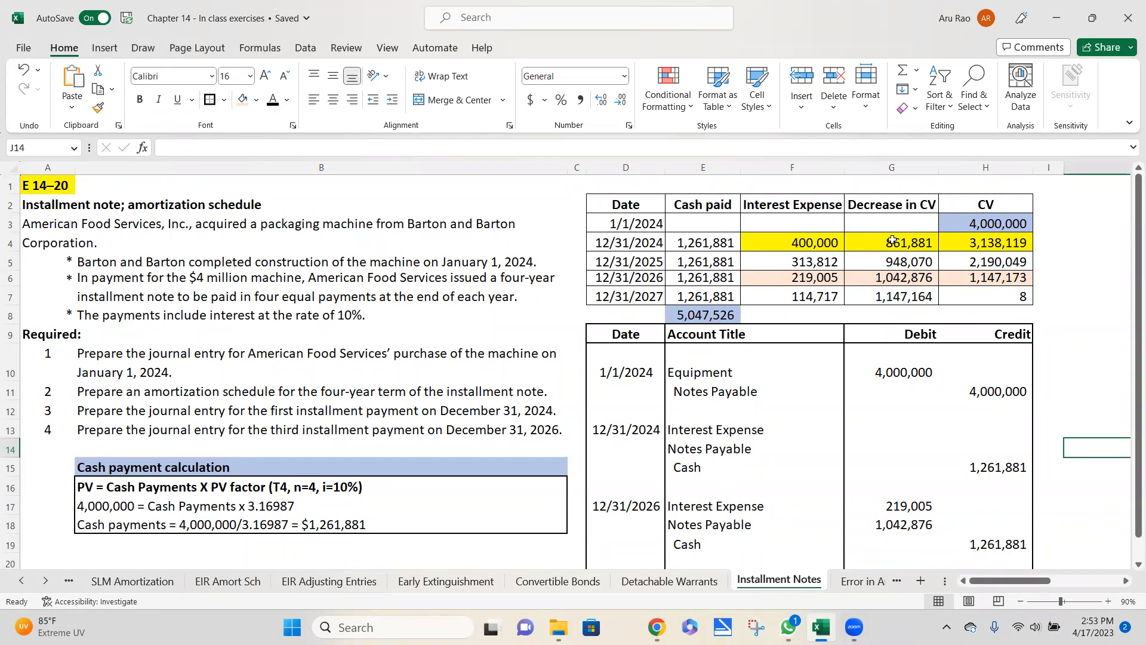
left_click(892, 241)
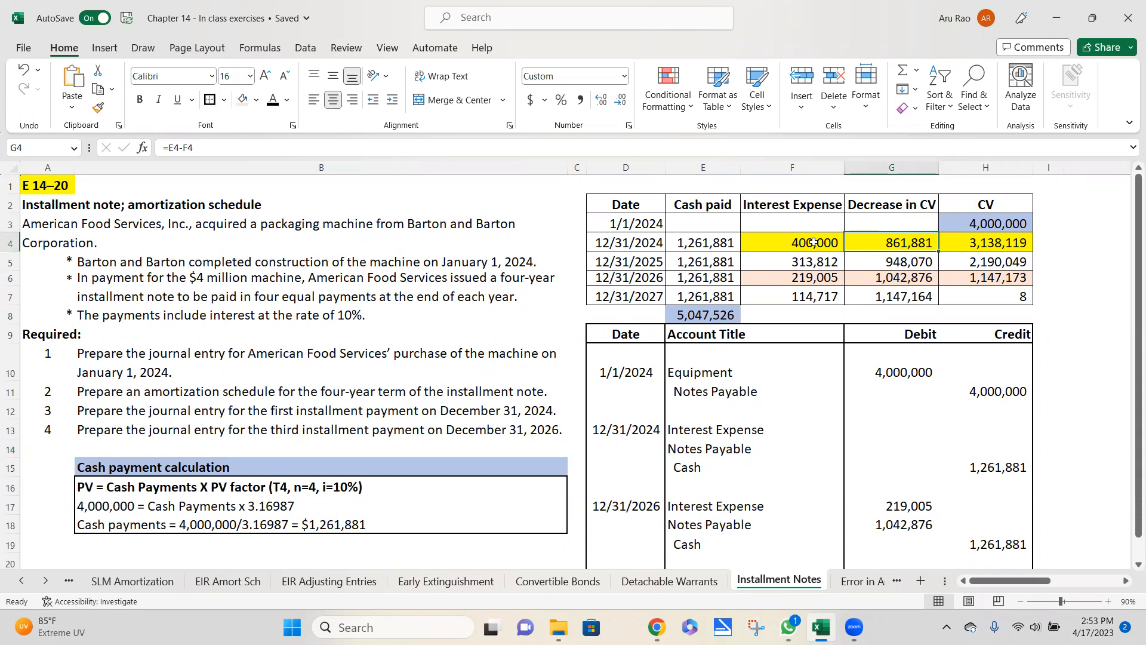
left_click(791, 243)
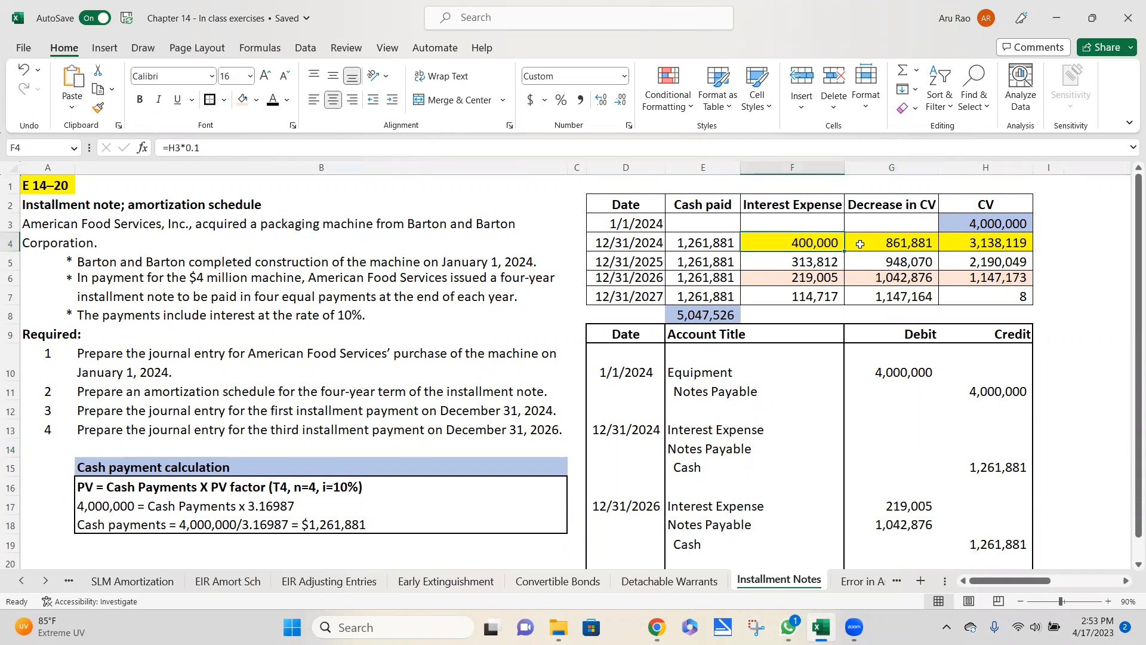
mouse_move(956, 229)
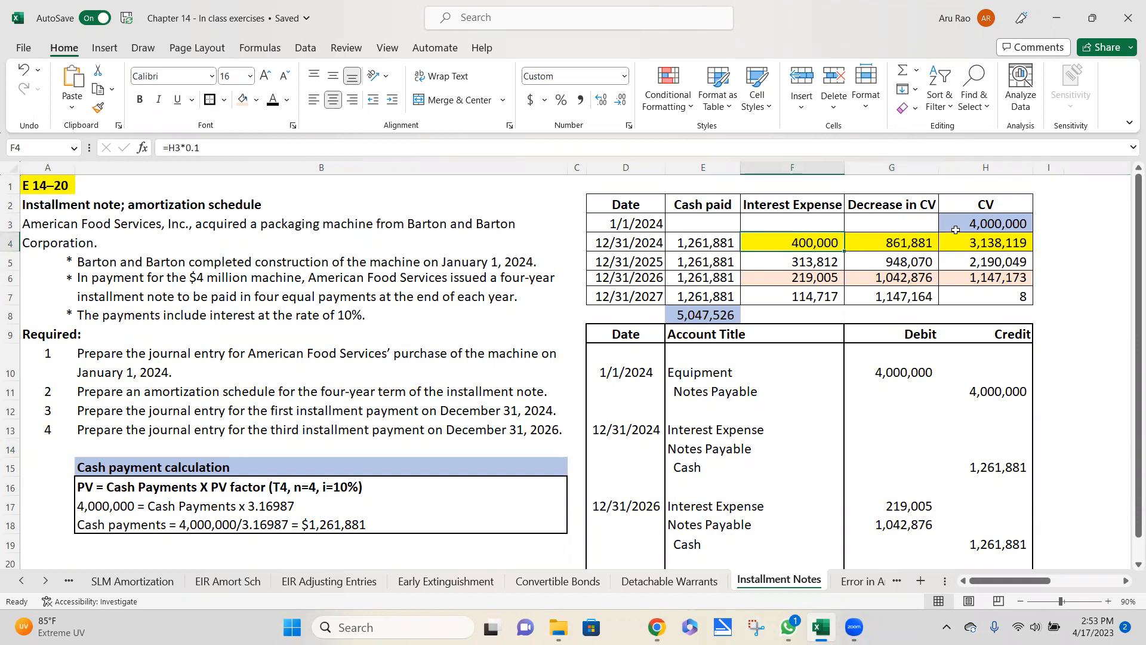
mouse_move(1008, 296)
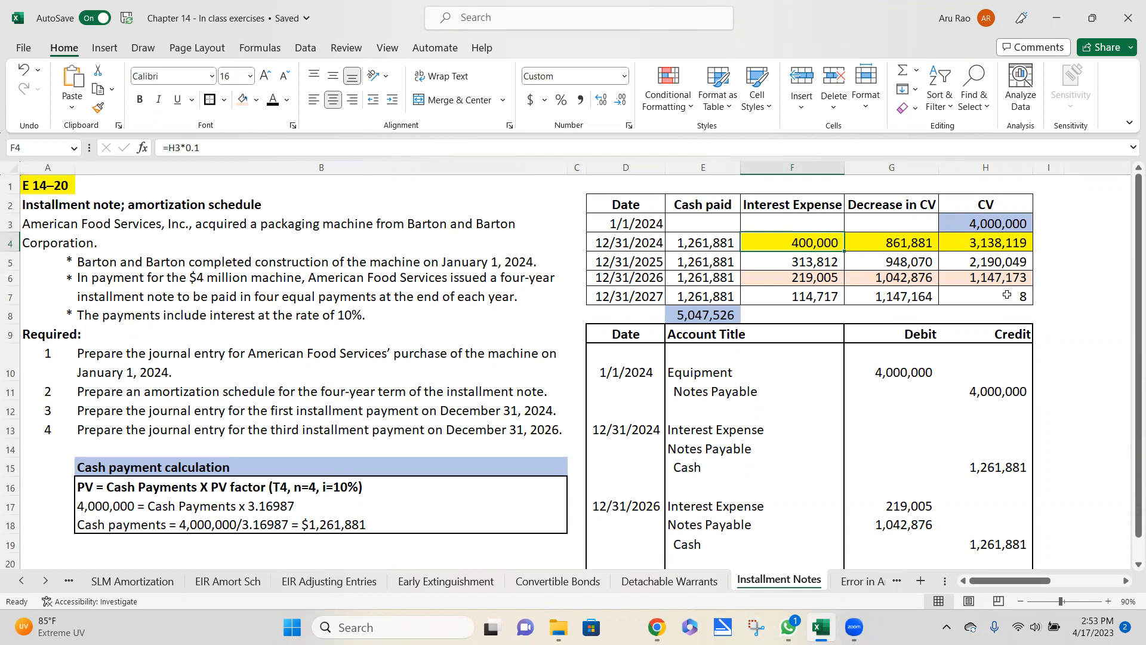
left_click(985, 296)
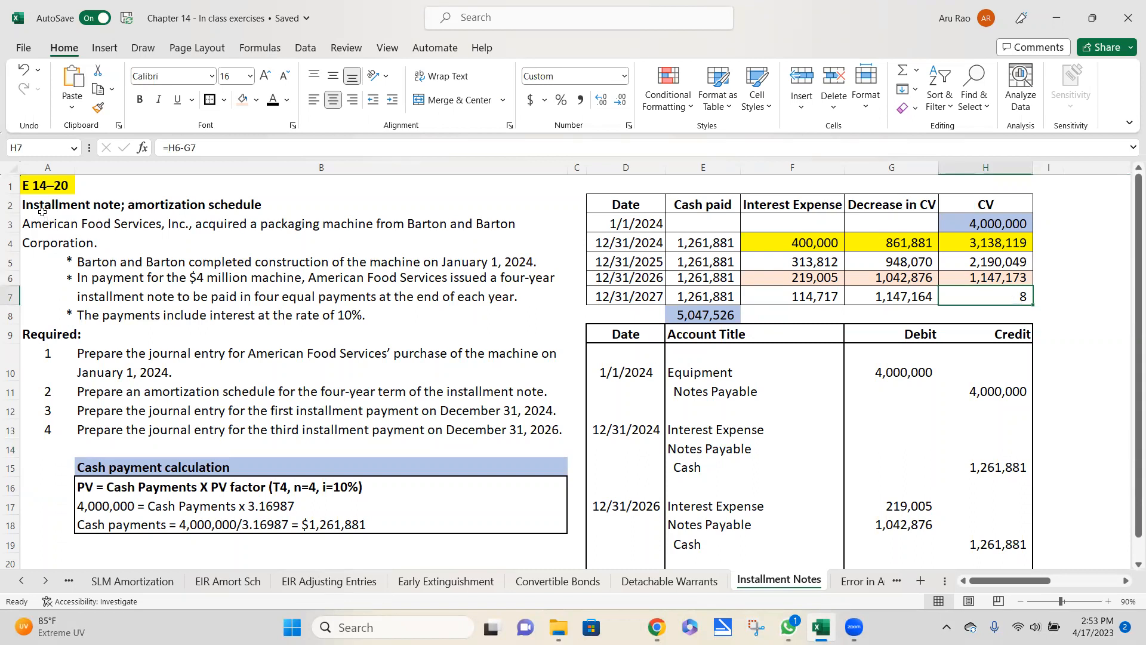
left_click(48, 204)
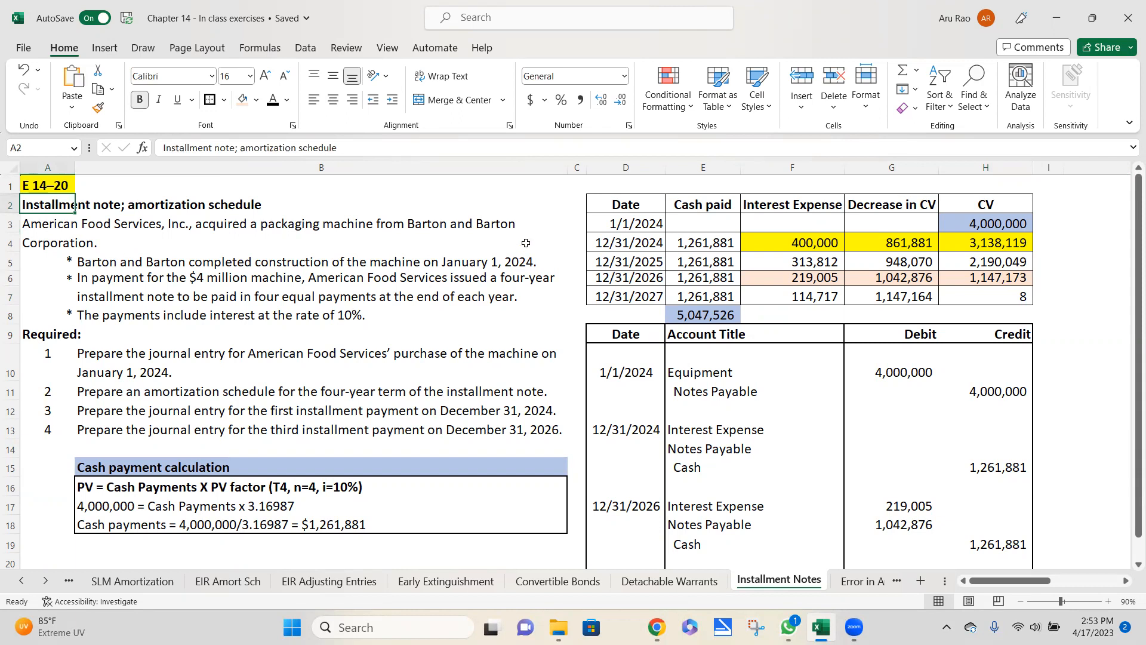
mouse_move(532, 394)
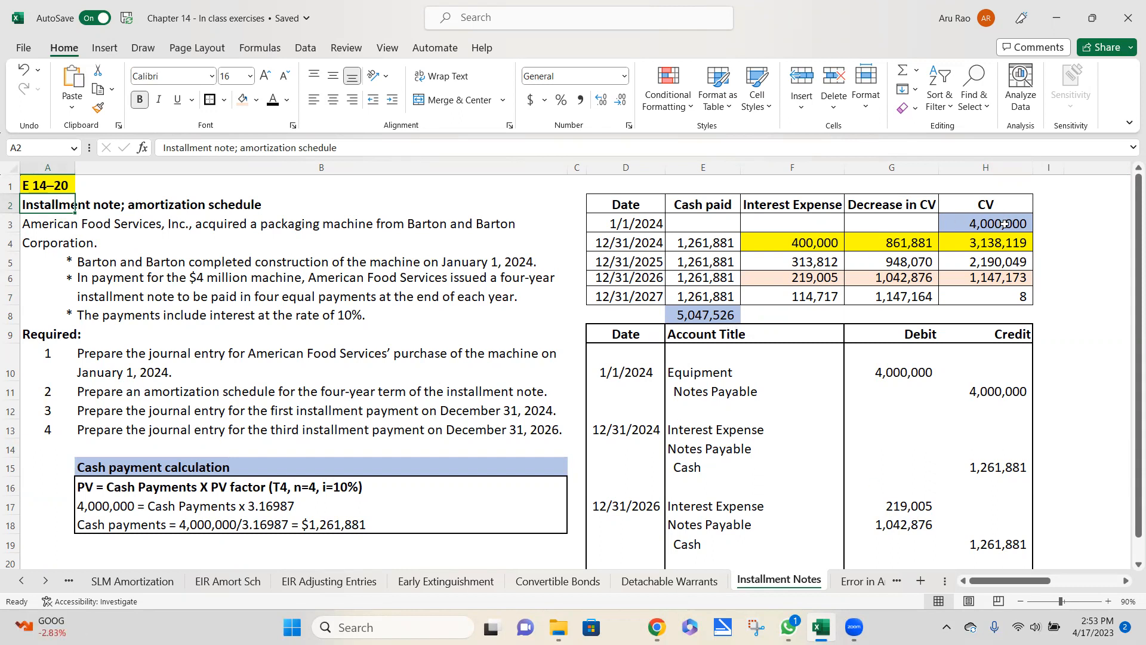
left_click(986, 223)
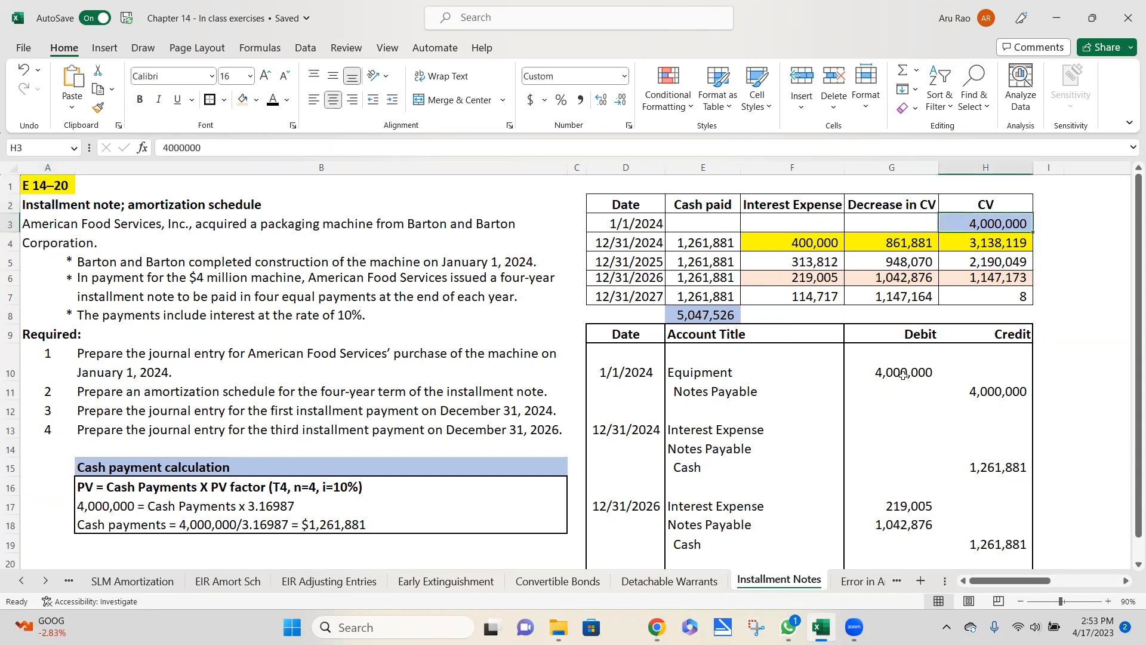
left_click(891, 372)
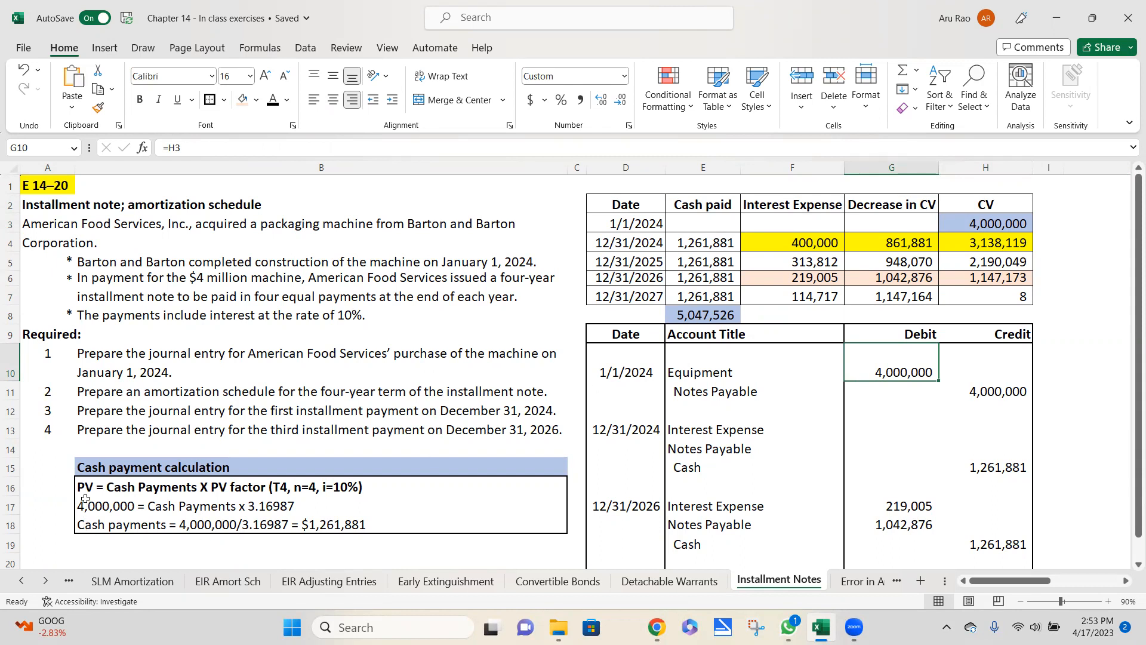
left_click(219, 488)
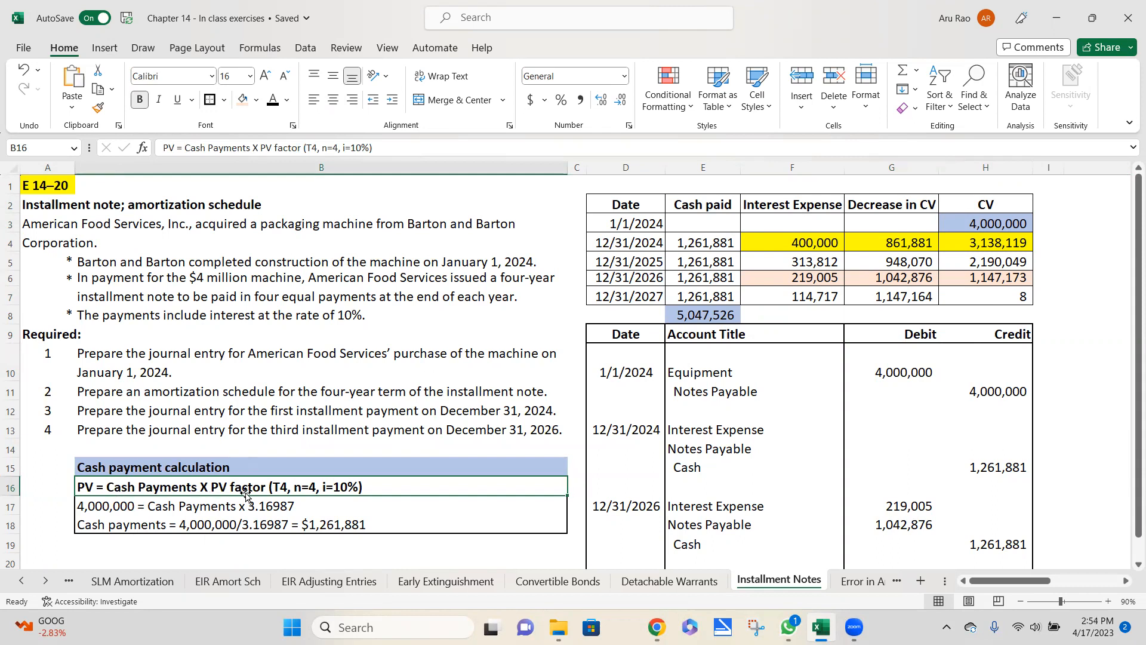
mouse_move(241, 497)
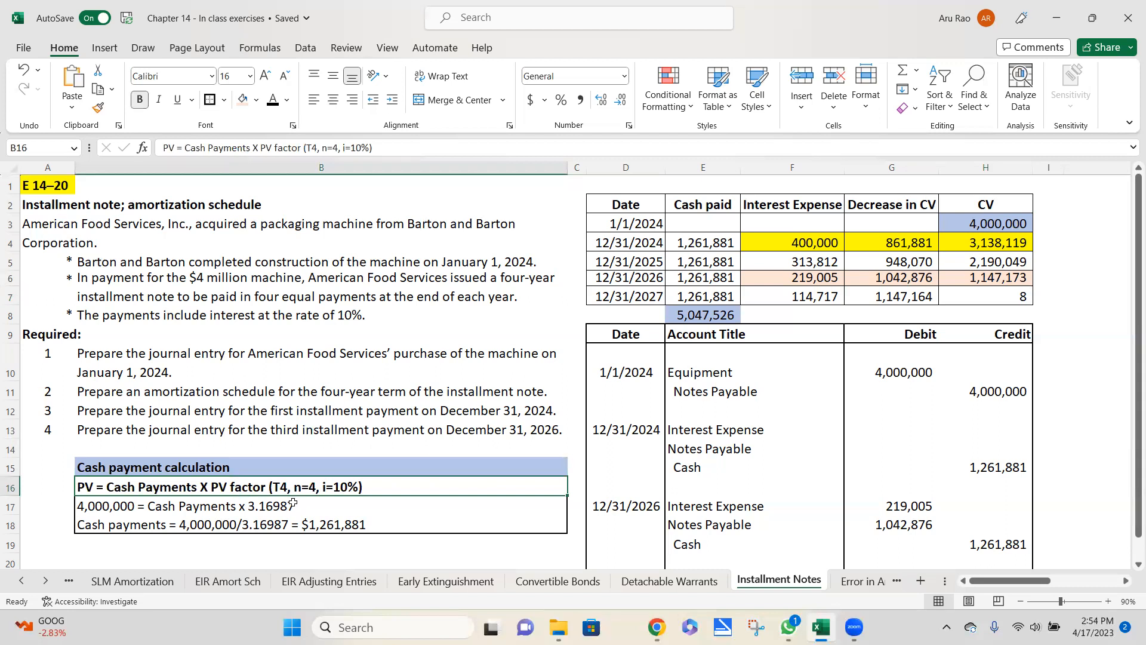
mouse_move(339, 348)
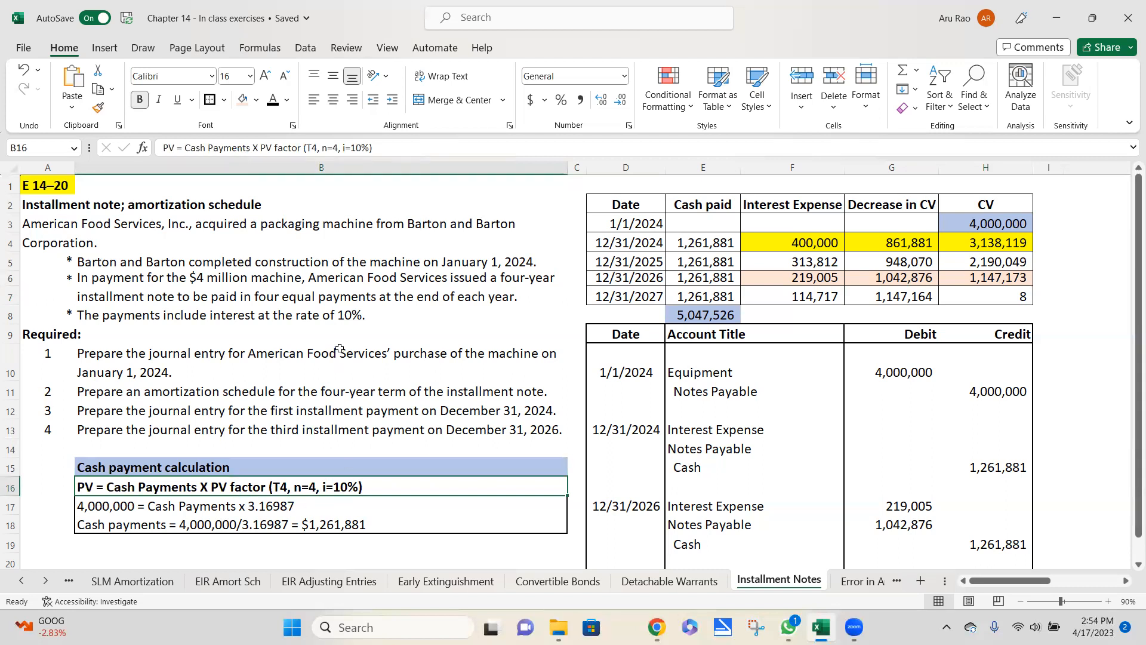
left_click(219, 315)
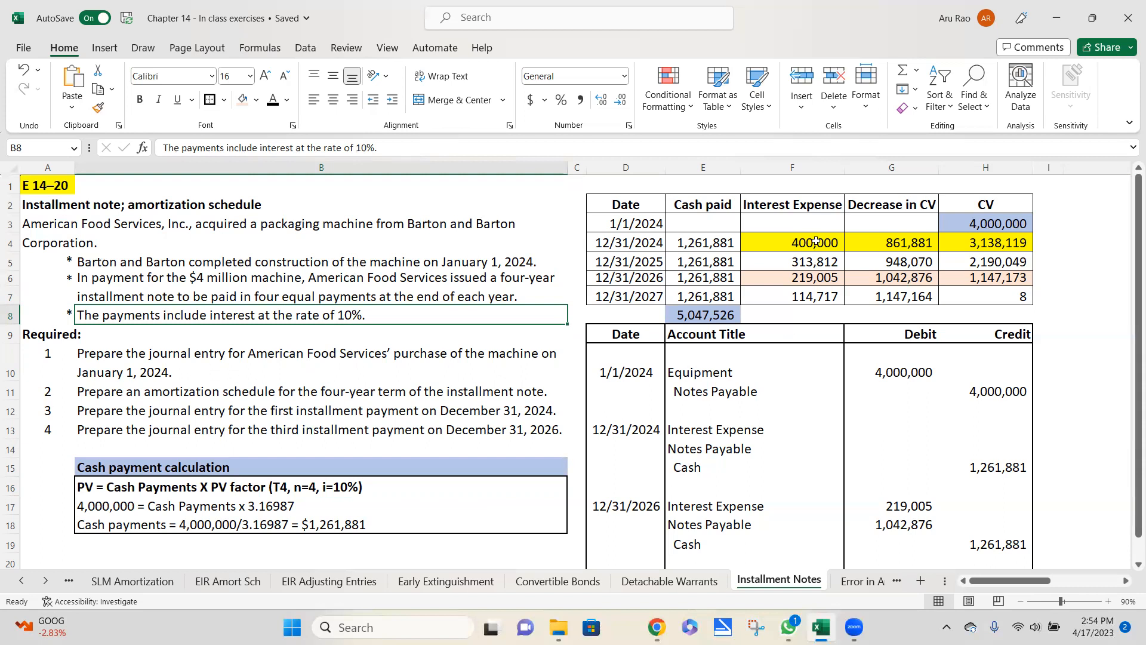
mouse_move(818, 306)
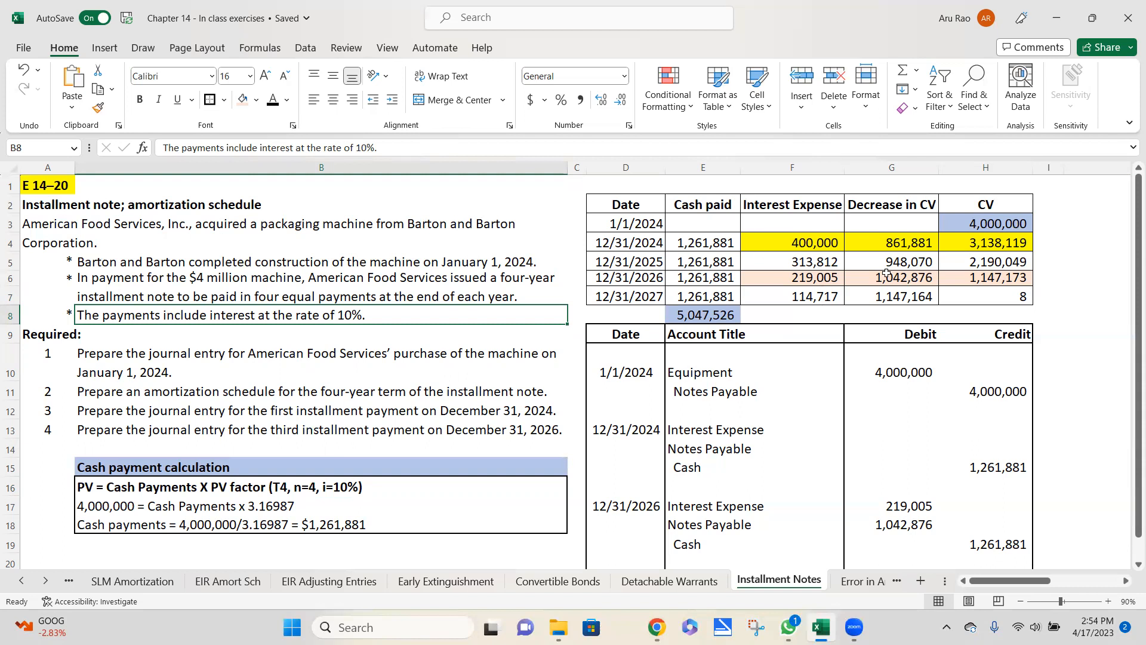
mouse_move(147, 235)
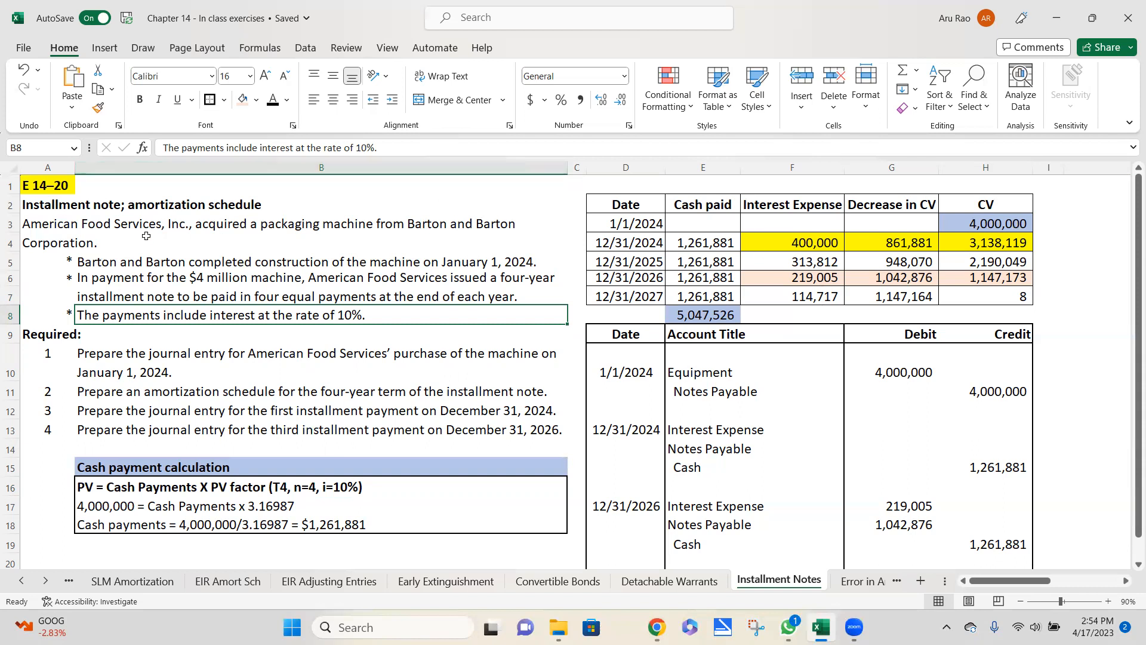
mouse_move(694, 27)
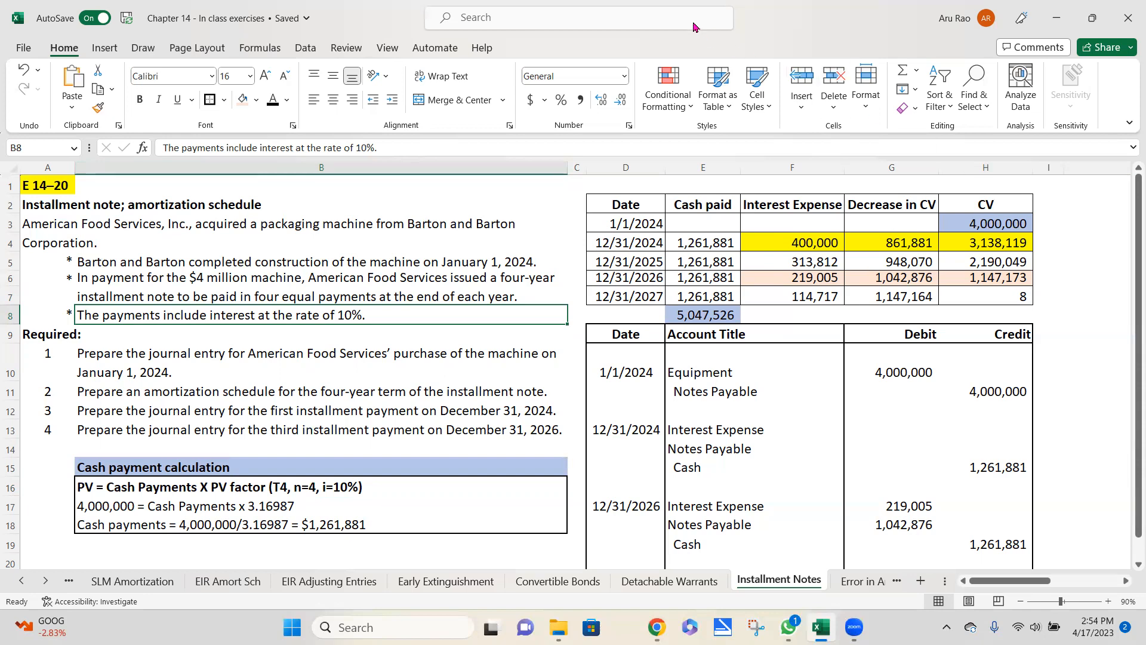